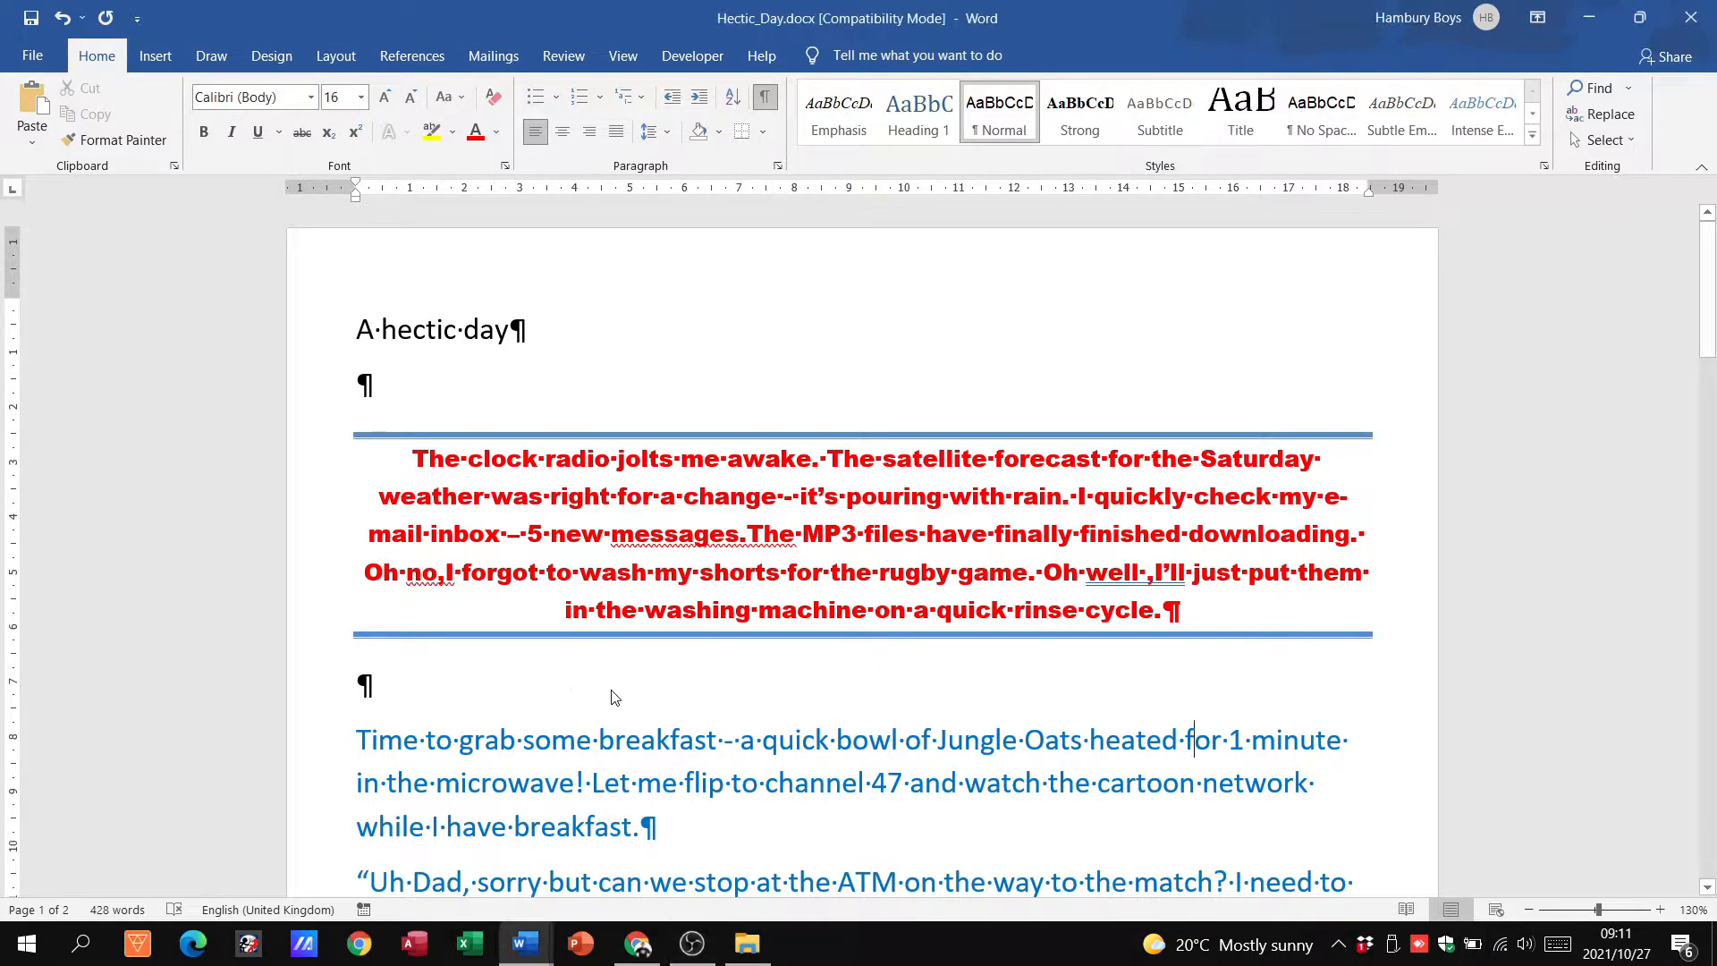
Turn off Show/Hide formatting marks and scroll through both Hectic_Day pages and back
{"action": "left_click", "coordinate": [763, 97]}
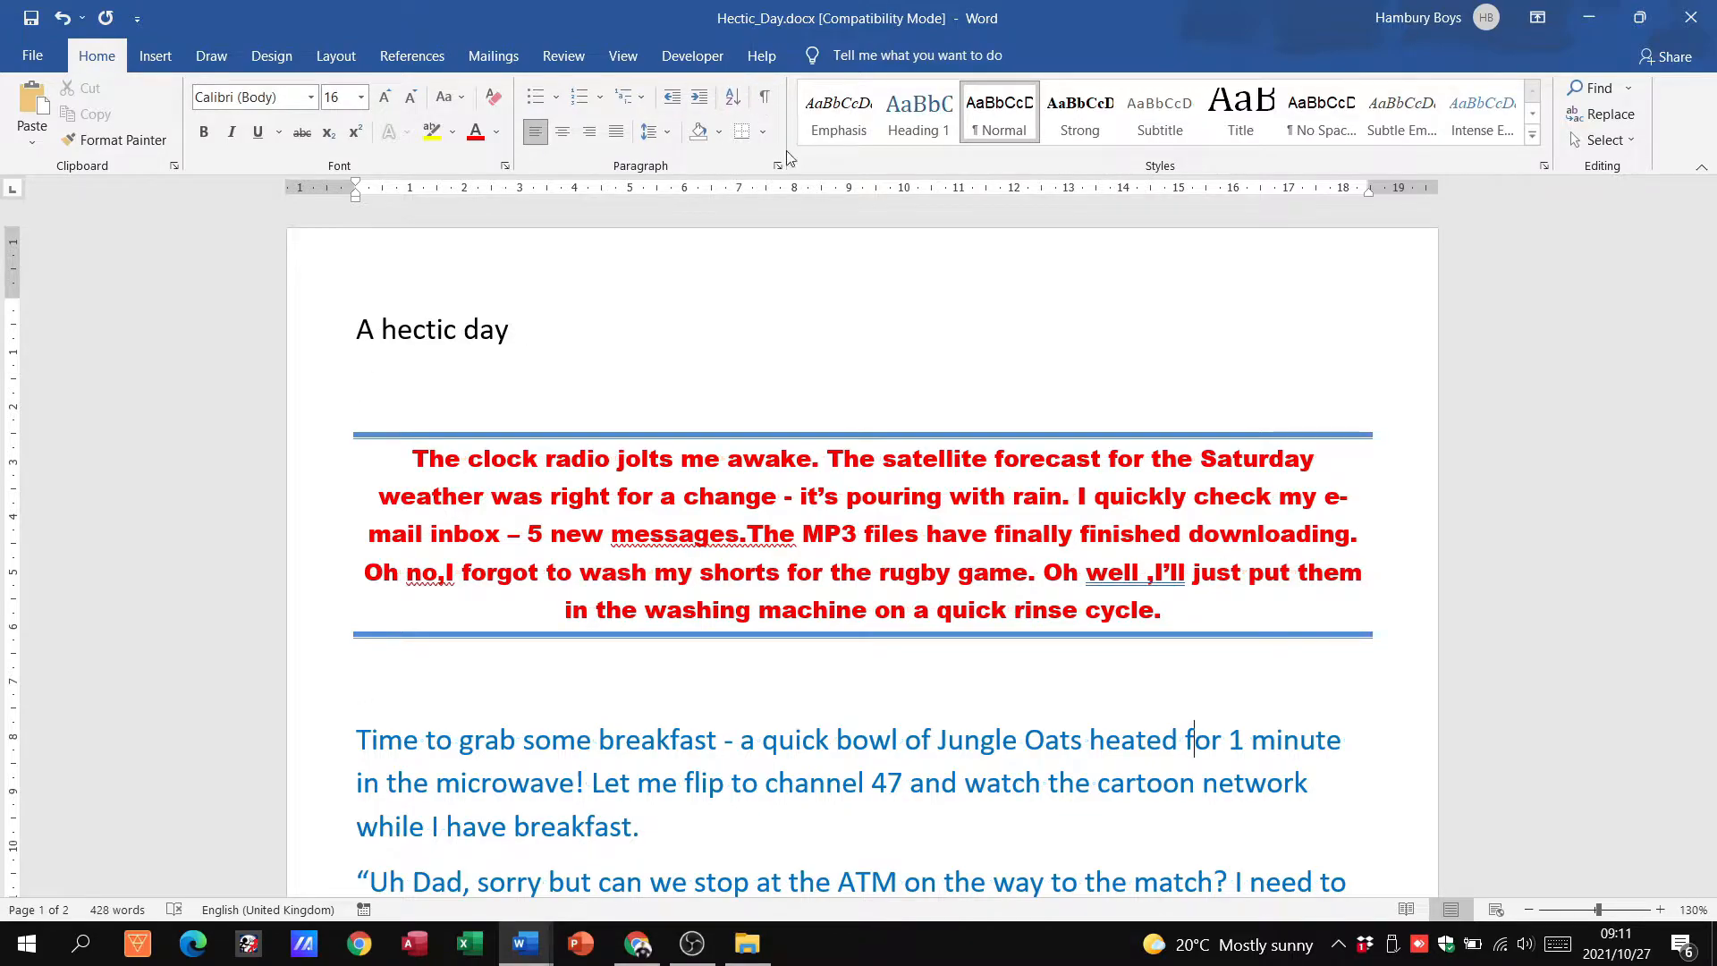
{"action": "scroll", "scroll_direction": "down", "scroll_amount": 3}
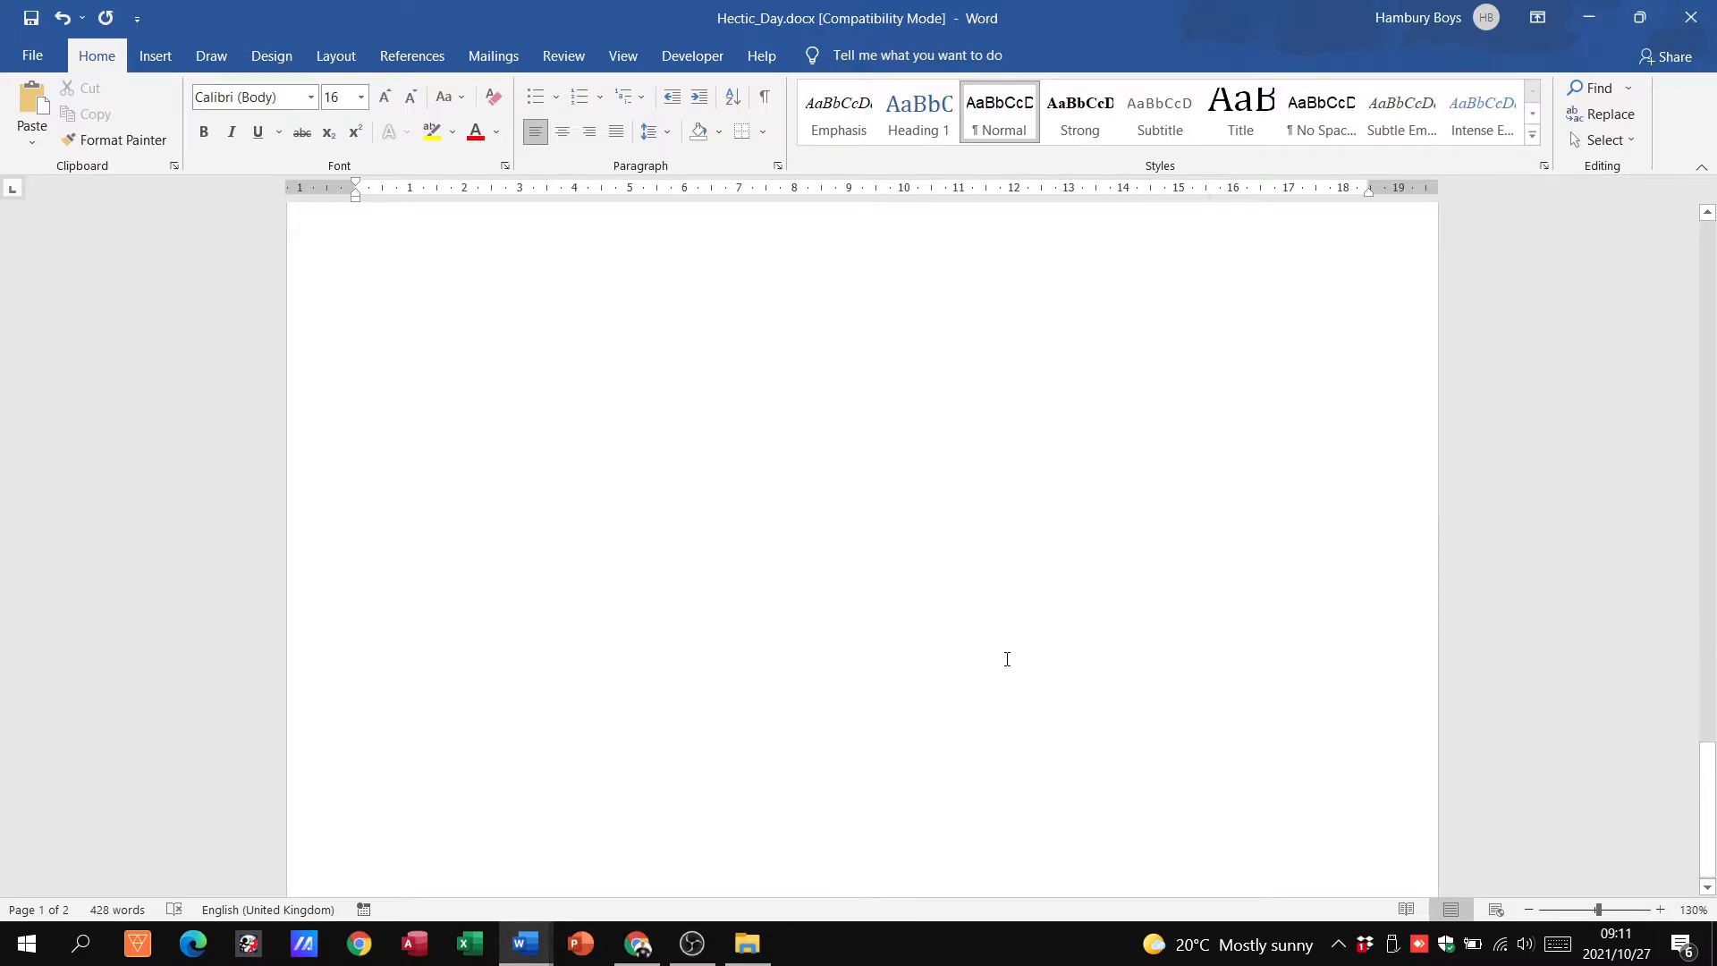
{"action": "scroll", "scroll_direction": "down", "scroll_amount": 3}
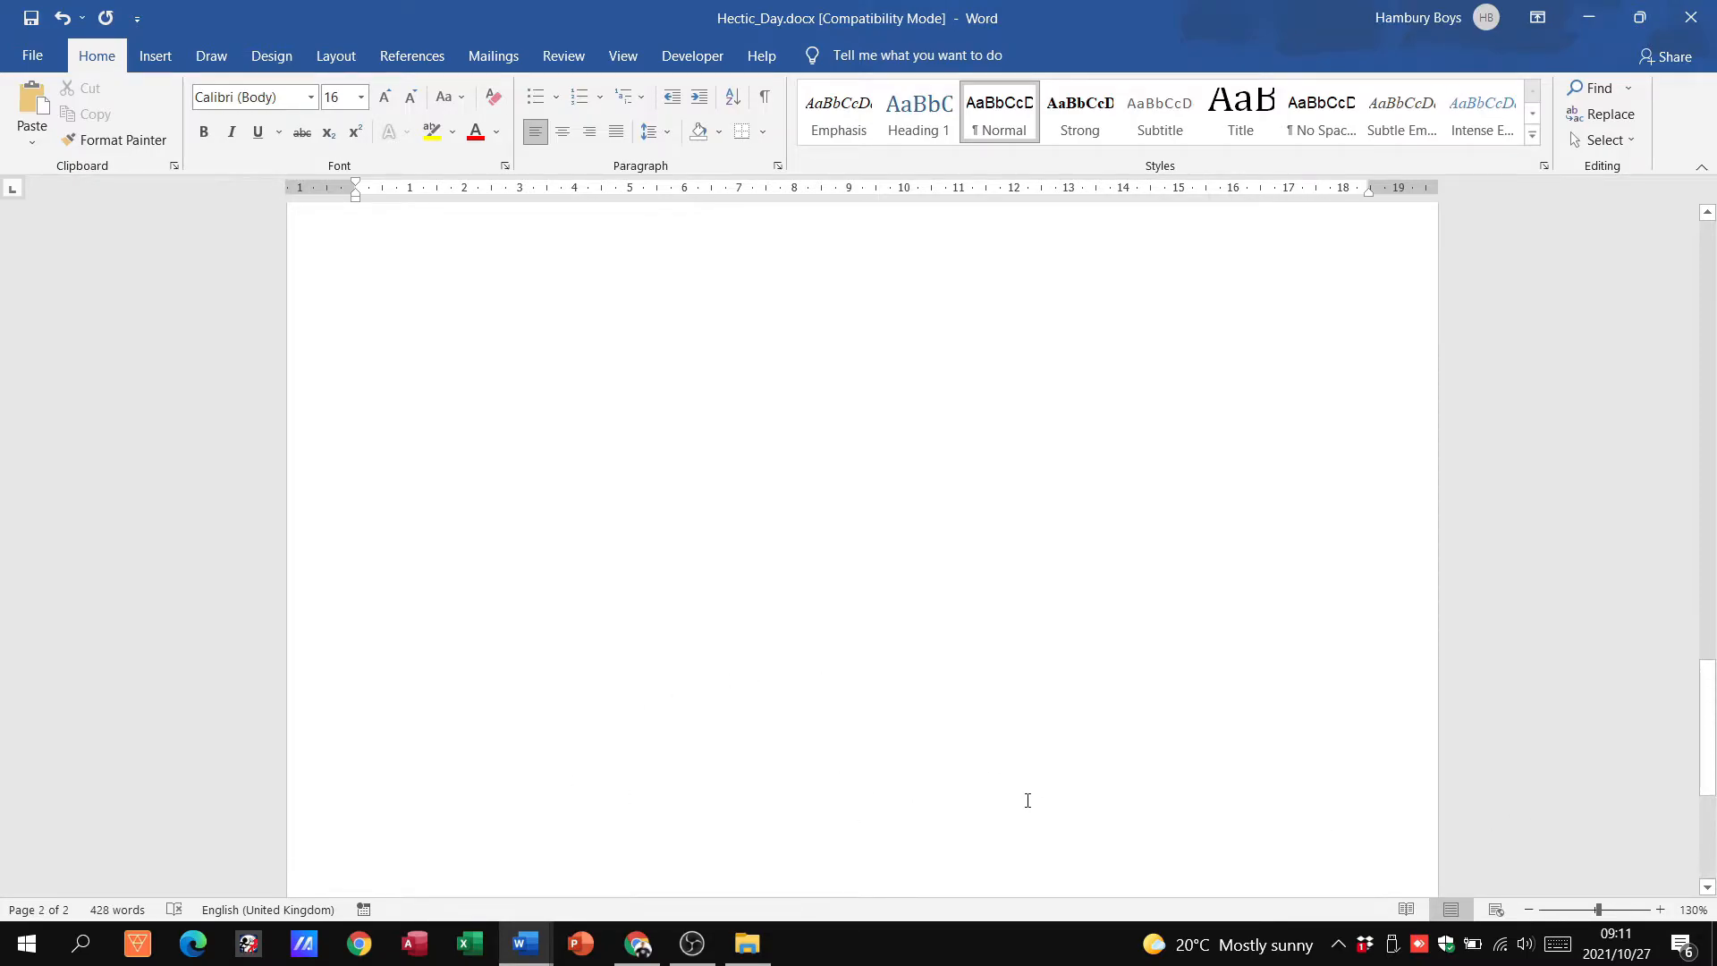
{"action": "scroll", "scroll_direction": "up", "scroll_amount": 3}
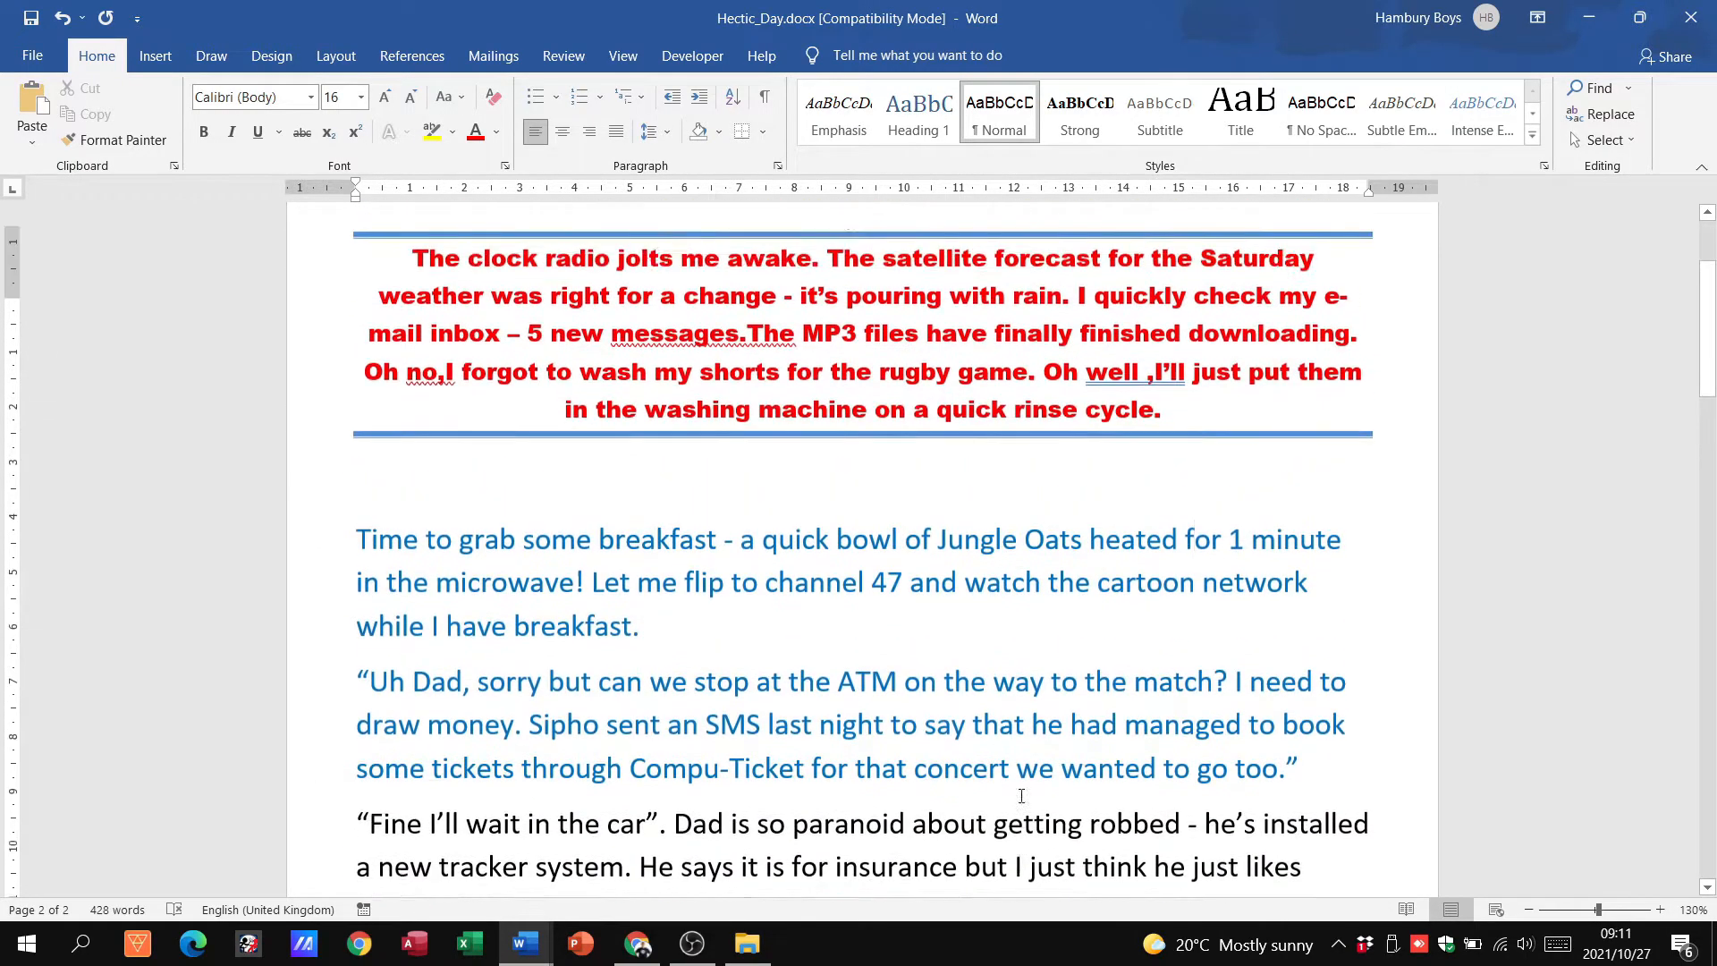
{"action": "scroll", "scroll_direction": "up", "scroll_amount": 3}
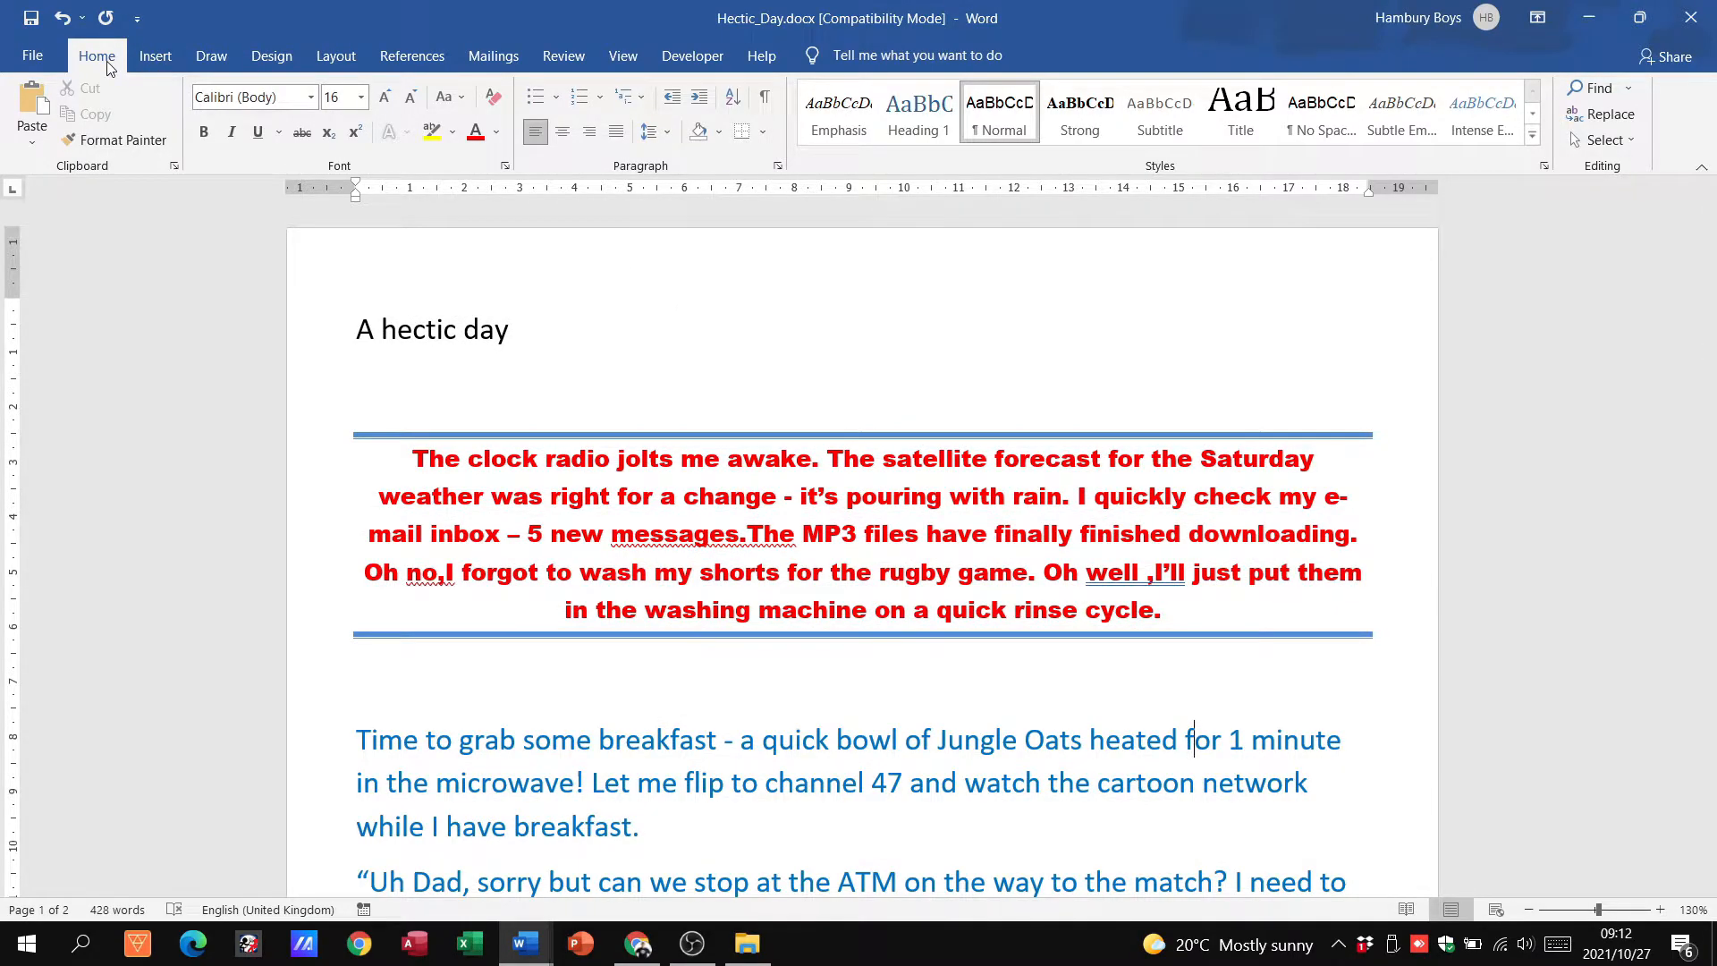
{"action": "mouse_move", "coordinate": [156, 56]}
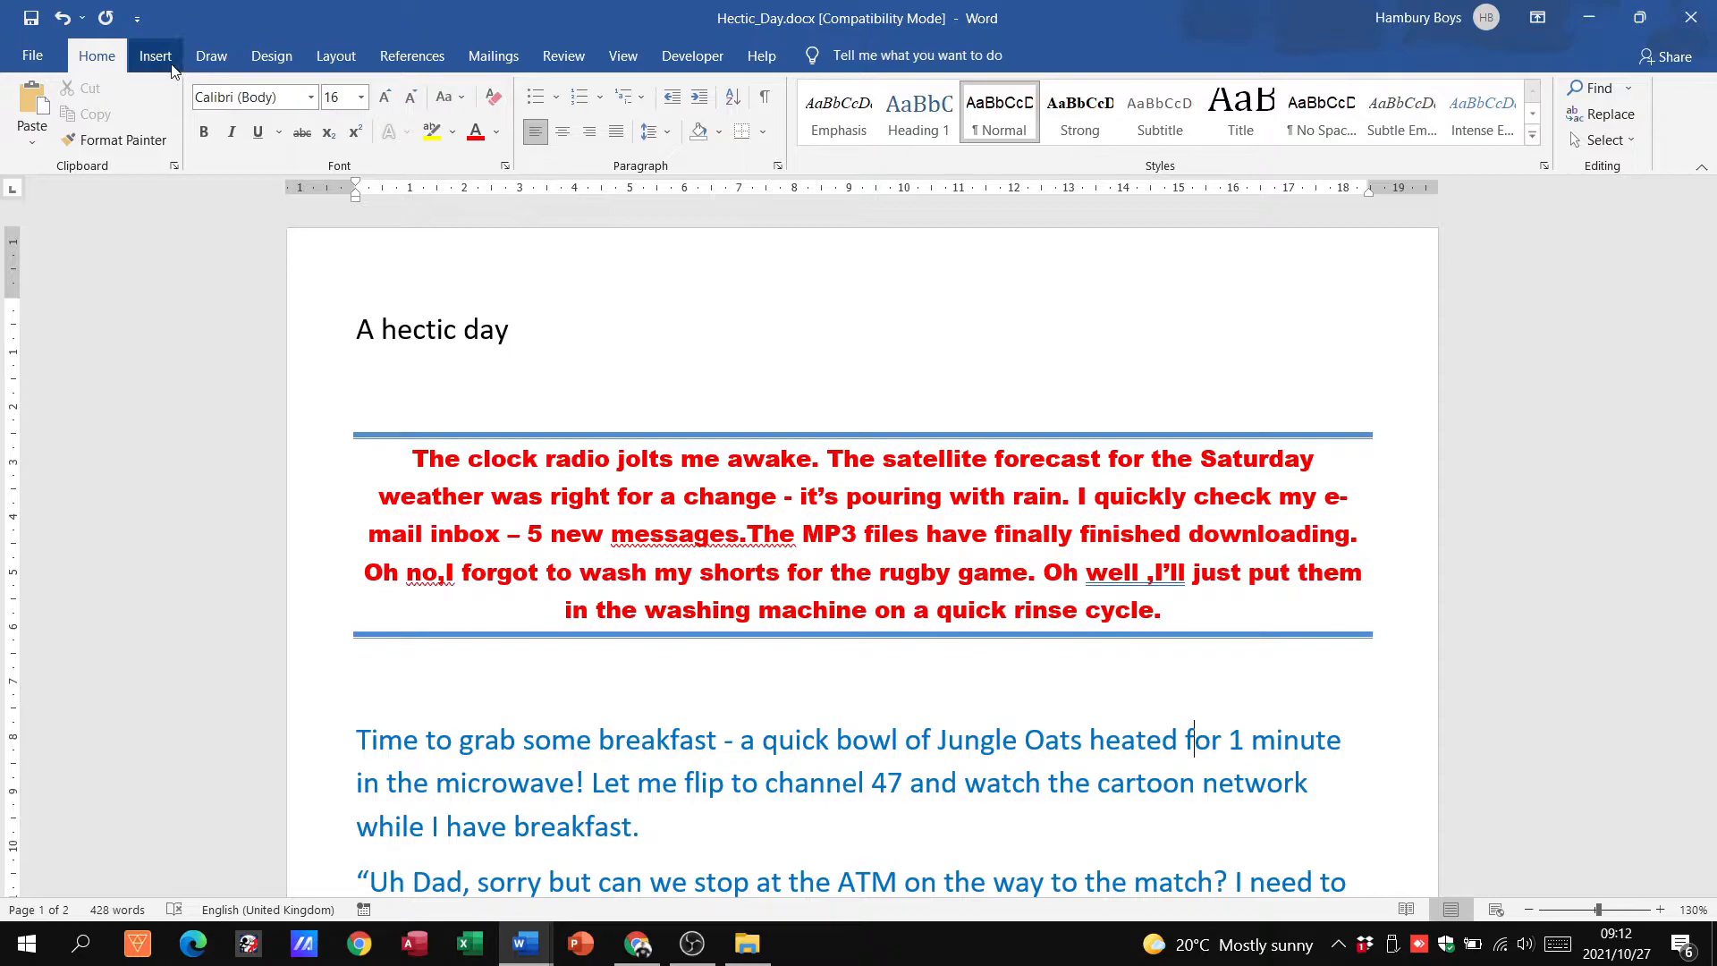
Open the Page Number dropdown from the Insert tab's Header & Footer group
{"action": "left_click", "coordinate": [156, 55]}
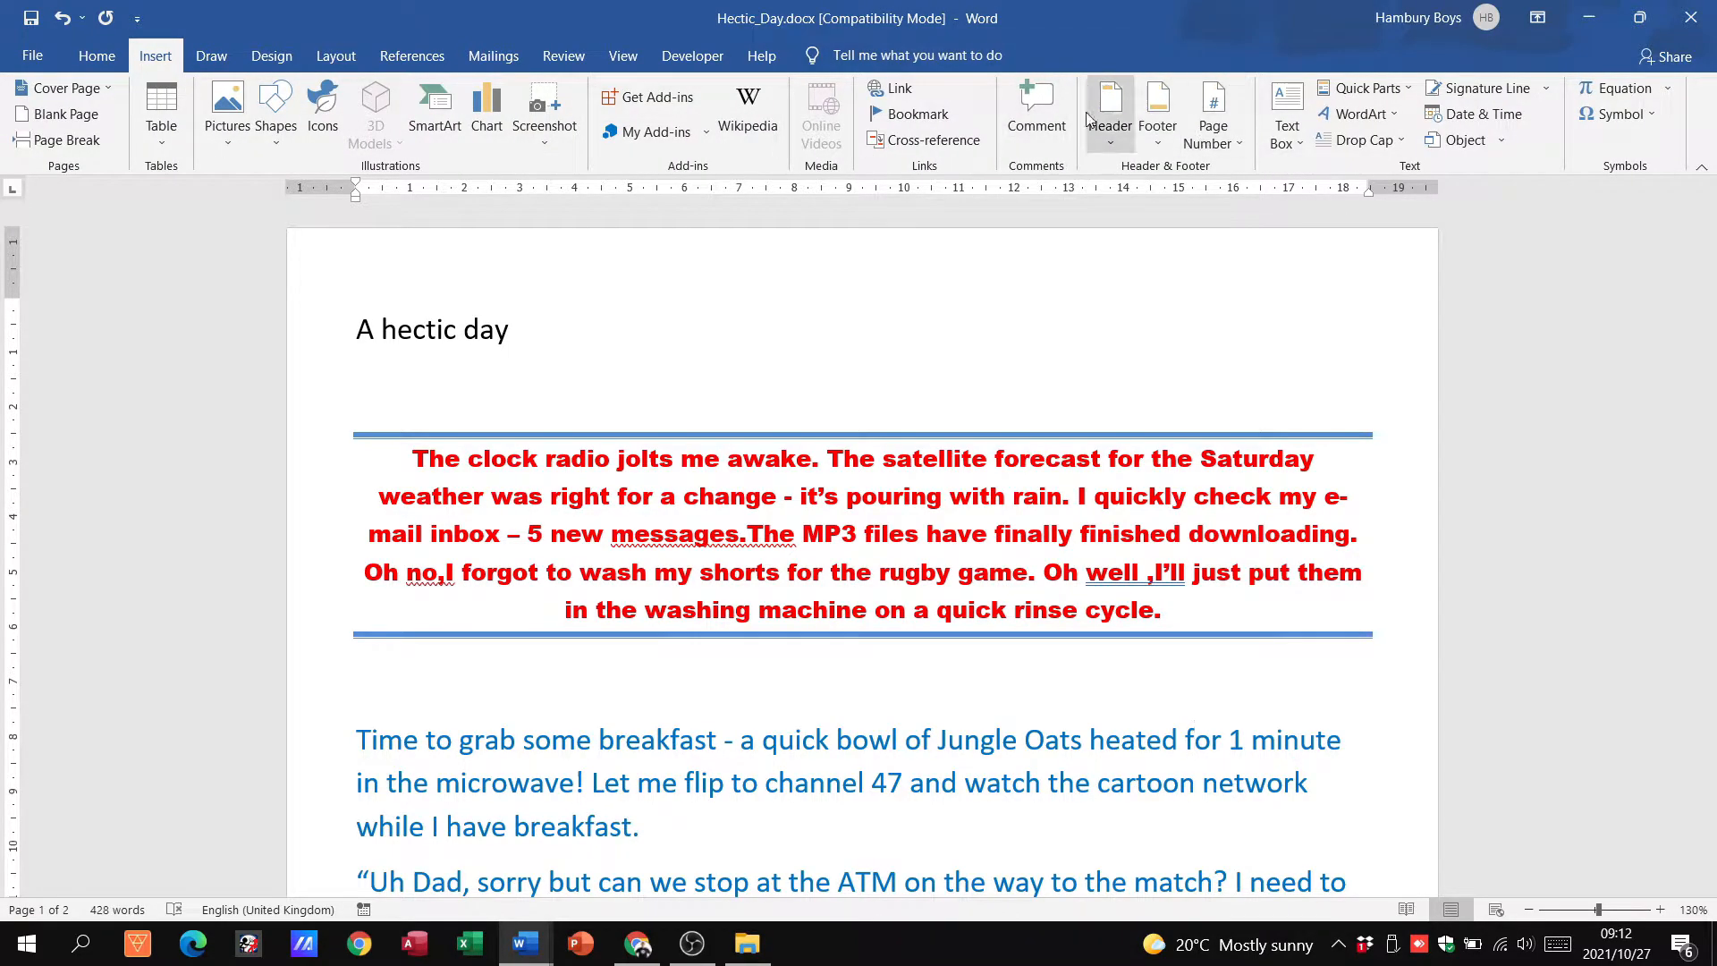
{"action": "mouse_move", "coordinate": [1109, 113]}
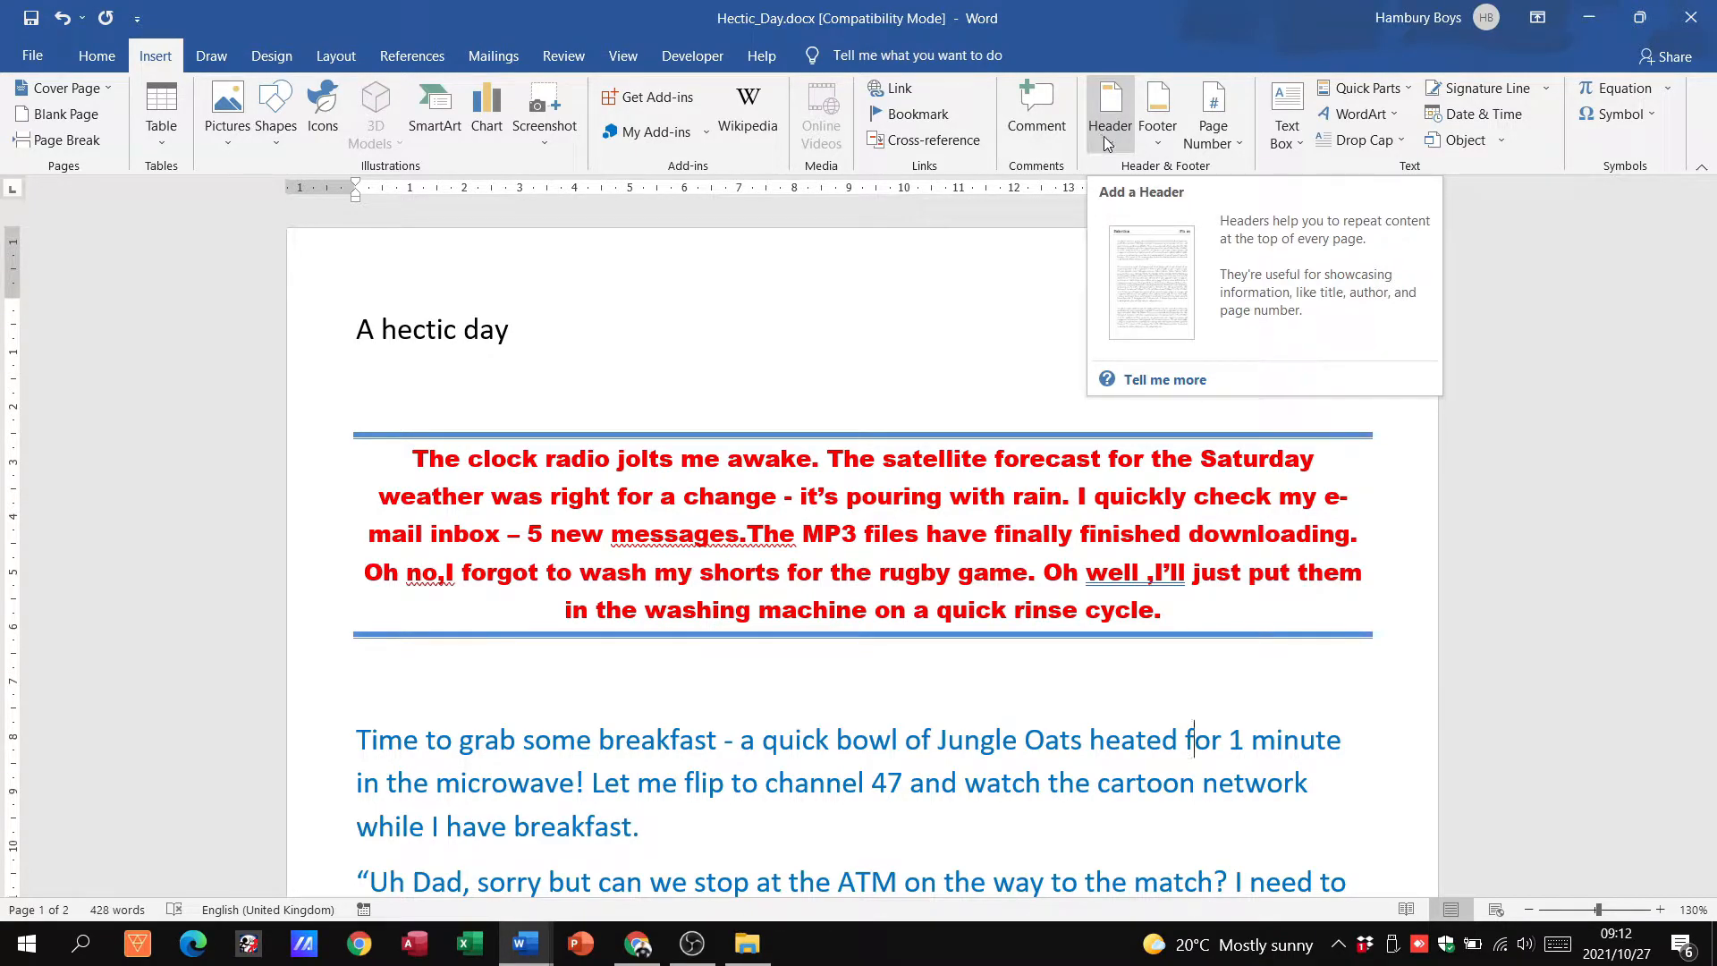
{"action": "mouse_move", "coordinate": [1156, 113]}
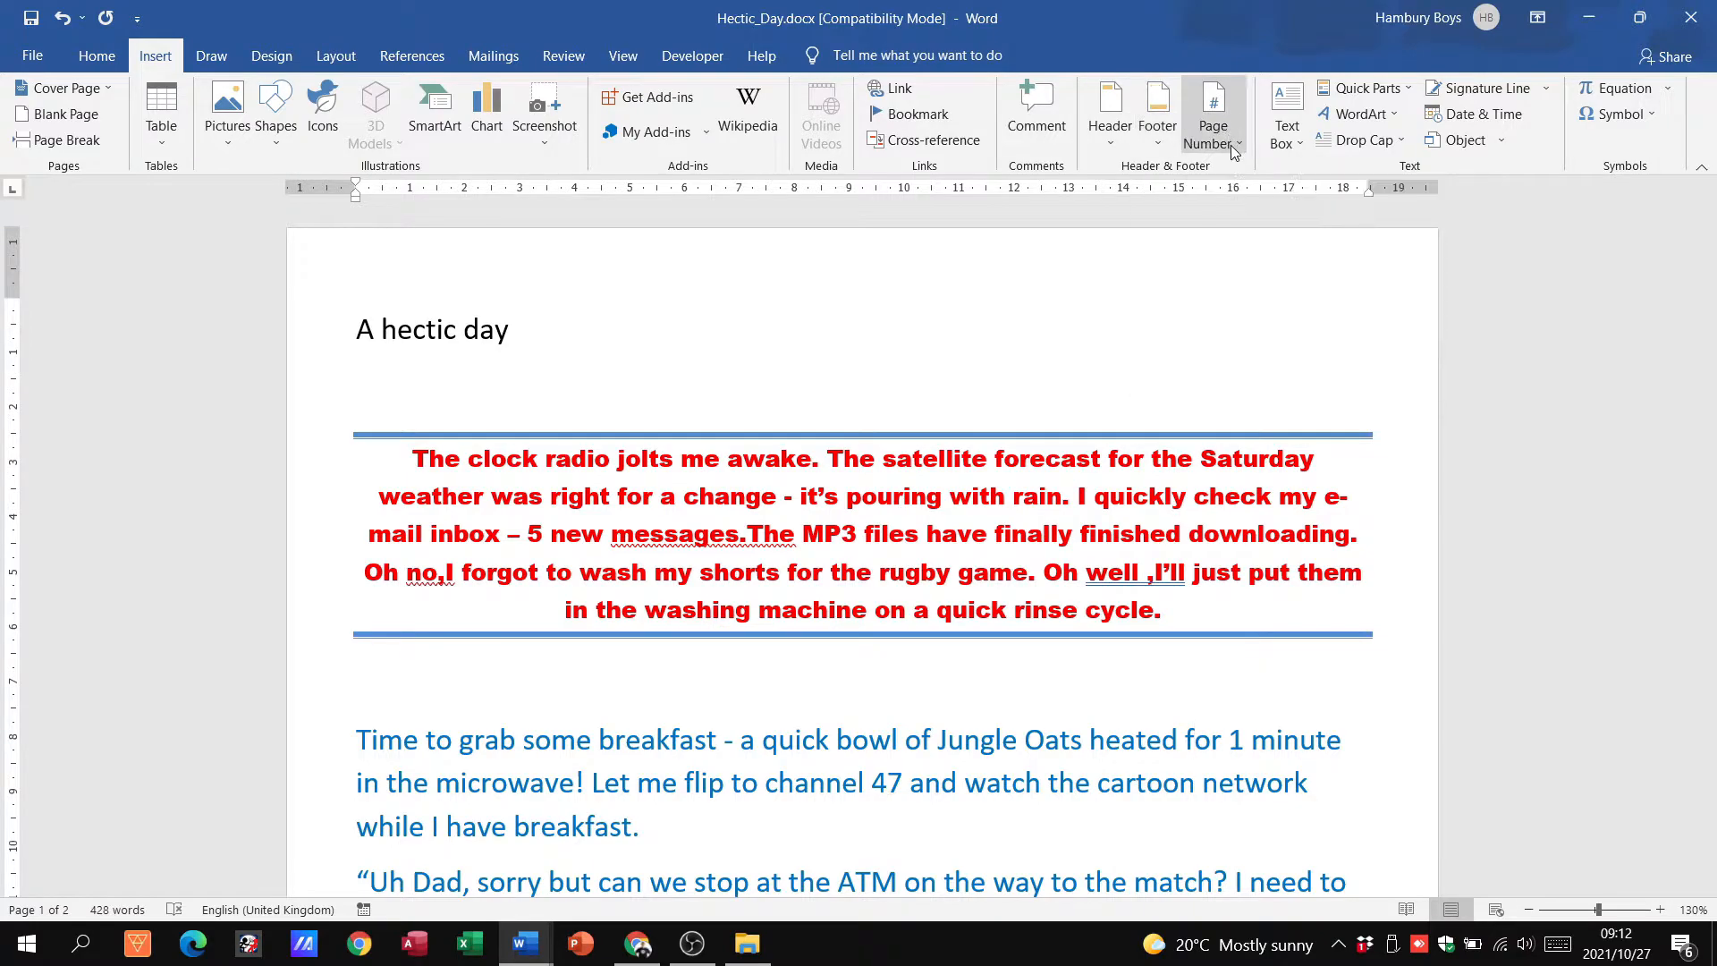
{"action": "left_click", "coordinate": [1213, 113]}
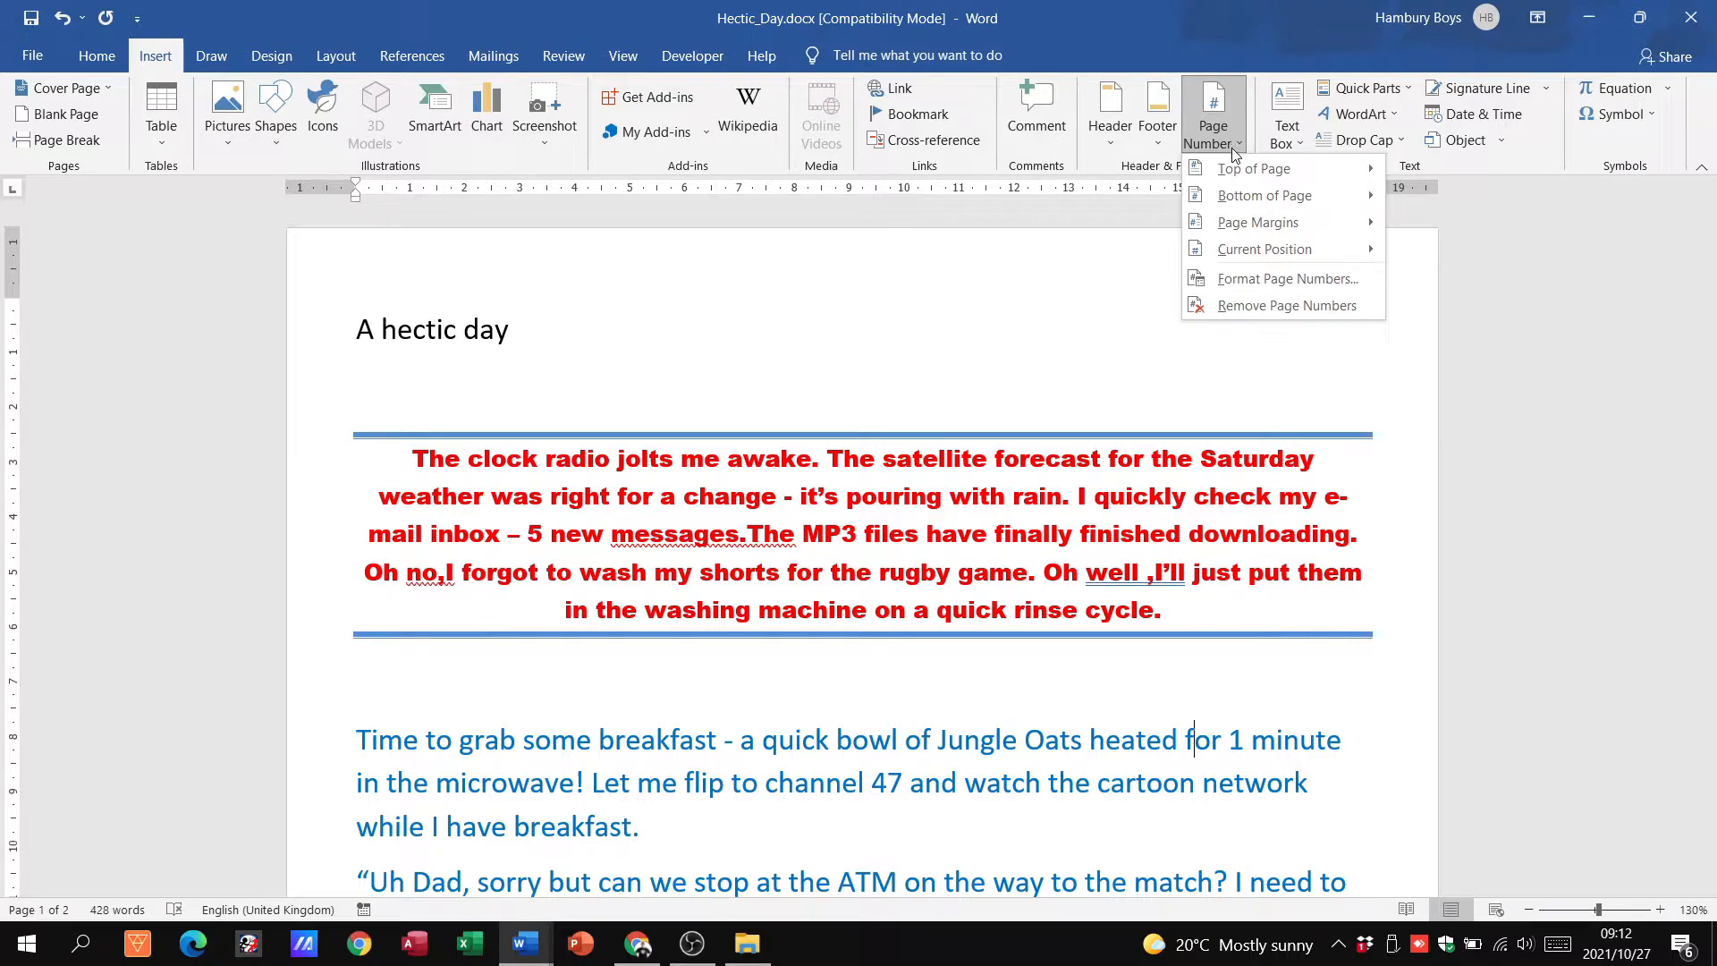
Open the Bottom of Page gallery and scroll down to Page X of Y, Bold Numbers 1
{"action": "left_click", "coordinate": [1254, 168]}
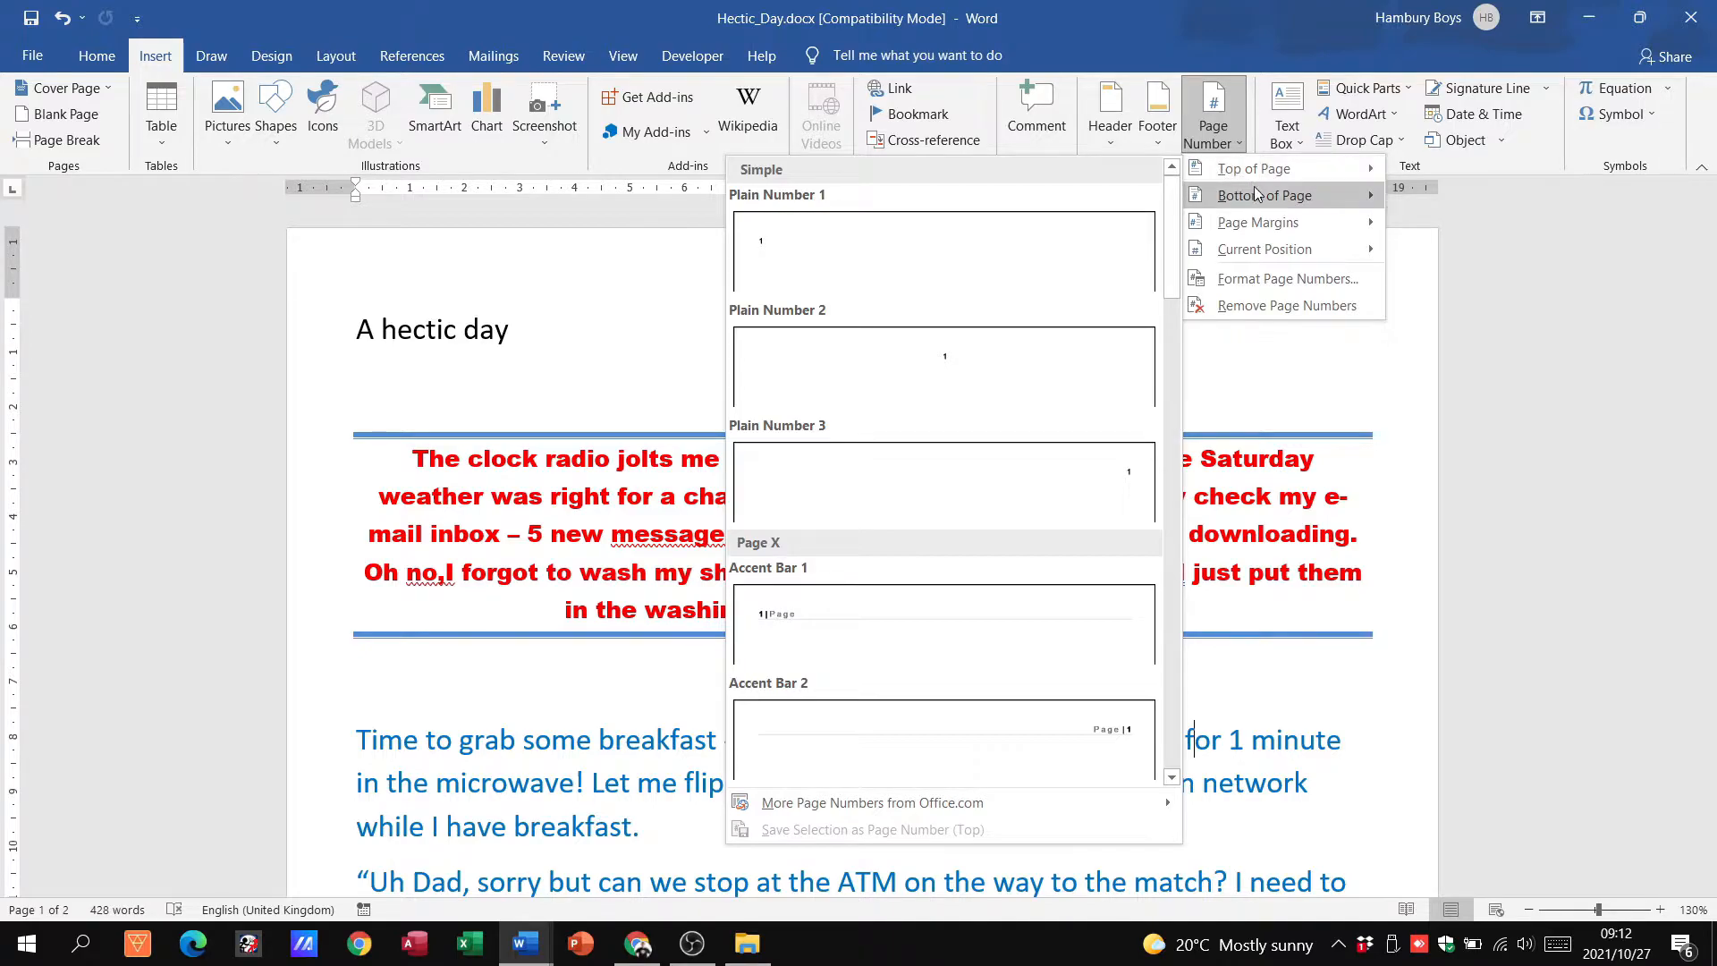
{"action": "left_click", "coordinate": [1268, 195]}
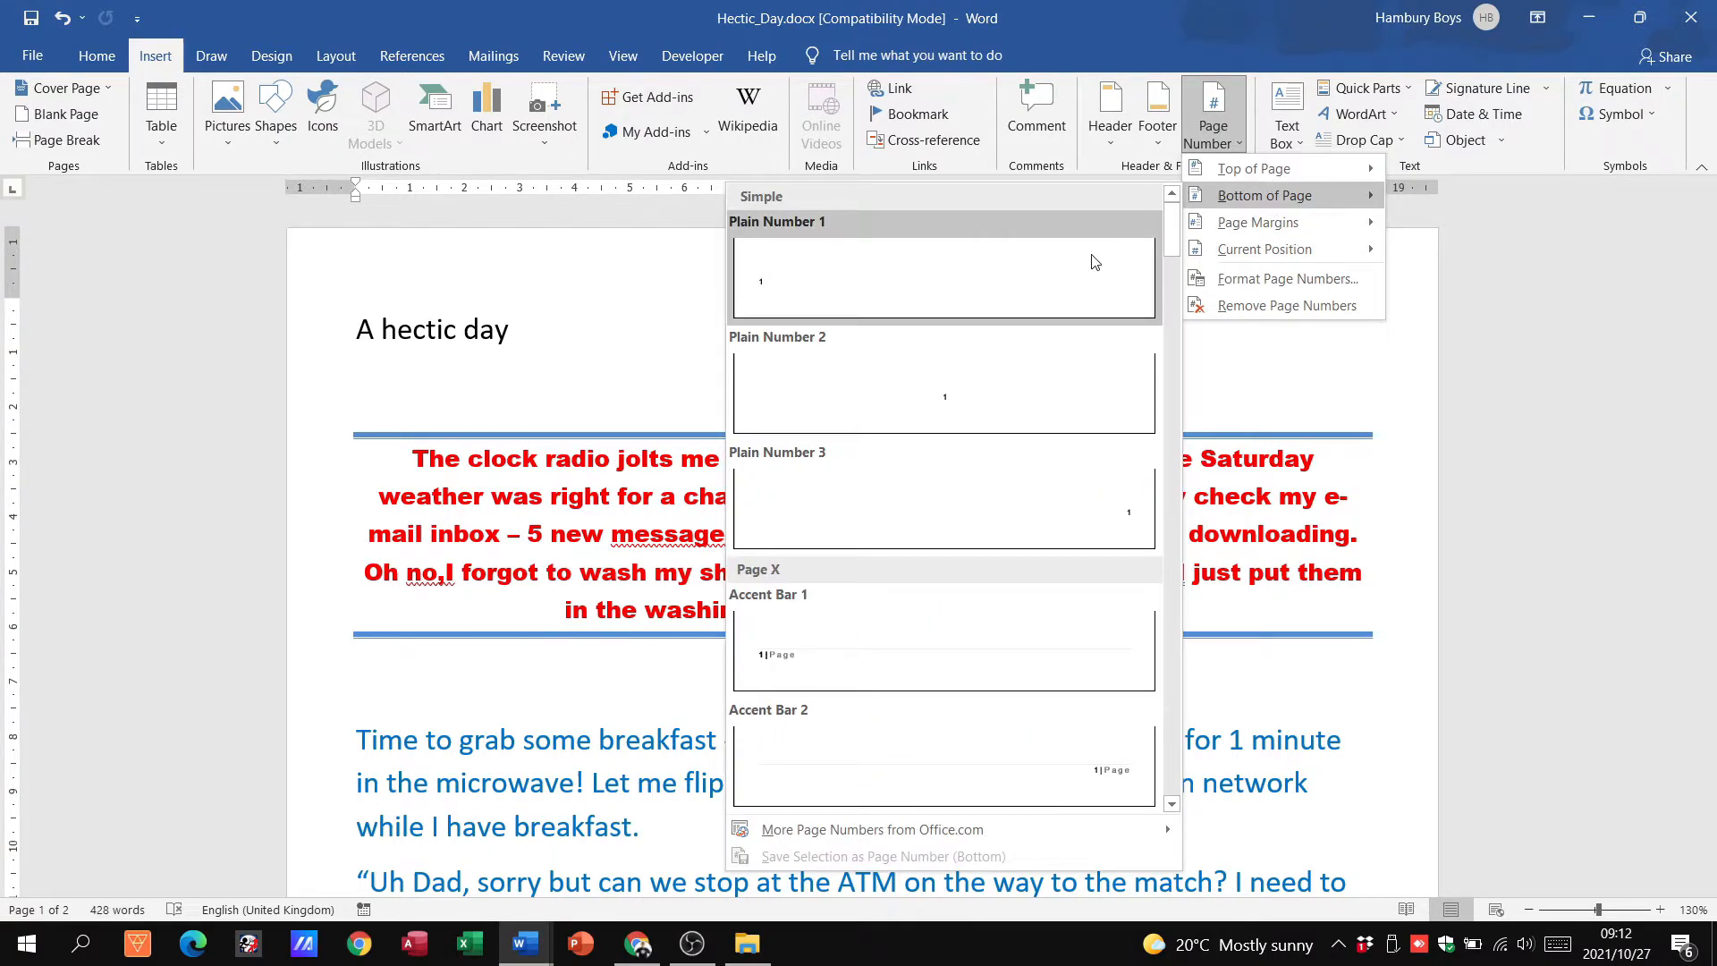
{"action": "scroll", "scroll_direction": "down", "scroll_amount": 3}
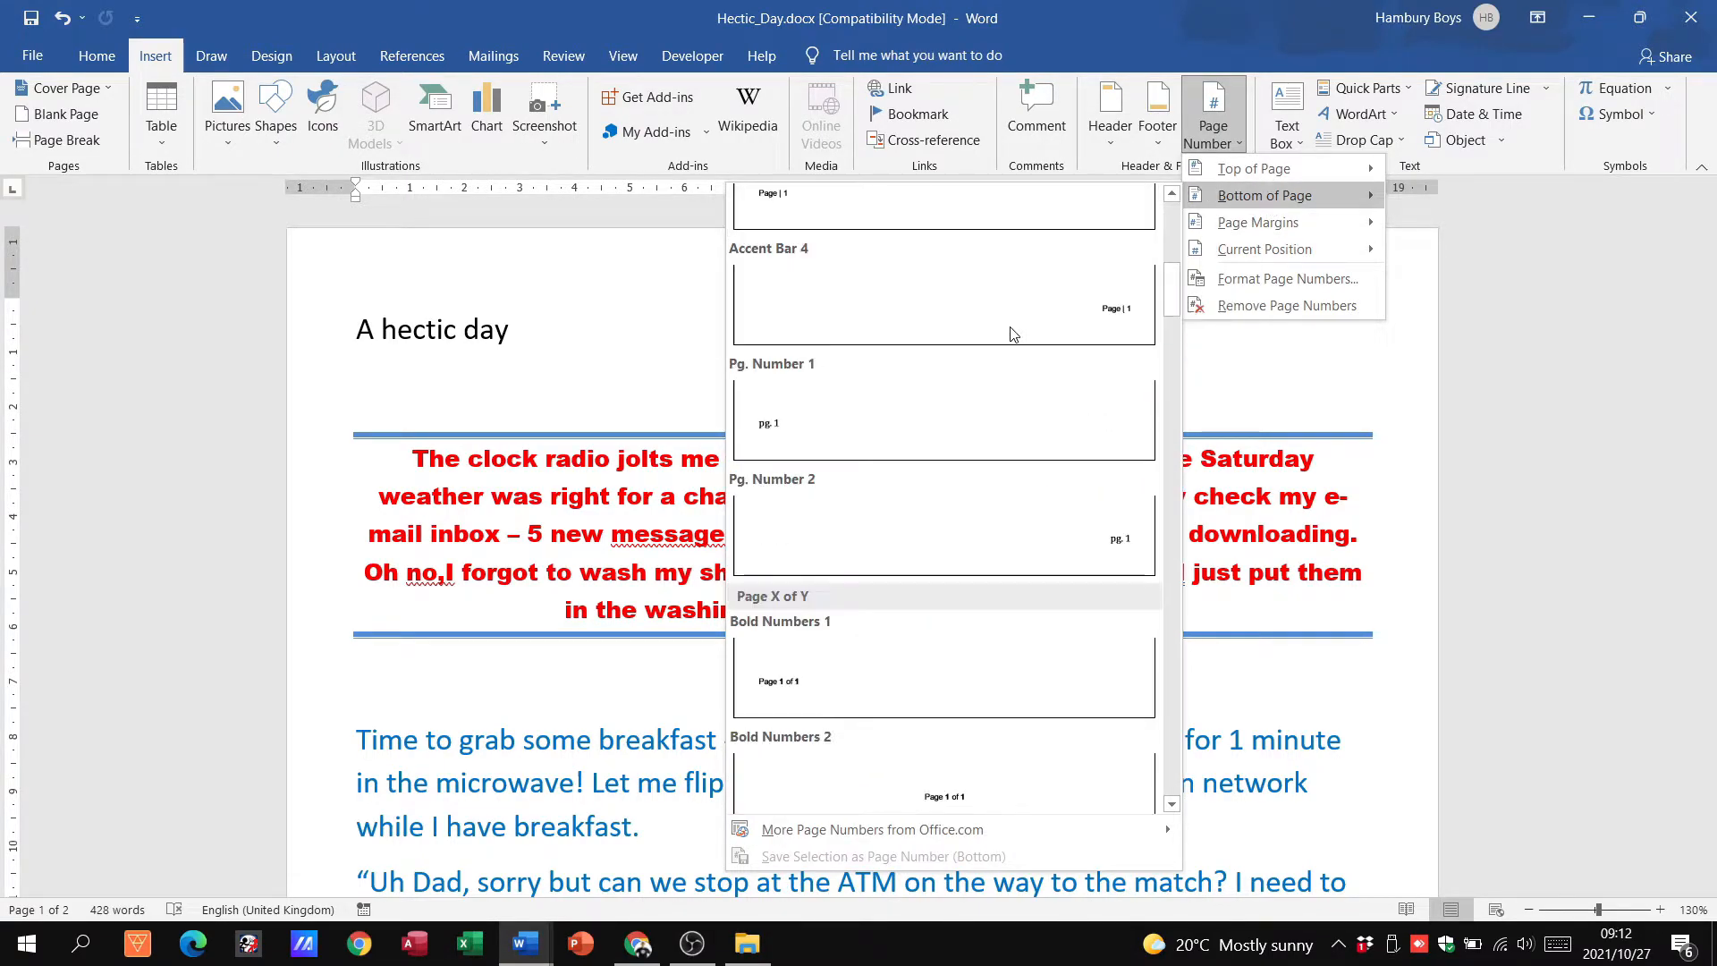
{"action": "scroll", "scroll_direction": "down", "scroll_amount": 3}
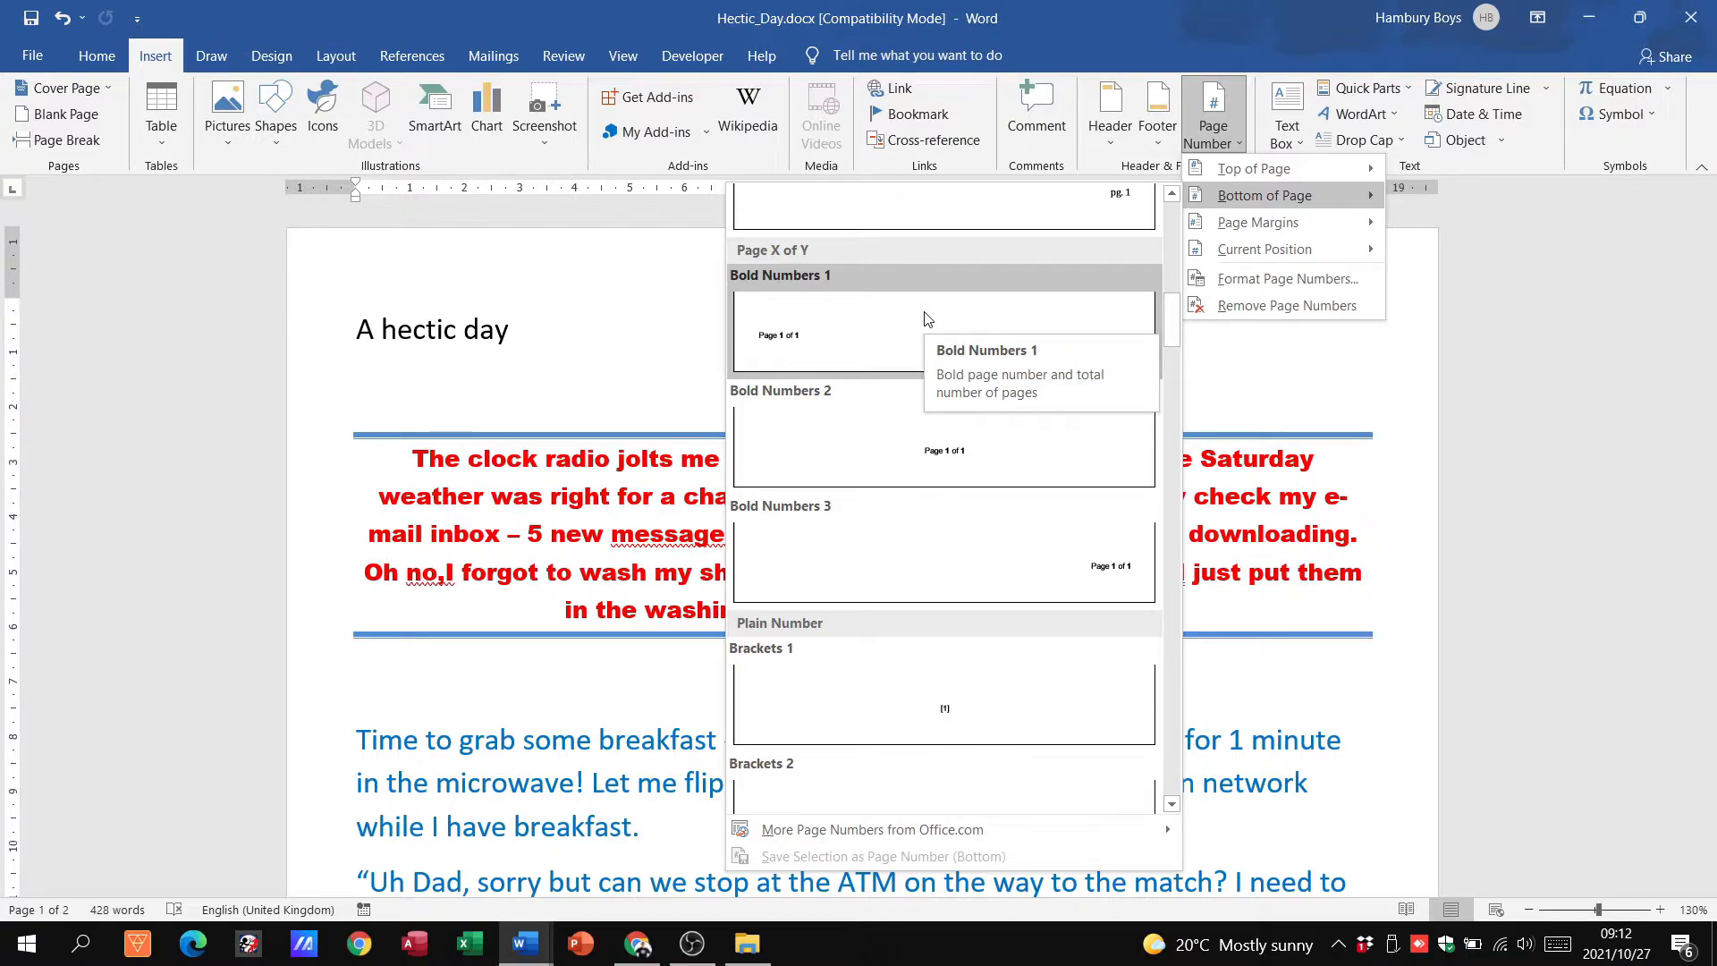
{"action": "mouse_move", "coordinate": [834, 330]}
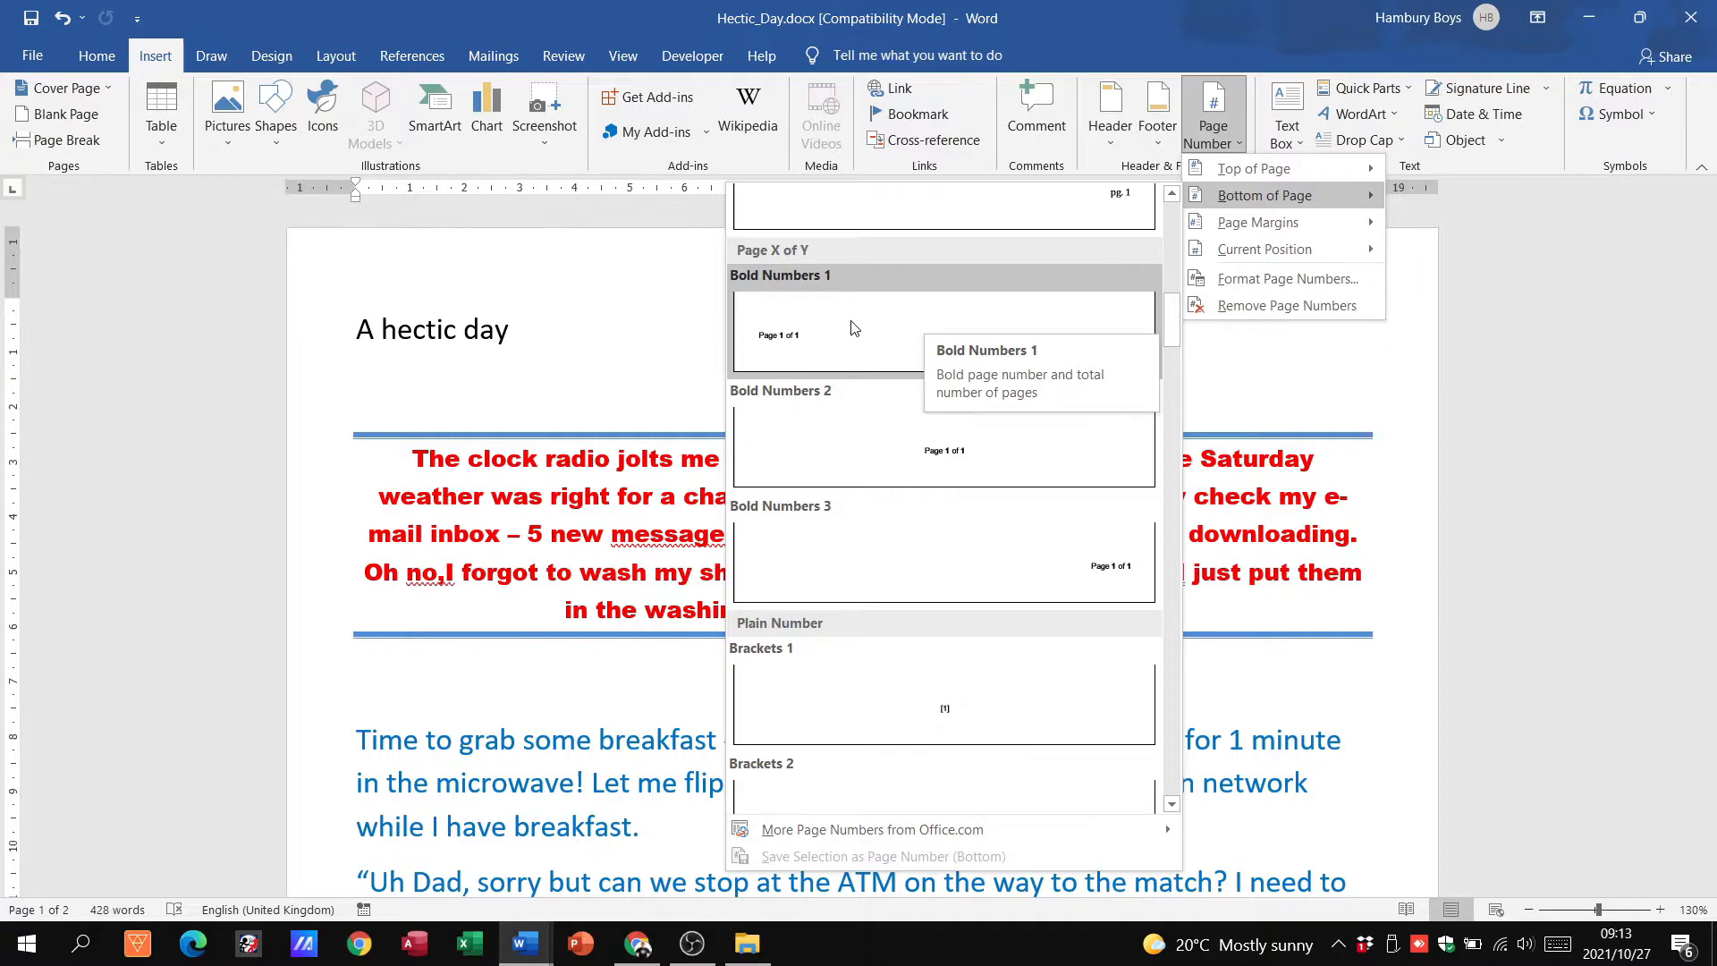
Apply Page X of Y, Bold Numbers and scroll to verify Page 1 of 2 and Page 2 of 2
{"action": "left_click", "coordinate": [944, 312]}
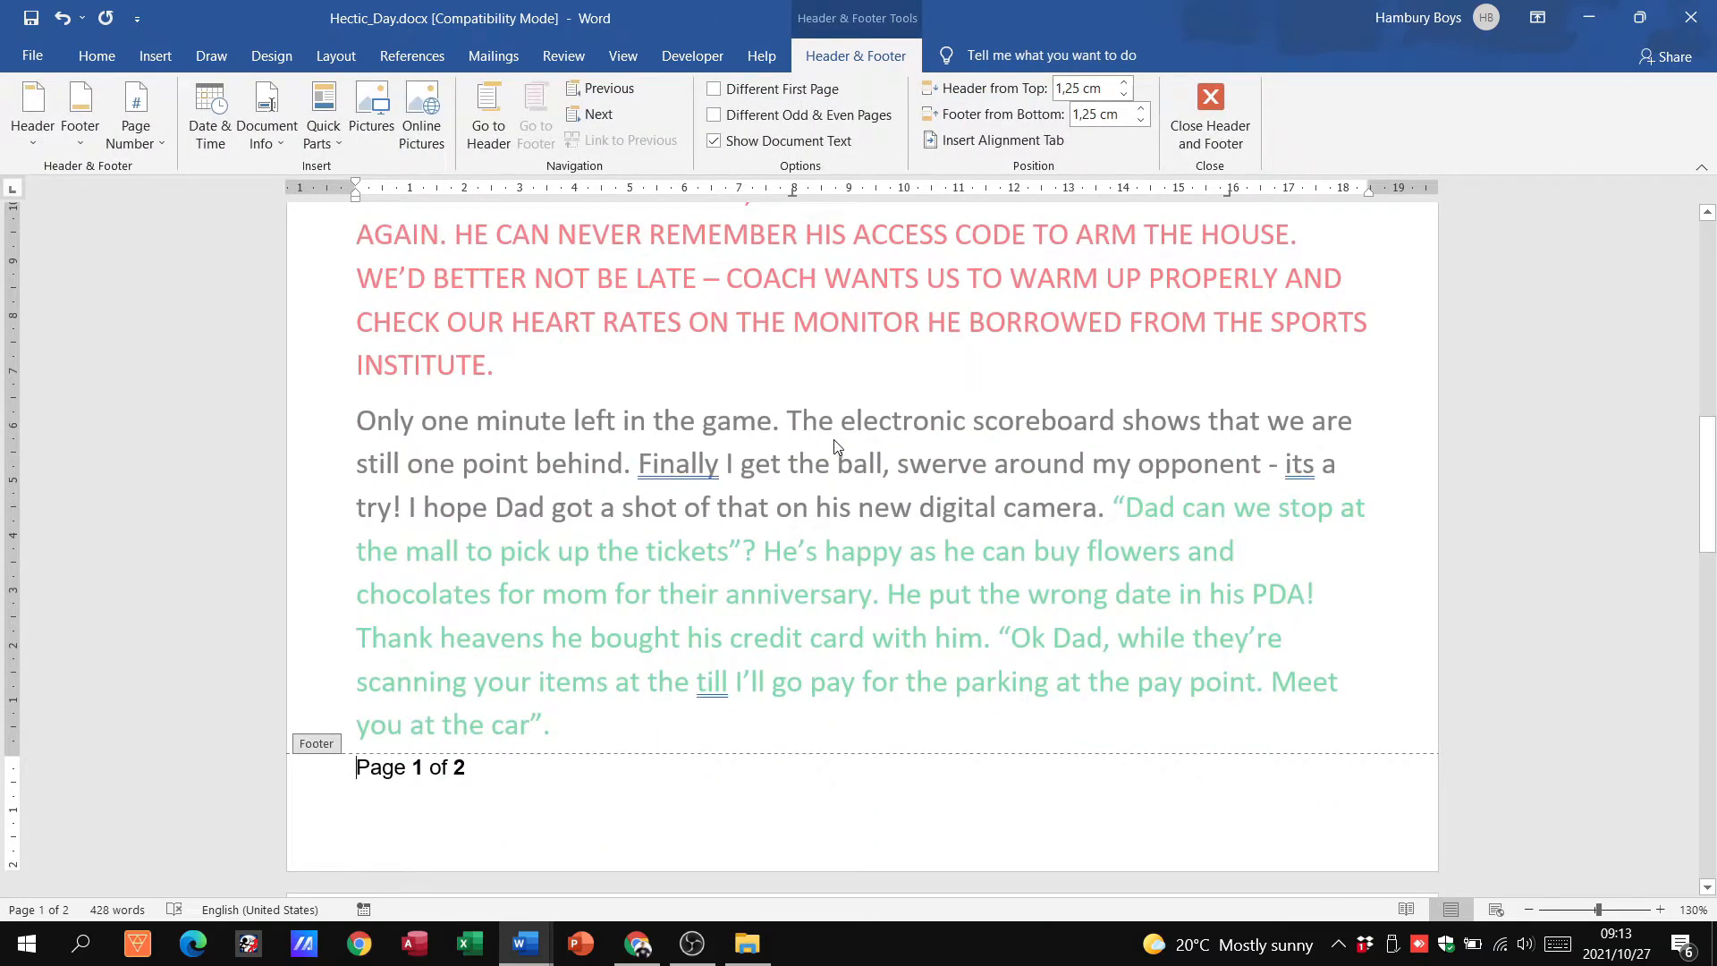
{"action": "scroll", "scroll_direction": "up", "scroll_amount": 3}
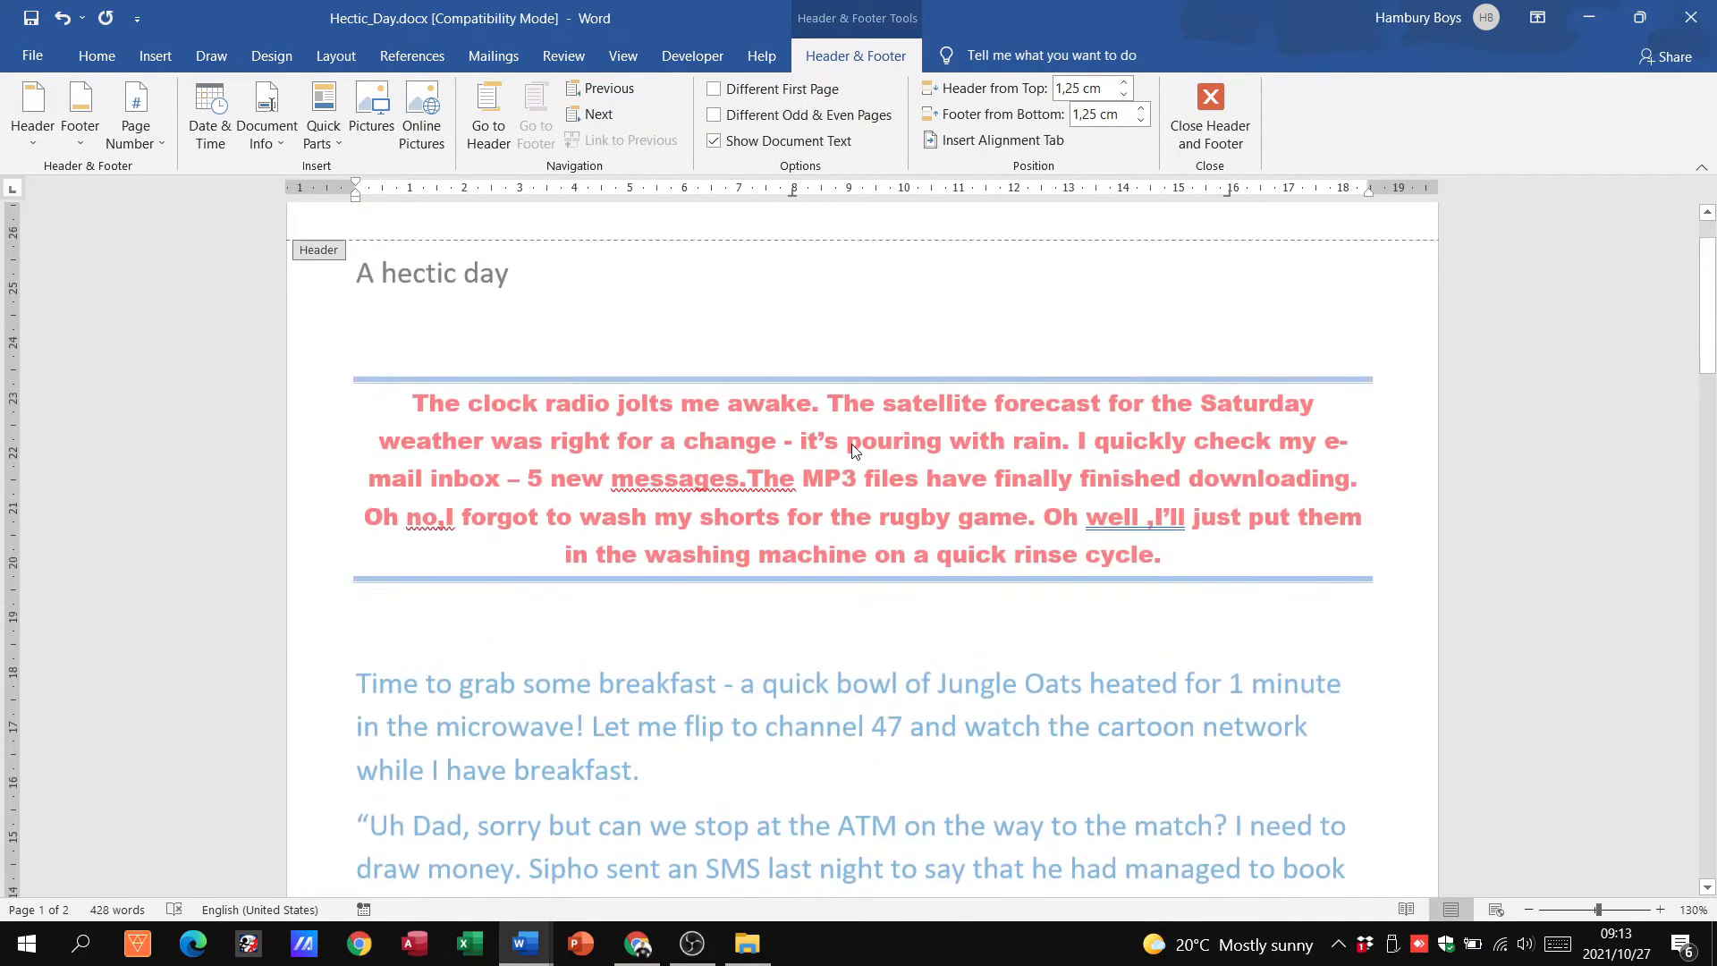
{"action": "scroll", "scroll_direction": "down", "scroll_amount": 3}
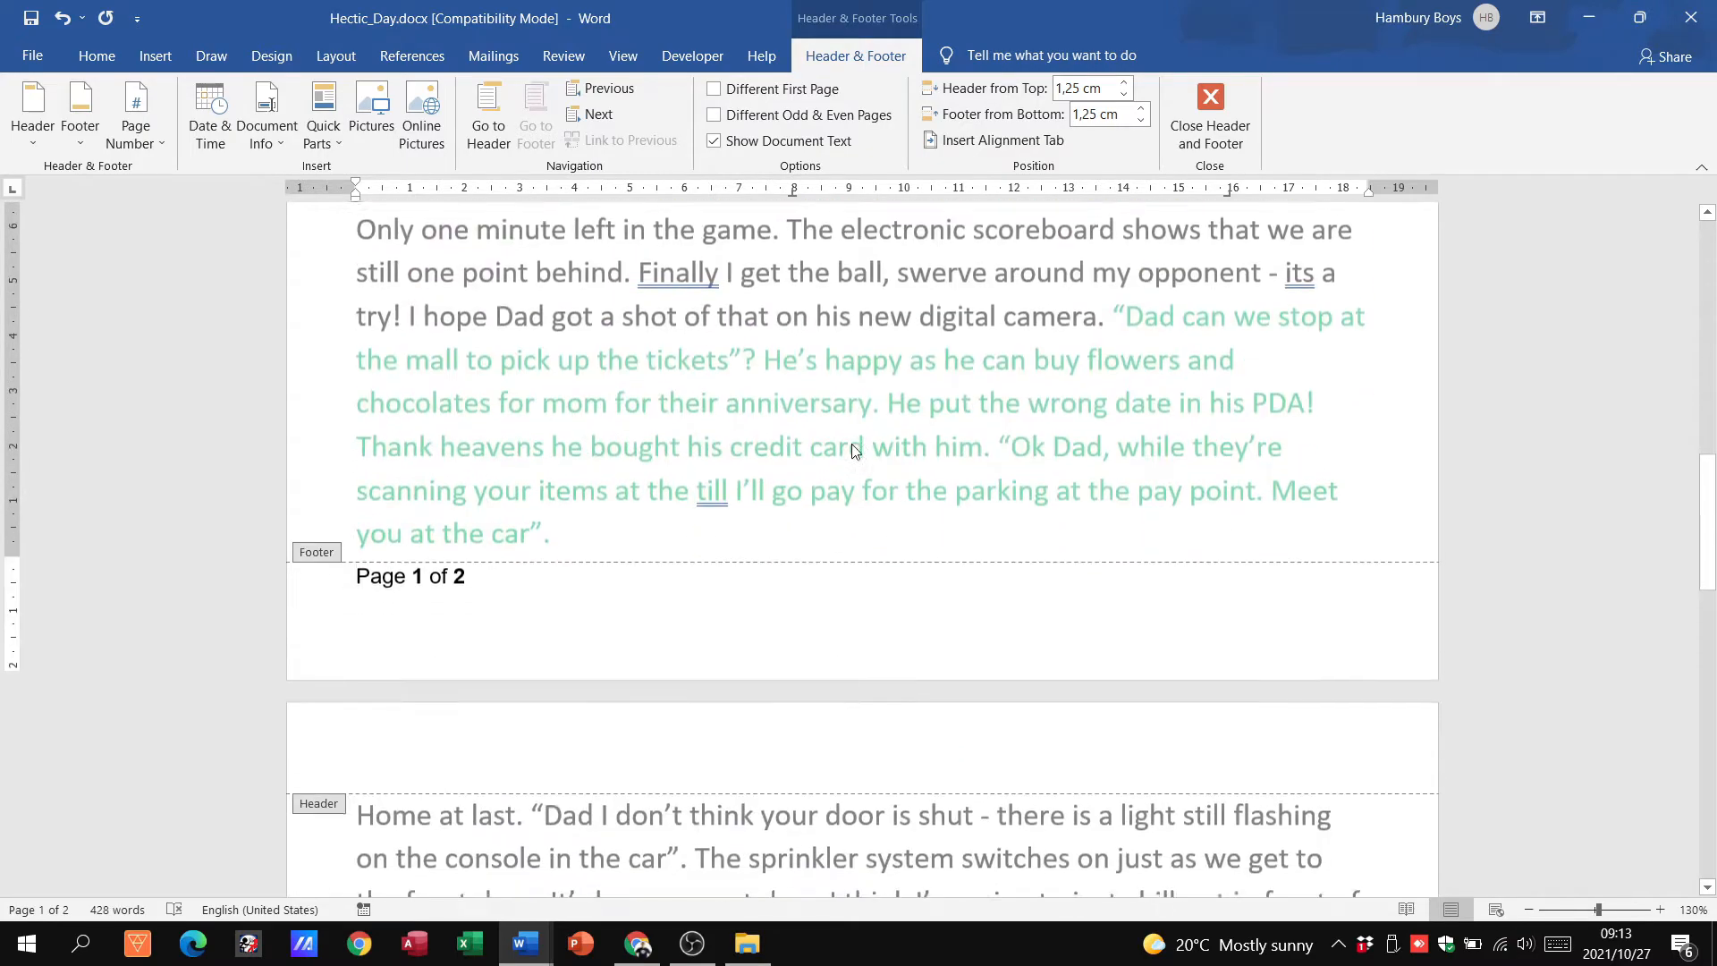
{"action": "scroll", "scroll_direction": "down", "scroll_amount": 3}
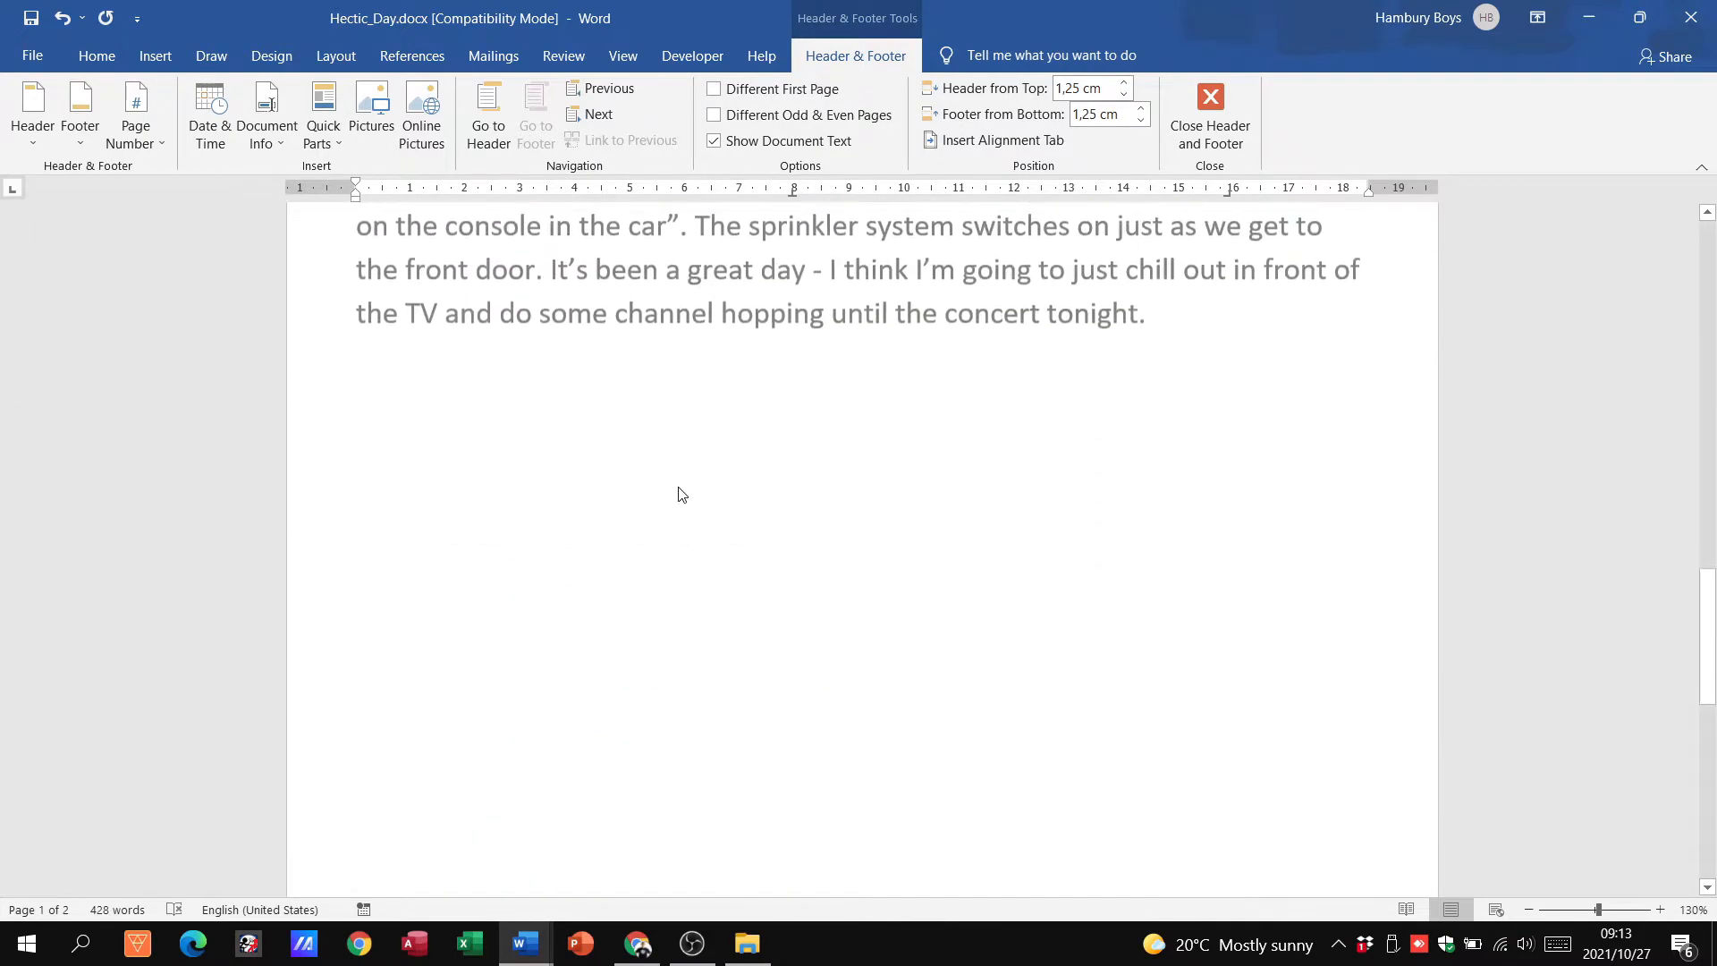
{"action": "scroll", "scroll_direction": "down", "scroll_amount": 3}
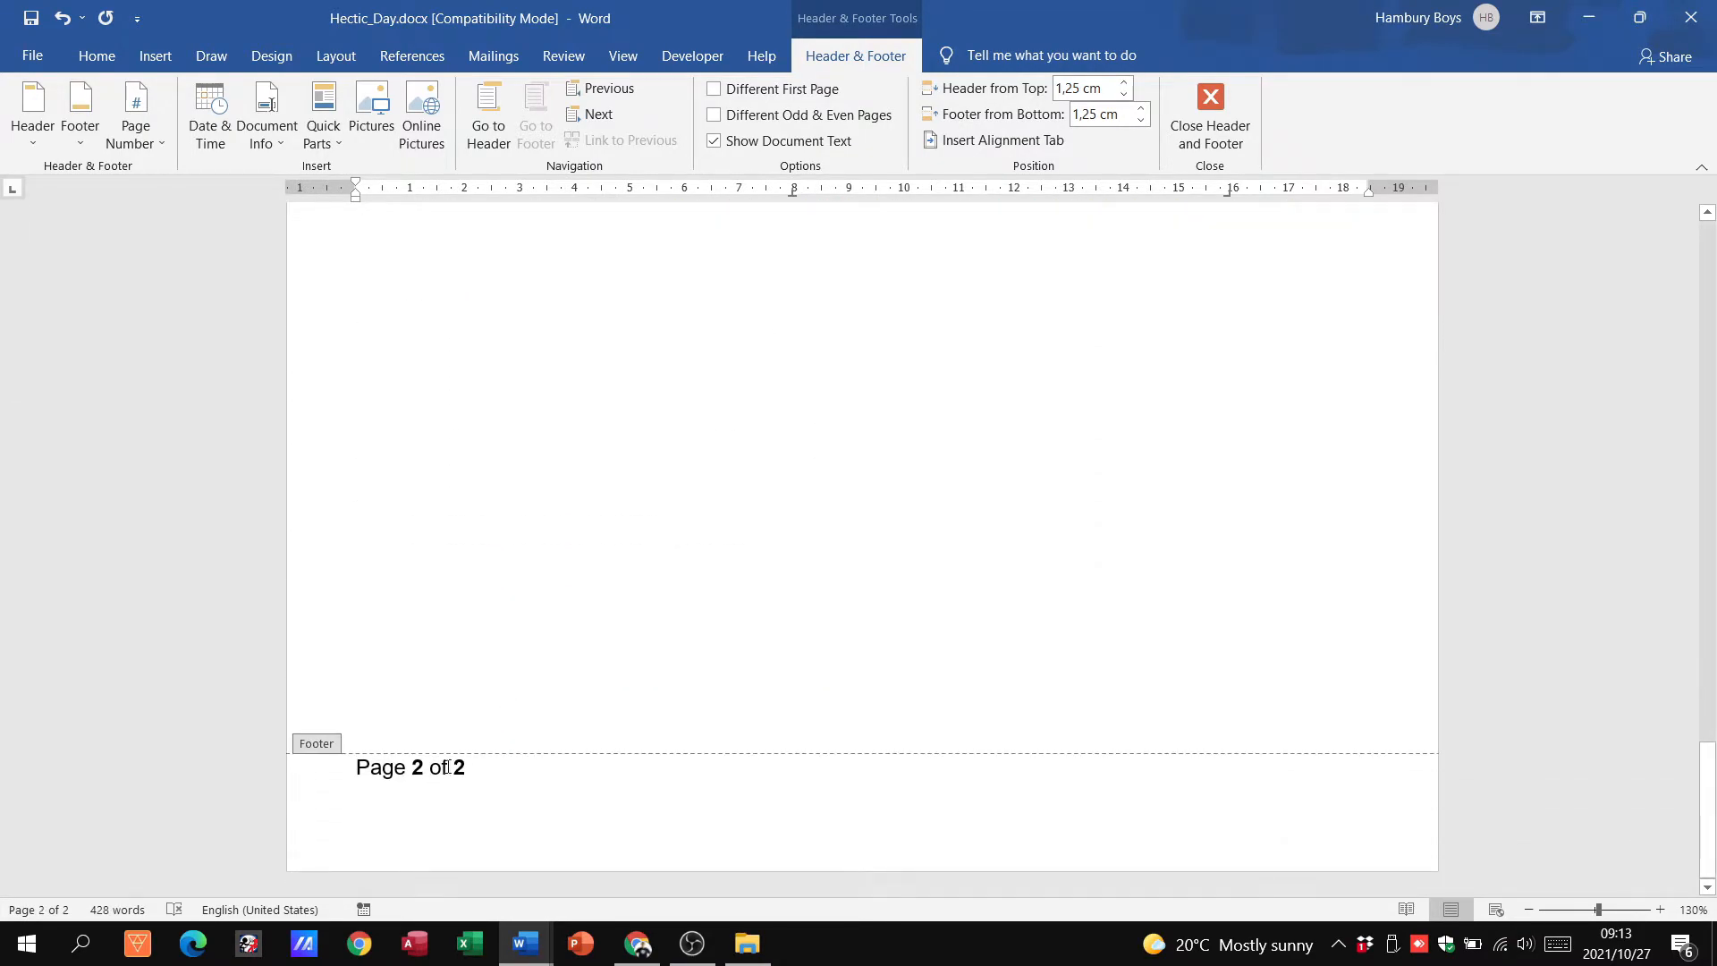
{"action": "scroll", "scroll_direction": "up", "scroll_amount": 3}
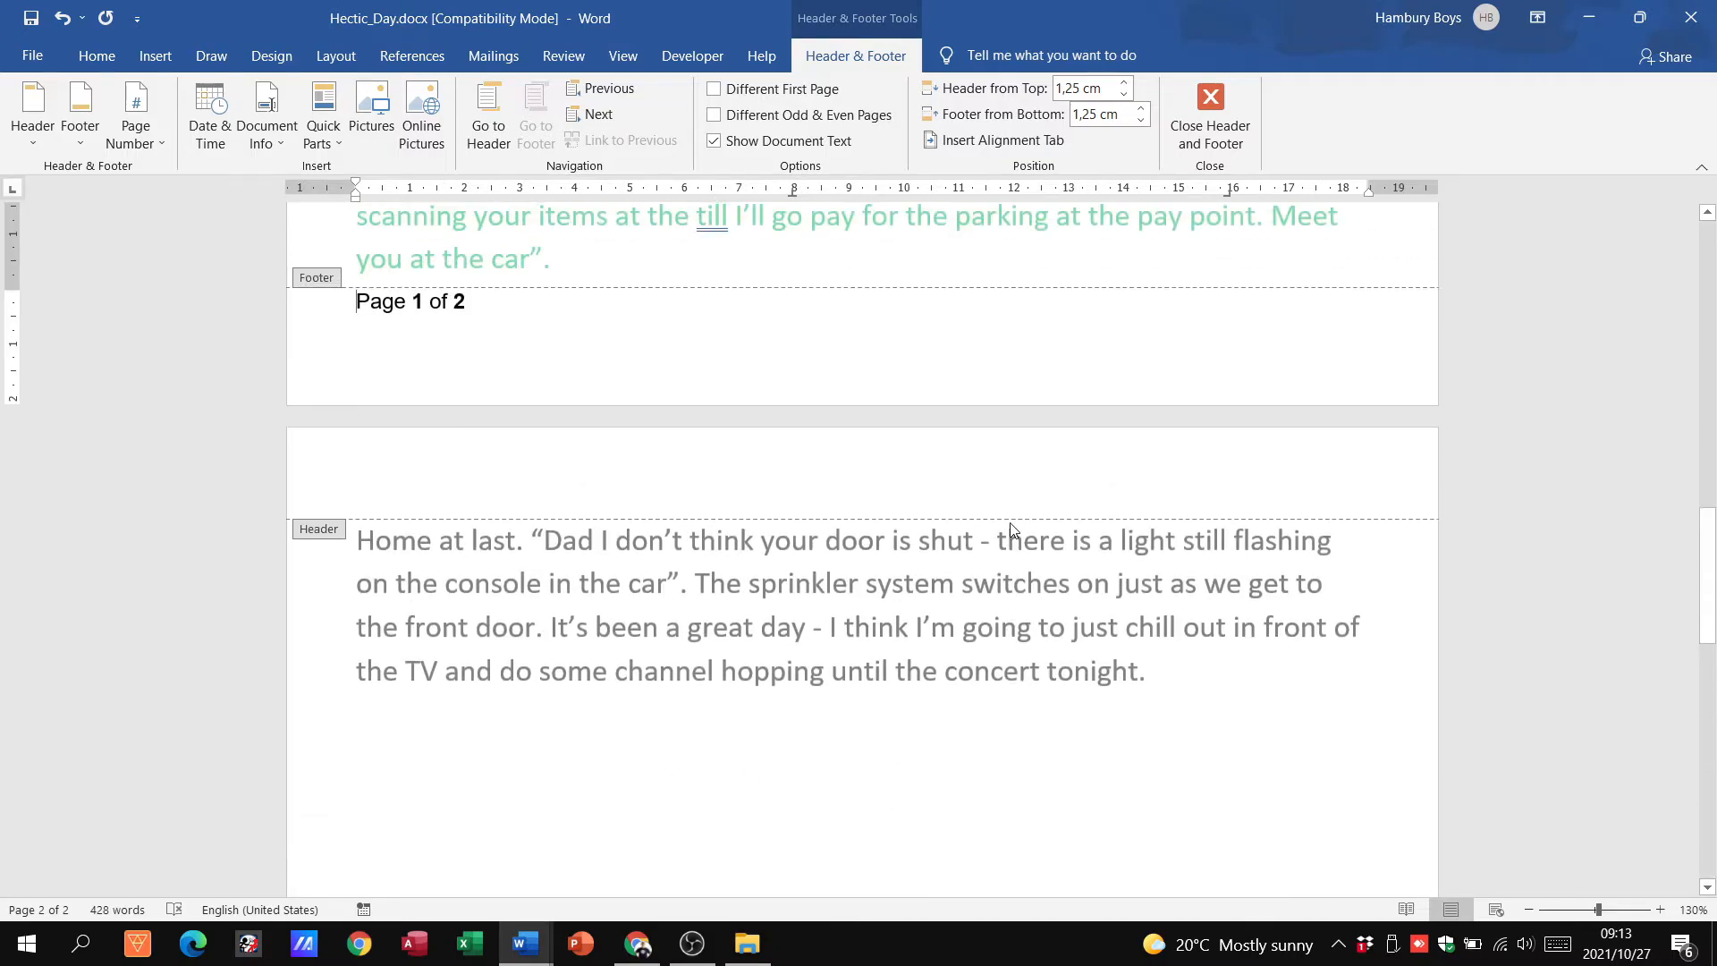
{"action": "scroll", "scroll_direction": "up", "scroll_amount": 3}
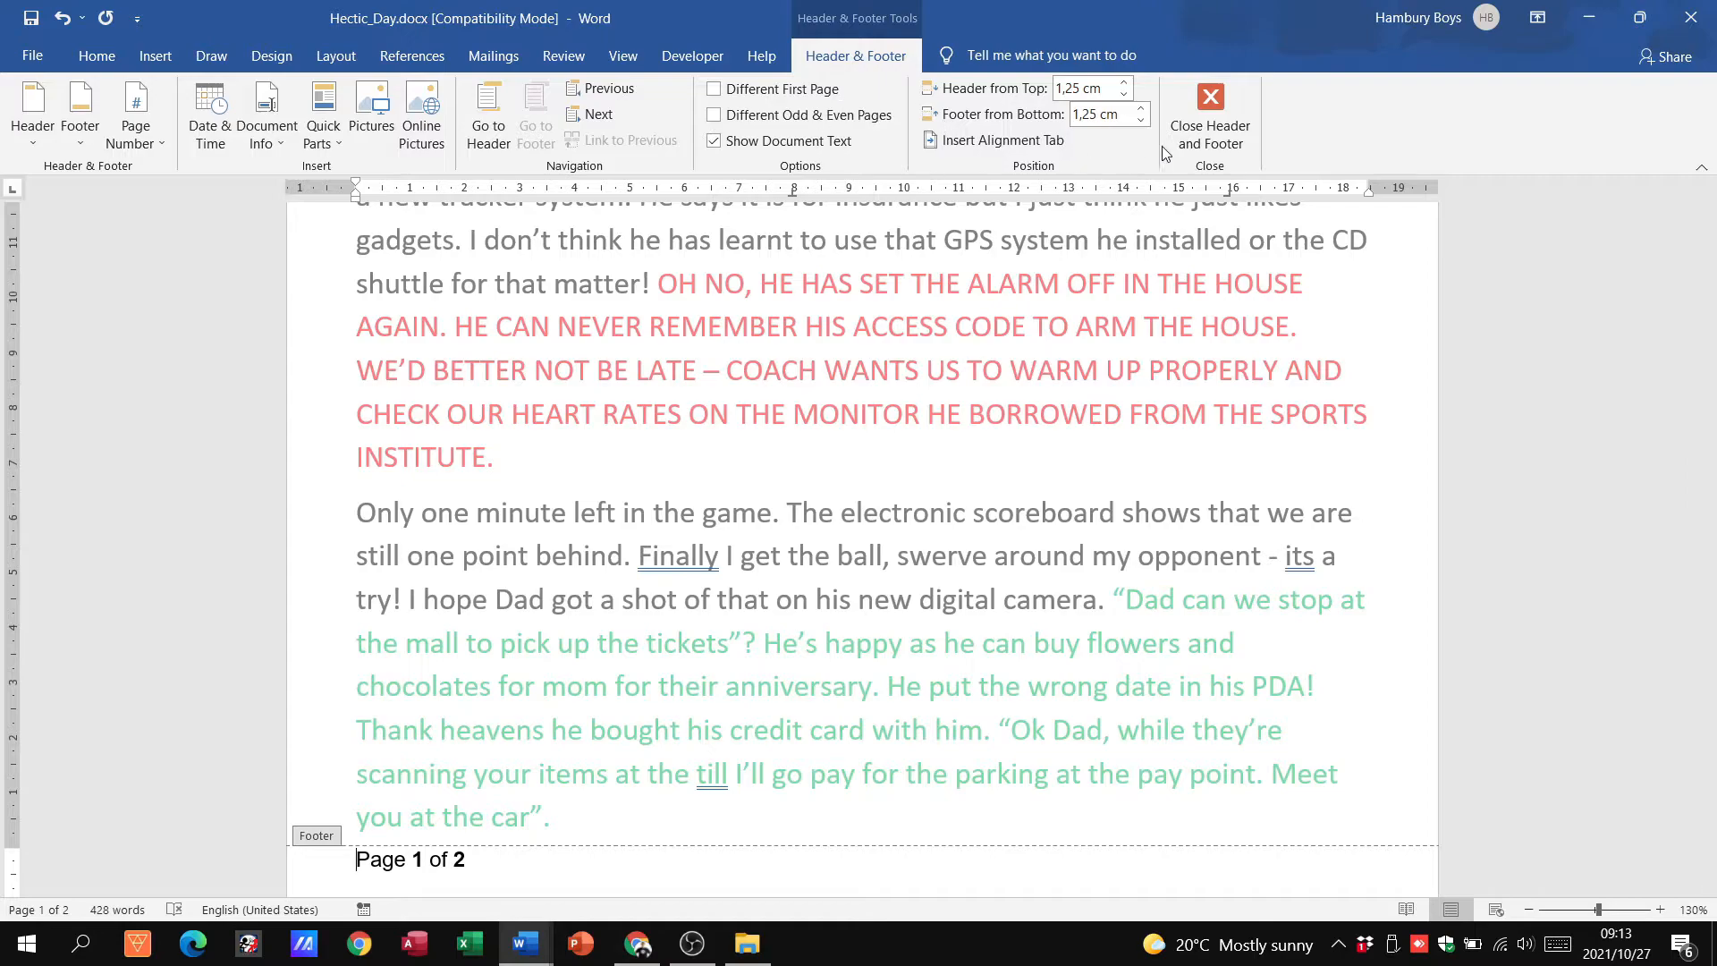
{"action": "mouse_move", "coordinate": [960, 164]}
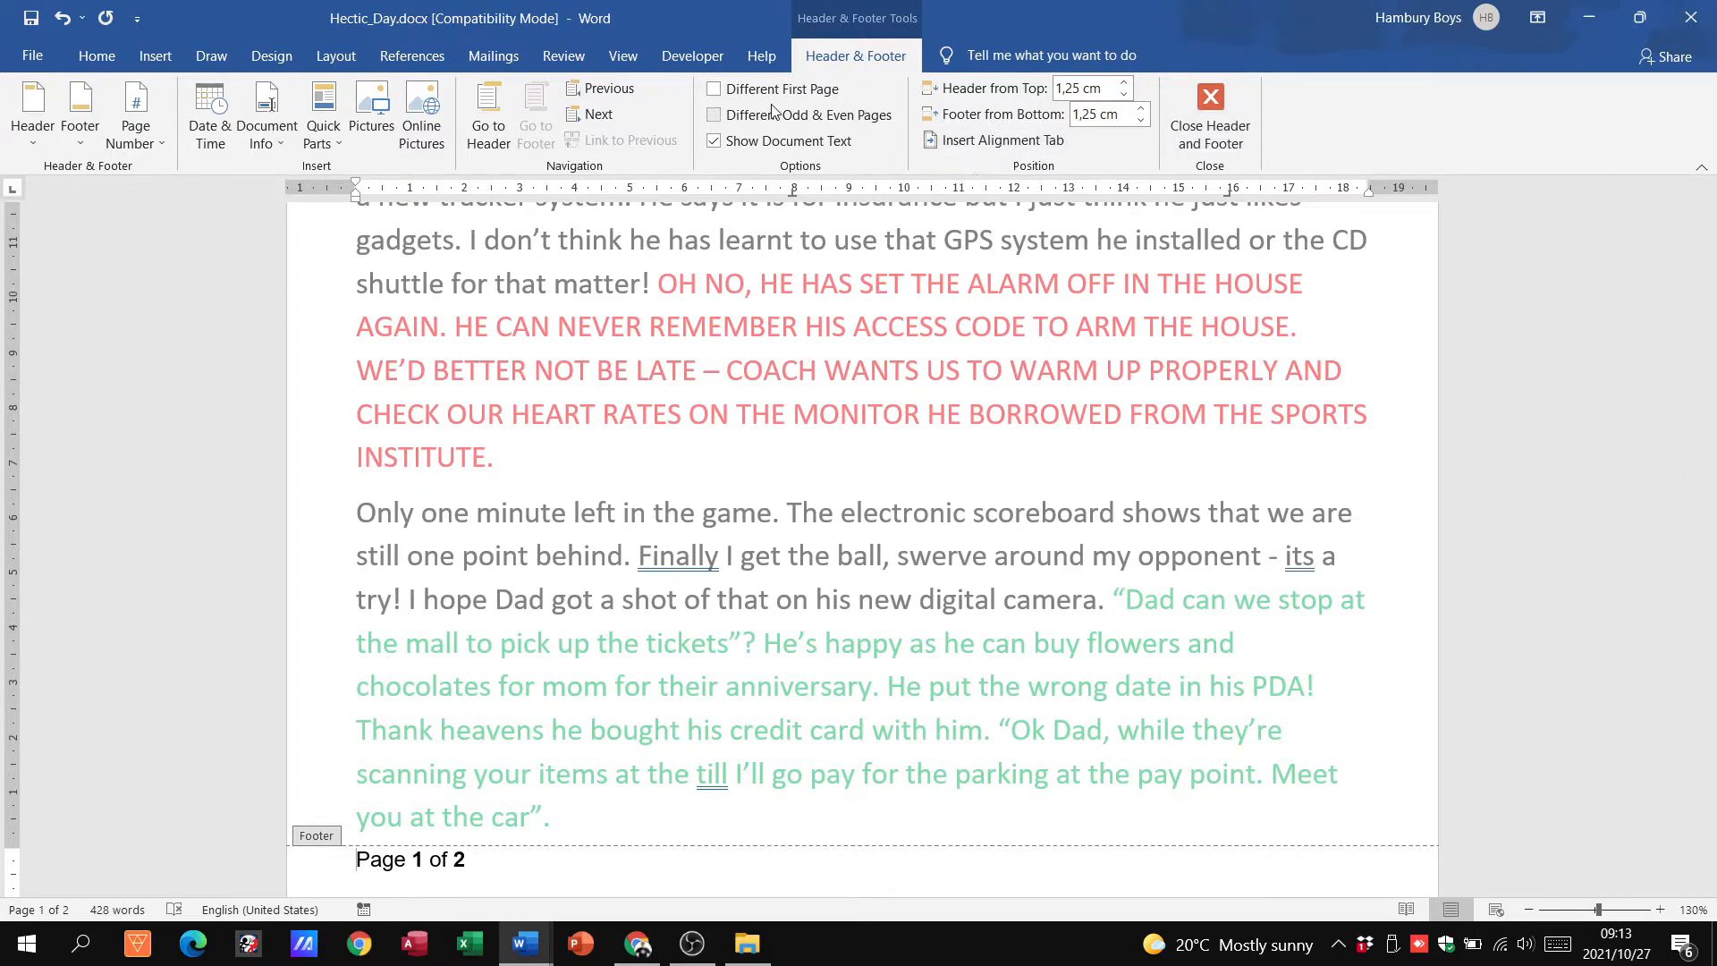
{"action": "mouse_move", "coordinate": [763, 99]}
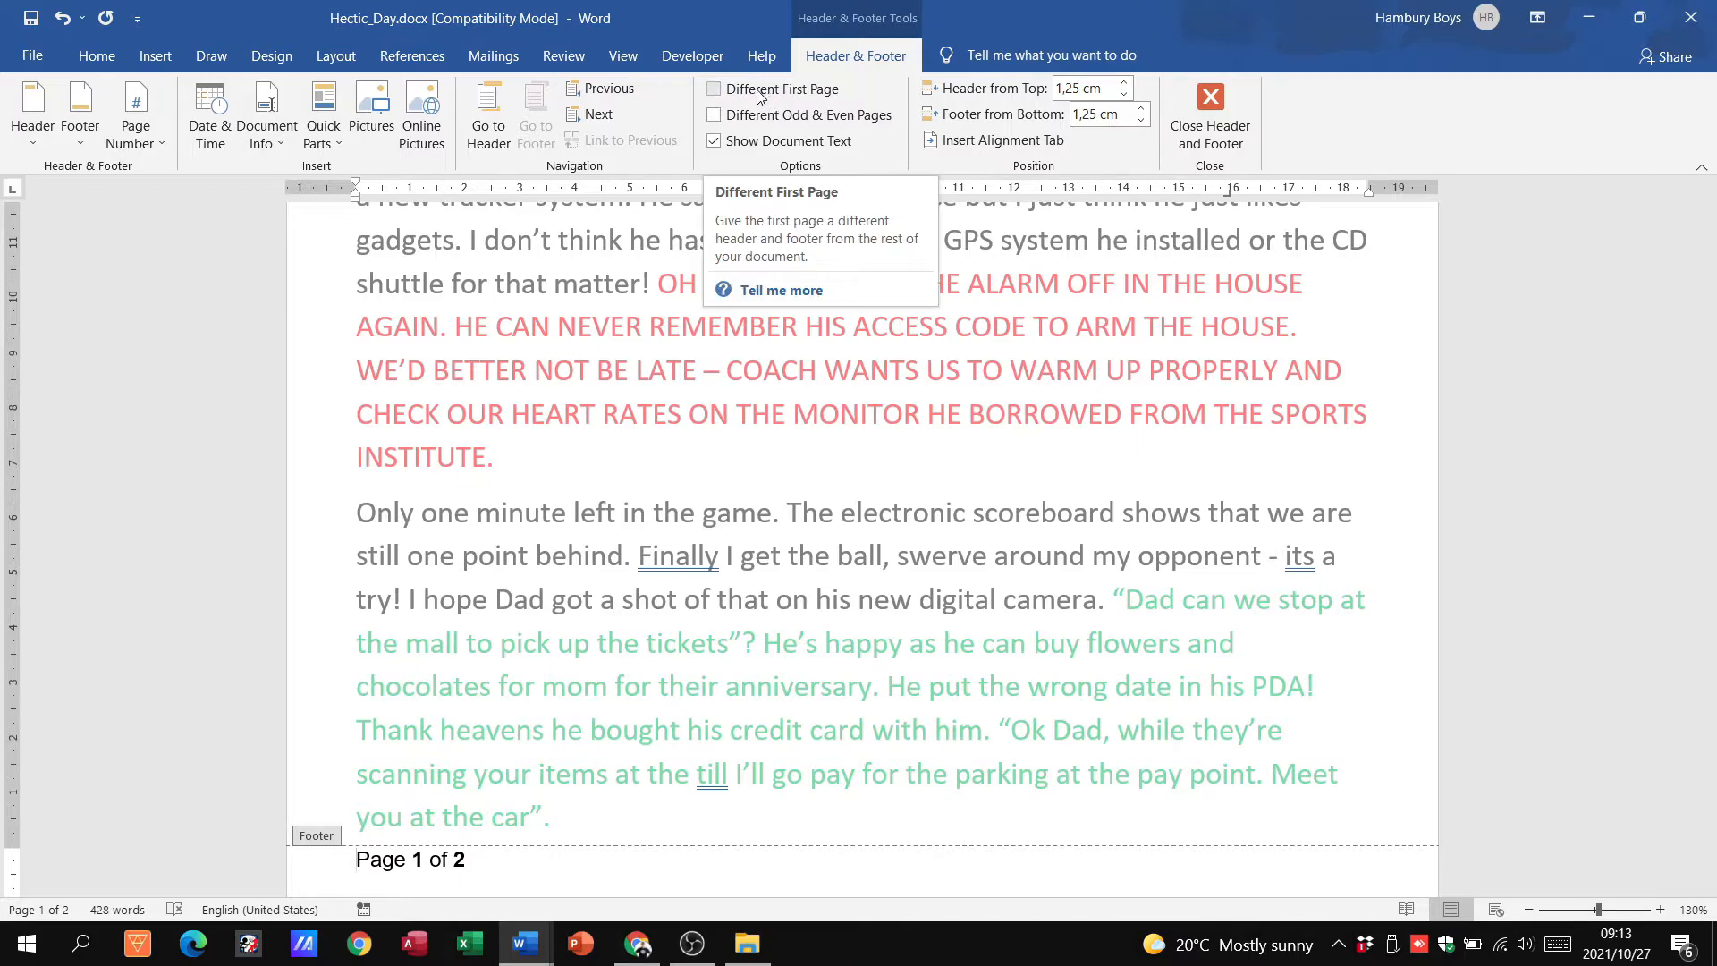
Enable Different First Page and check that page one's footer is now empty
{"action": "left_click", "coordinate": [712, 88]}
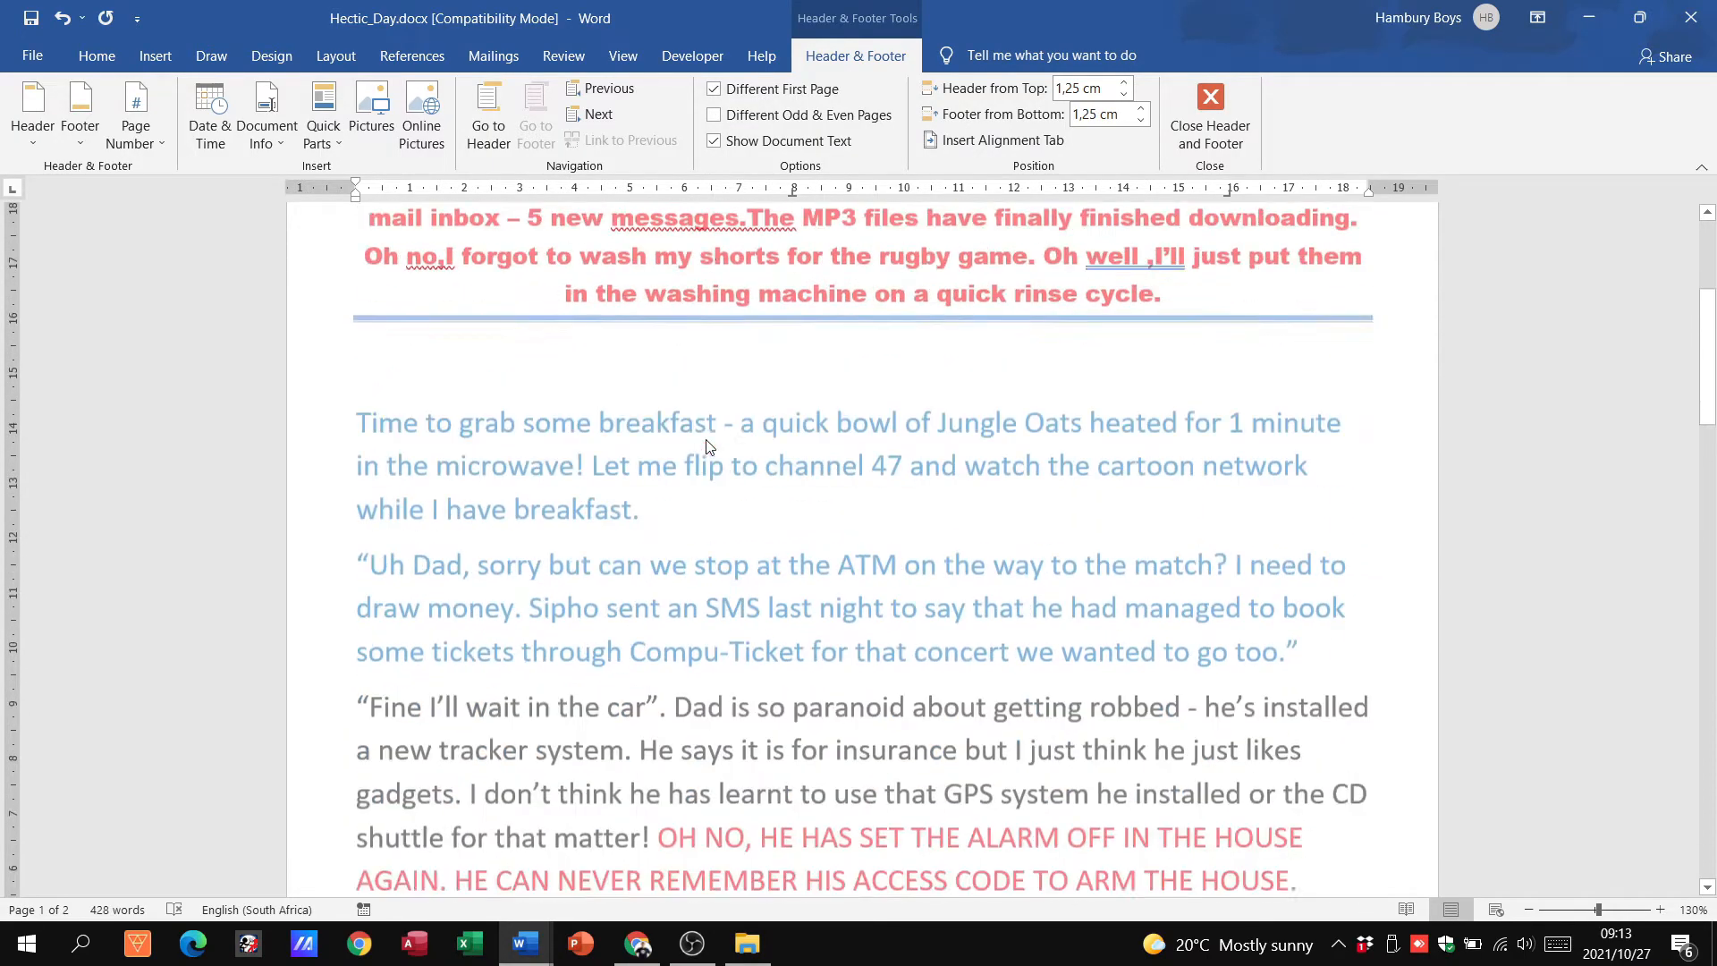
{"action": "scroll", "scroll_direction": "down", "scroll_amount": 3}
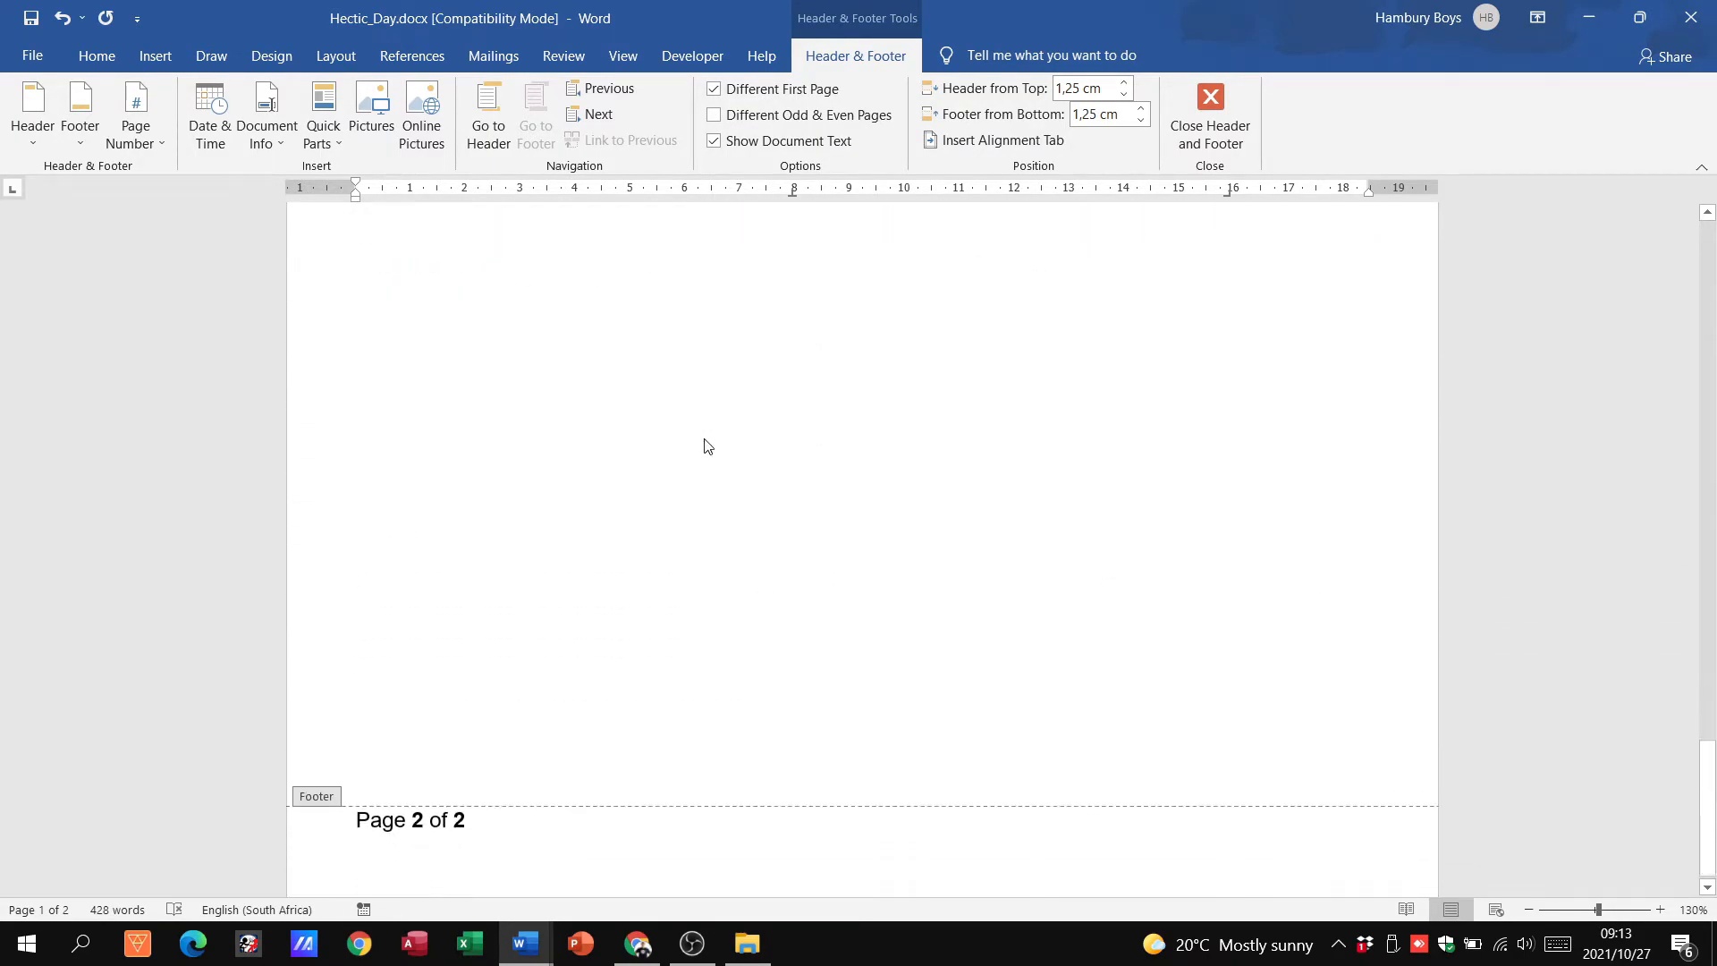
{"action": "left_click", "coordinate": [427, 767]}
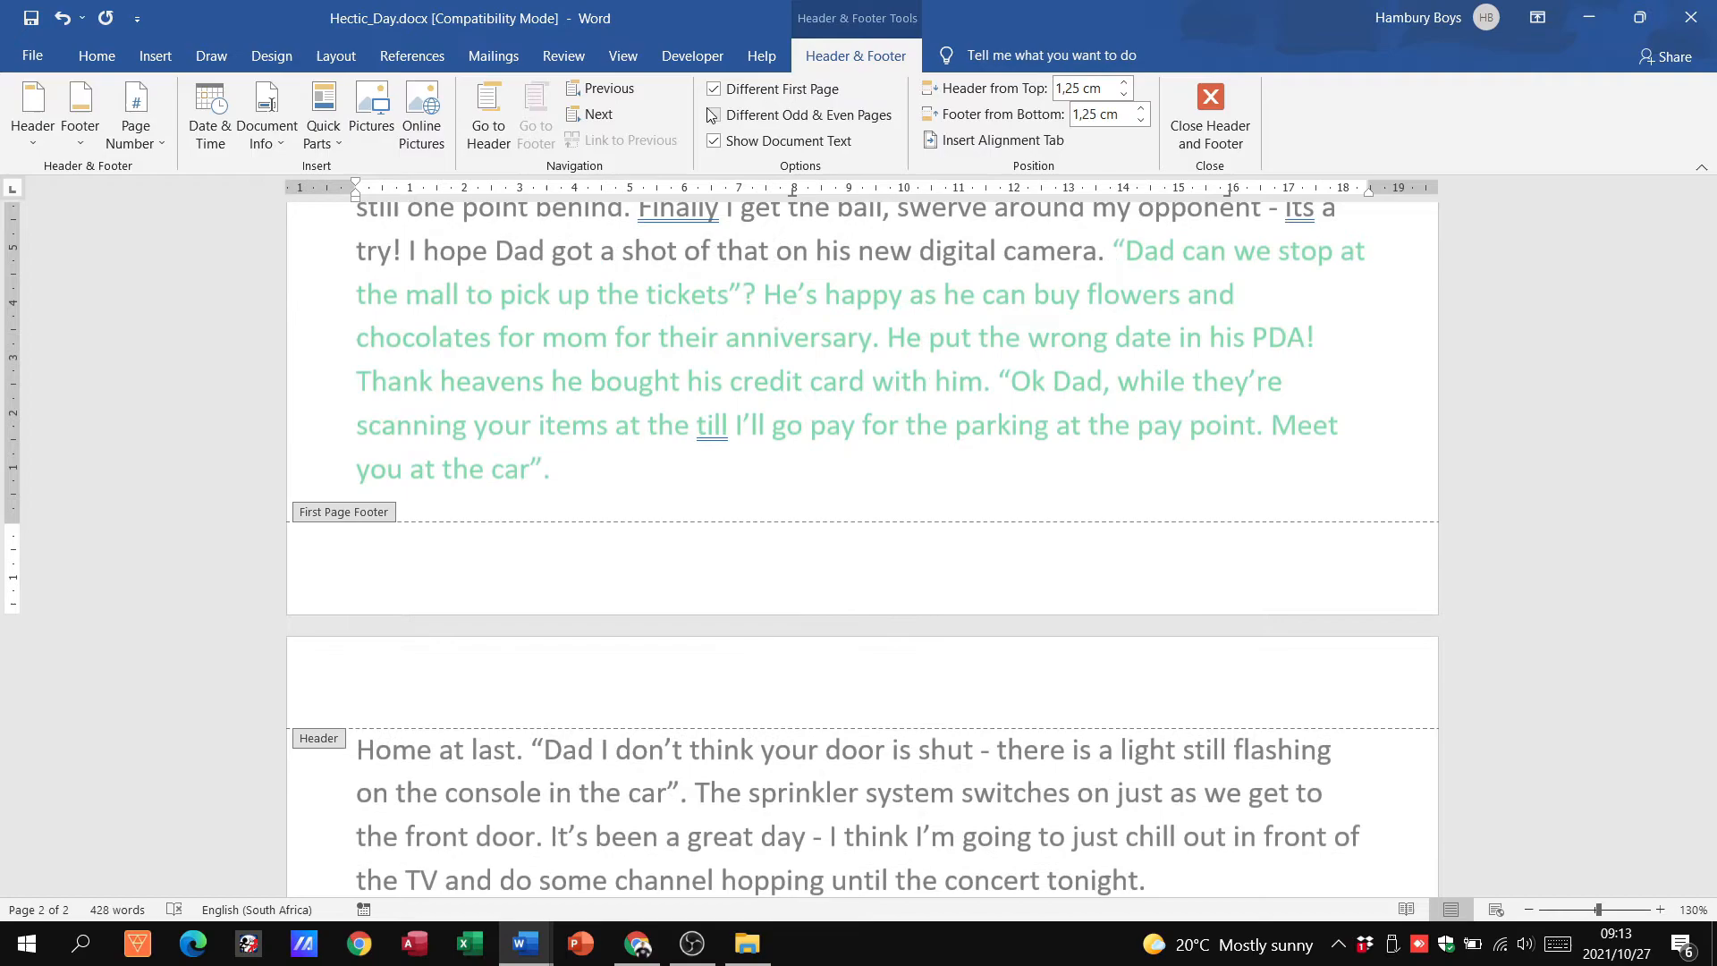
Turn off Different First Page, try Different Odd & Even Pages, and review both footers
{"action": "left_click", "coordinate": [713, 89]}
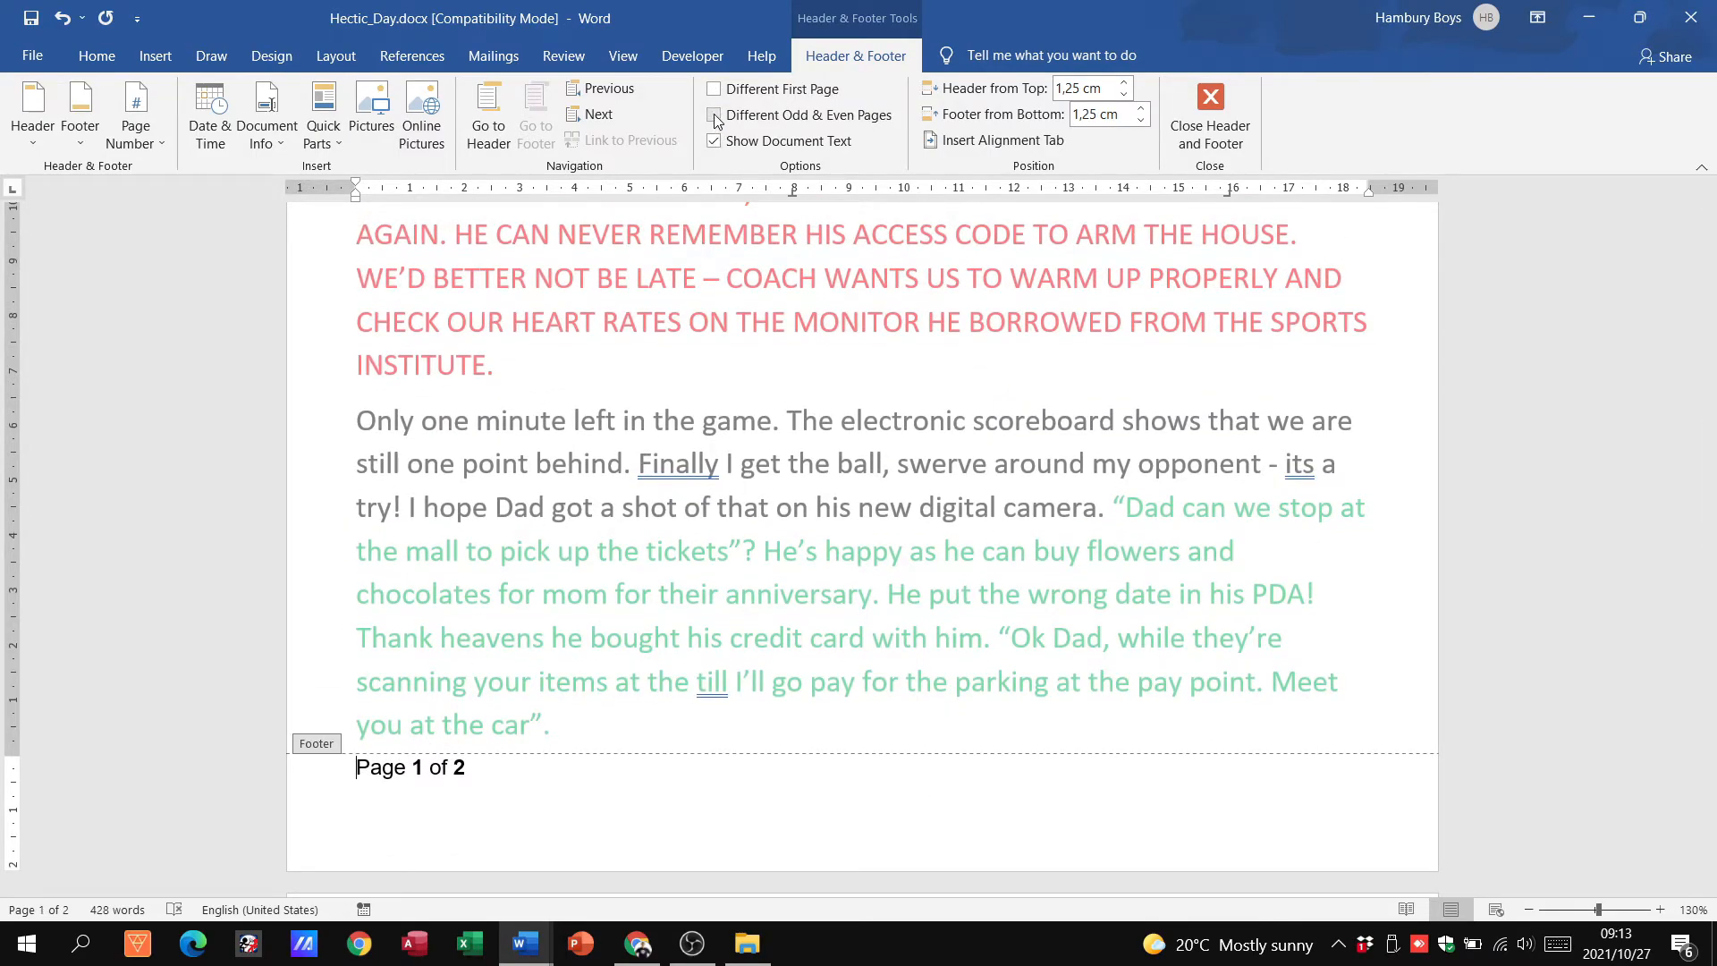
{"action": "left_click", "coordinate": [712, 116]}
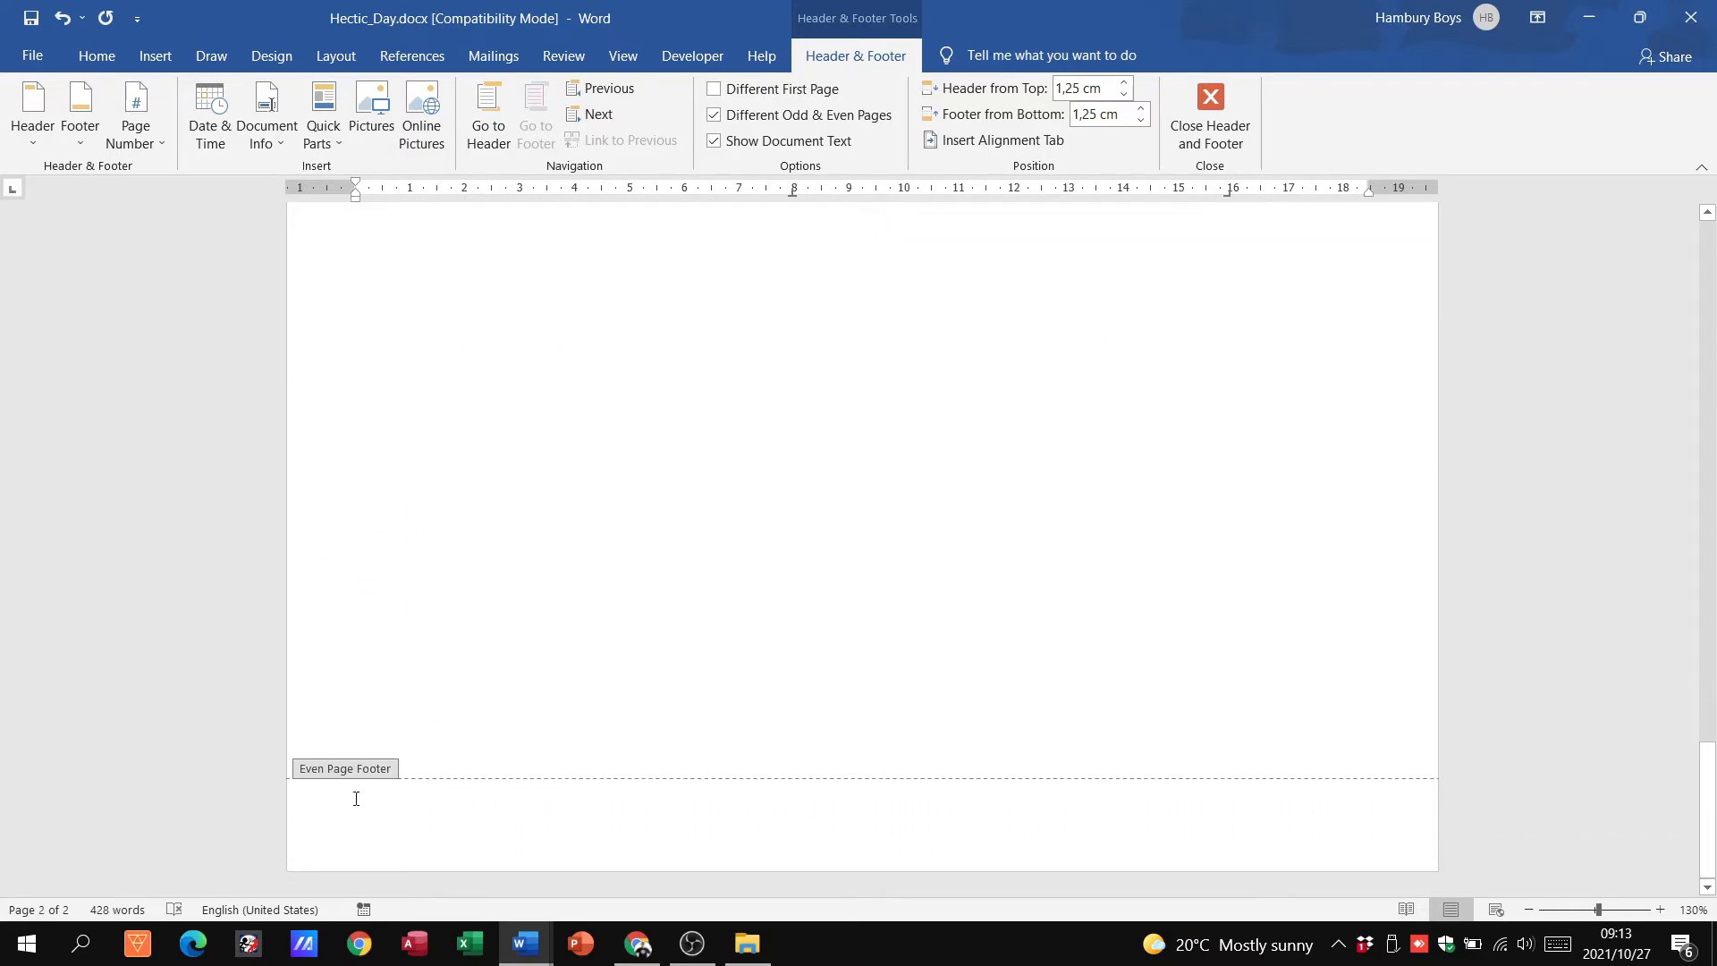
{"action": "mouse_move", "coordinate": [467, 793]}
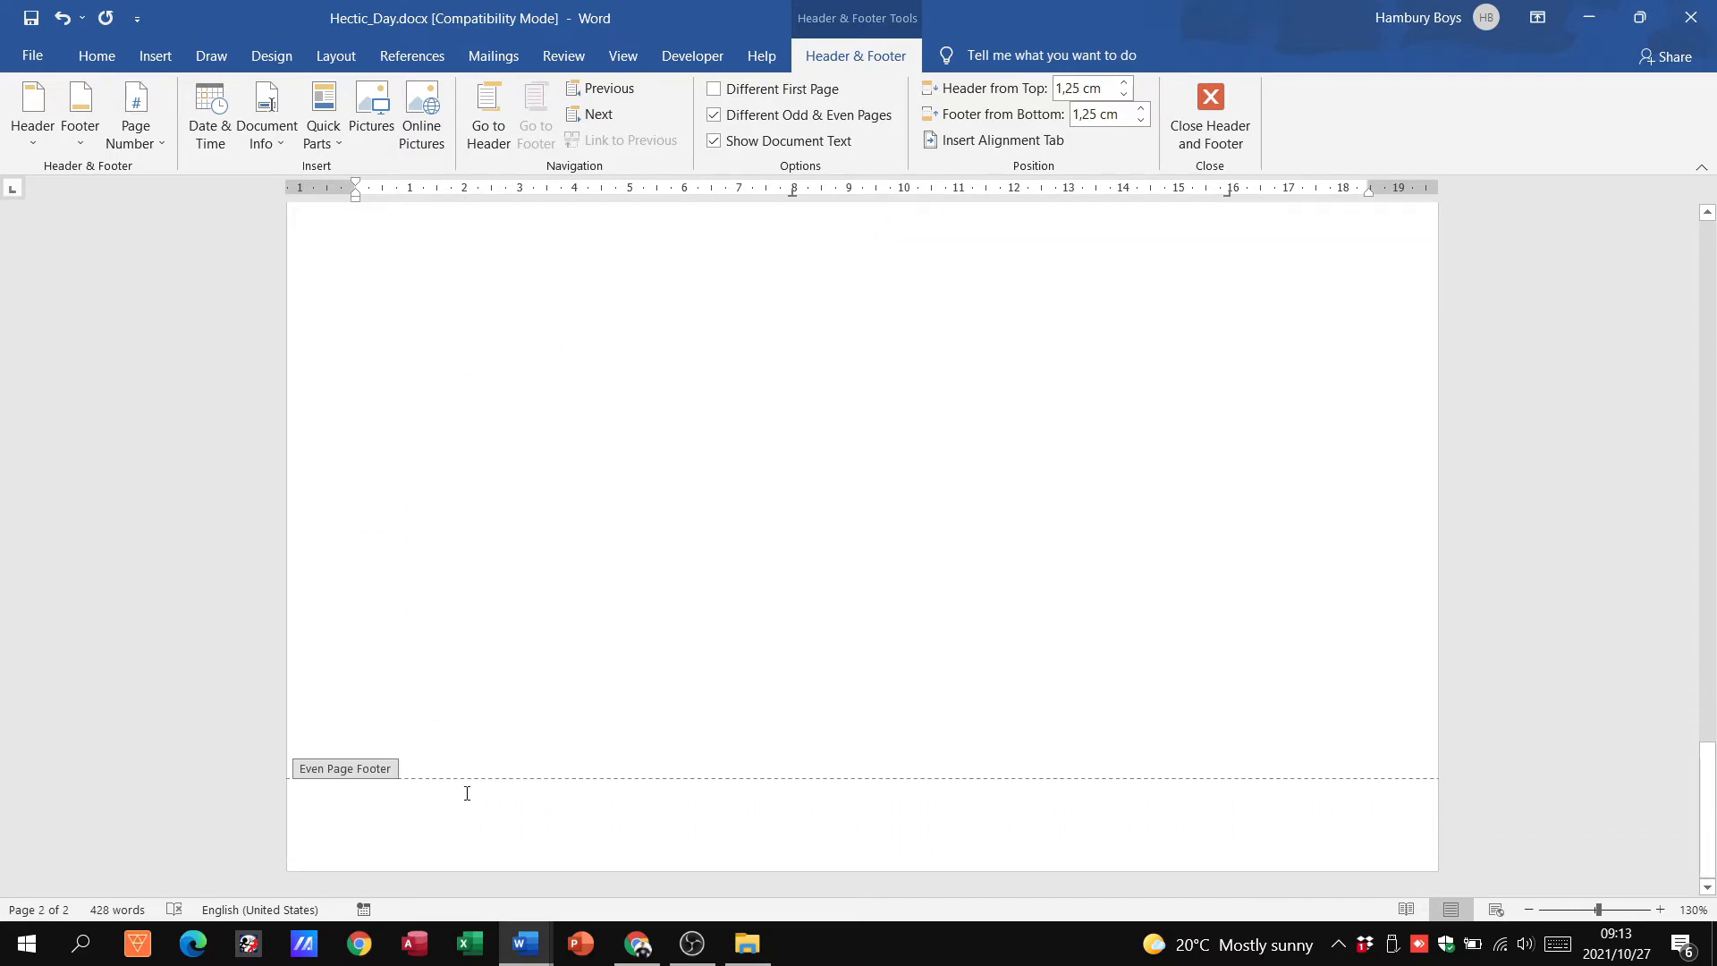
{"action": "scroll", "scroll_direction": "up", "scroll_amount": 3}
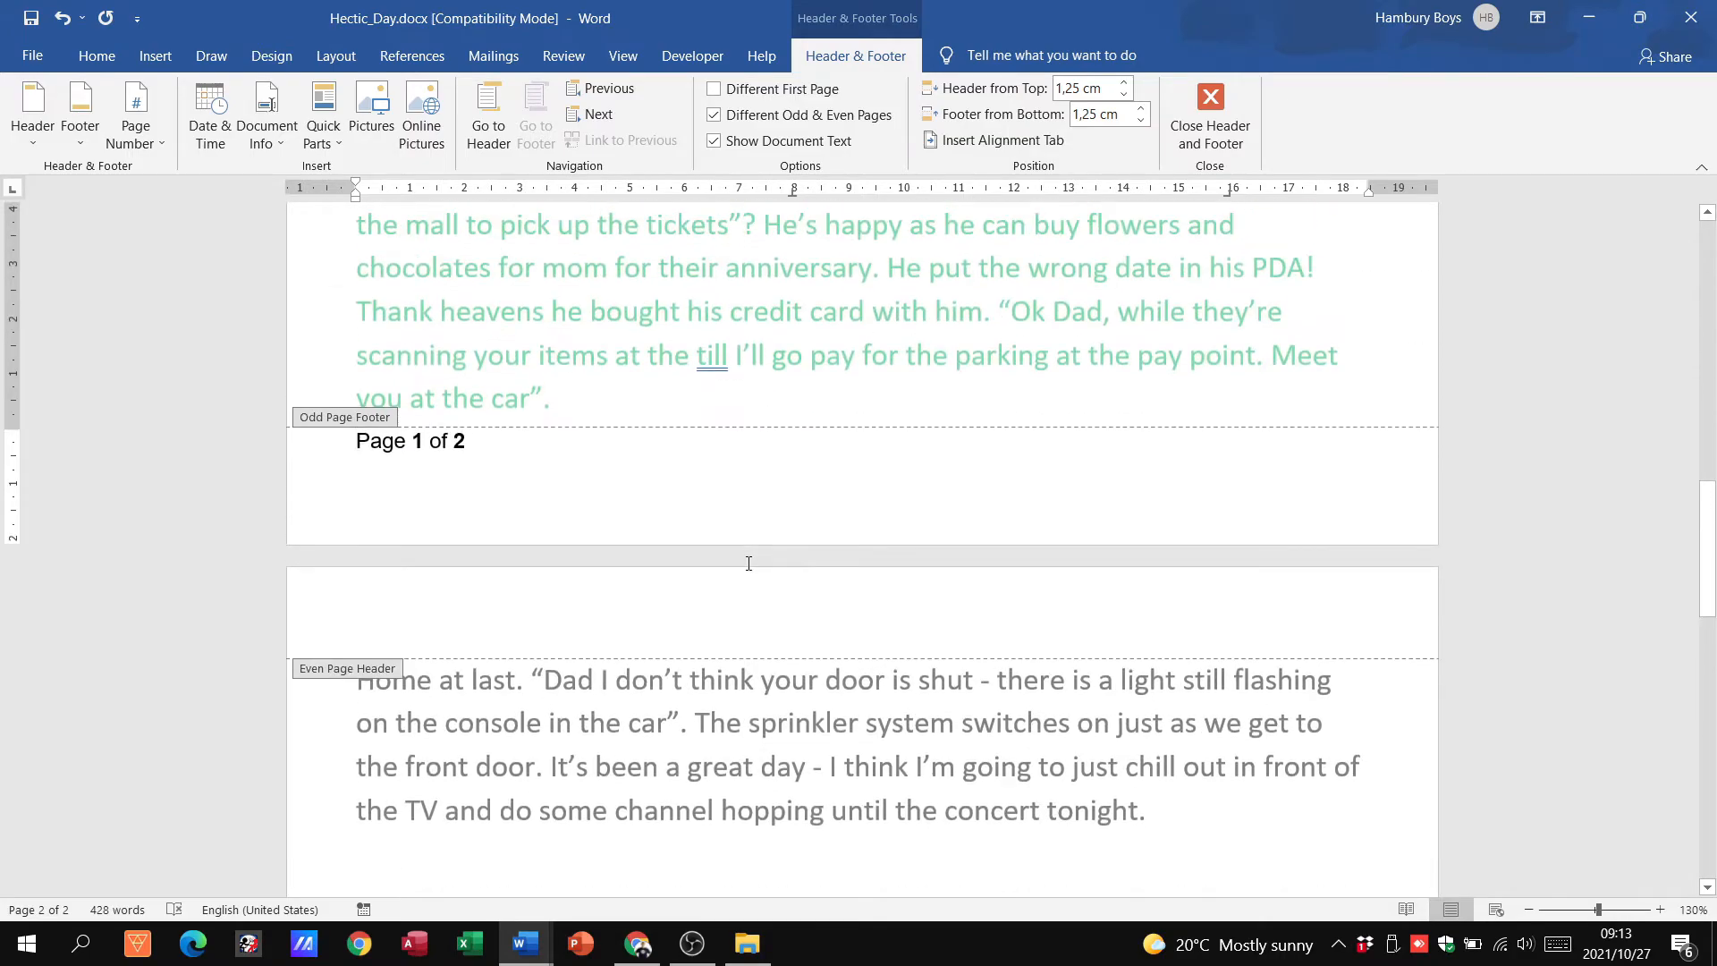
{"action": "scroll", "scroll_direction": "up", "scroll_amount": 3}
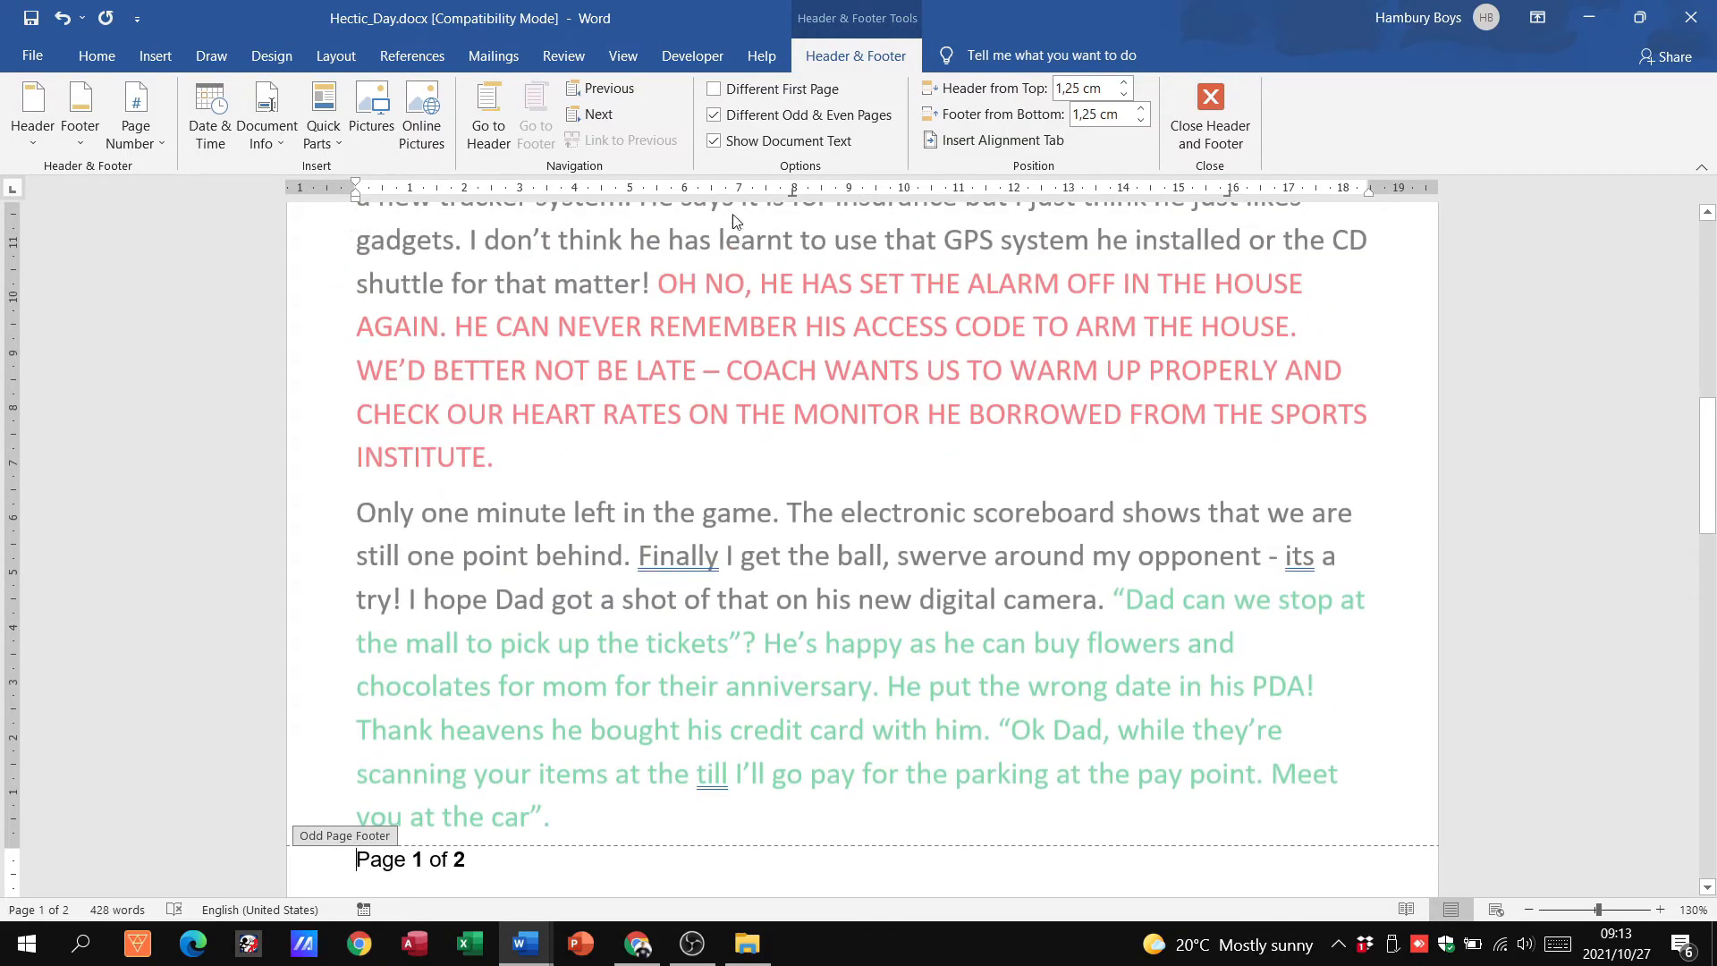
{"action": "scroll", "scroll_direction": "down", "scroll_amount": 3}
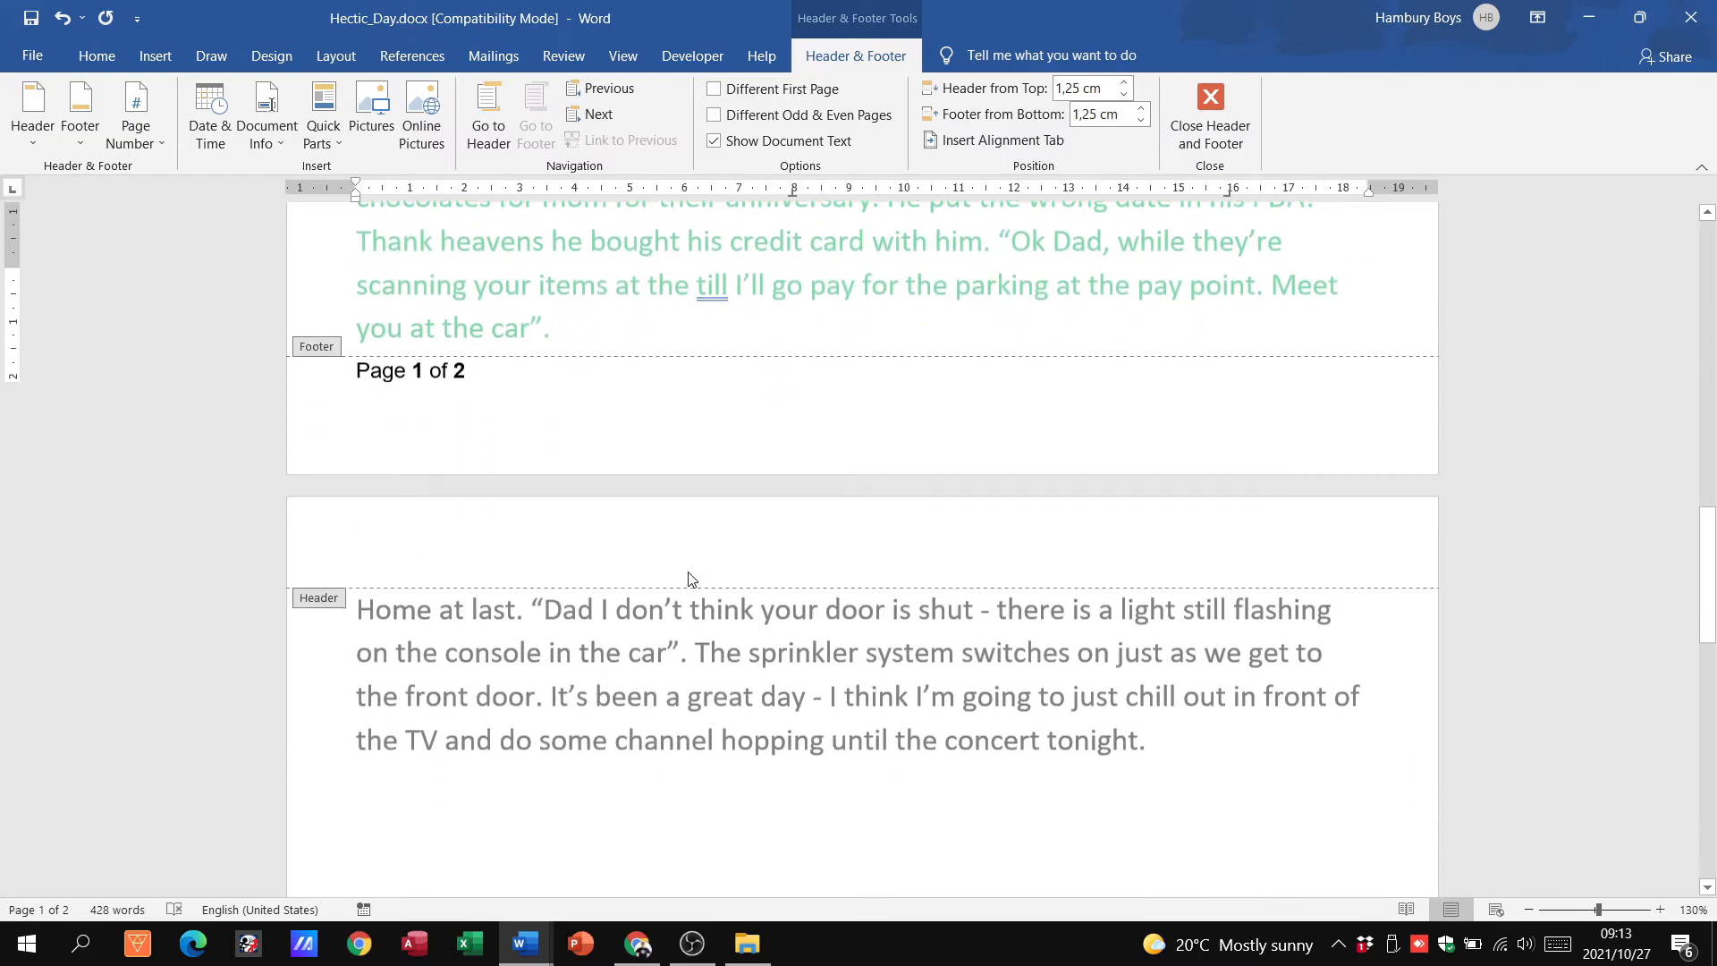
{"action": "scroll", "scroll_direction": "down", "scroll_amount": 3}
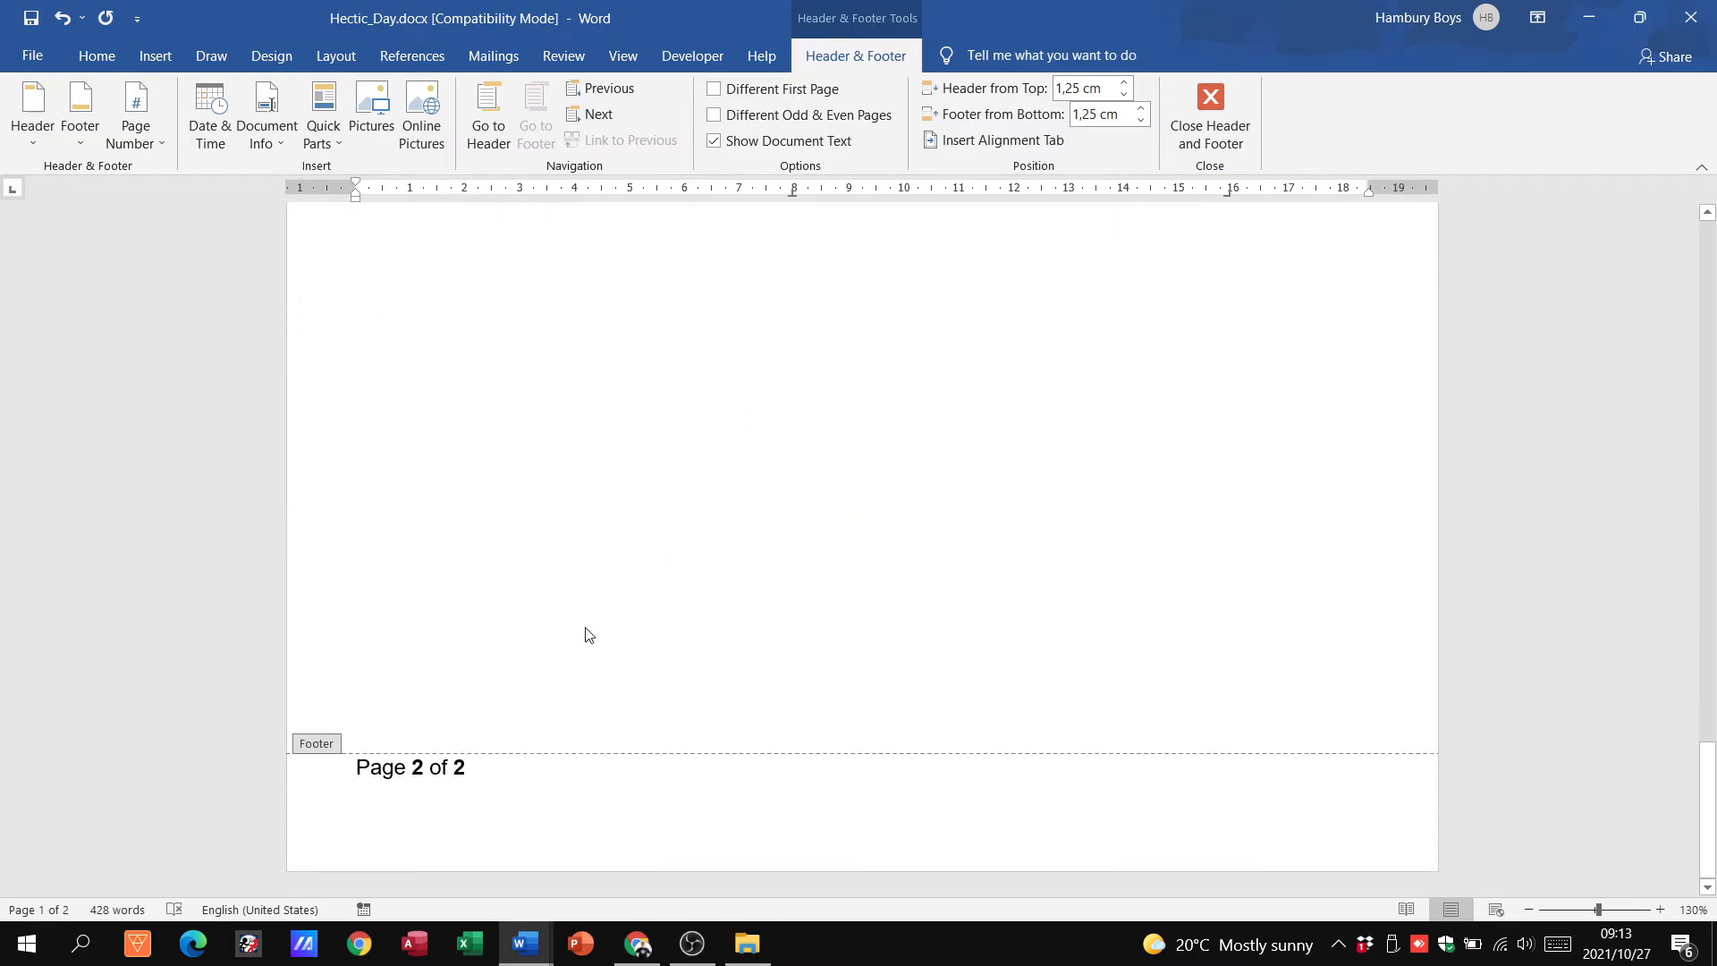
{"action": "scroll", "scroll_direction": "up", "scroll_amount": 3}
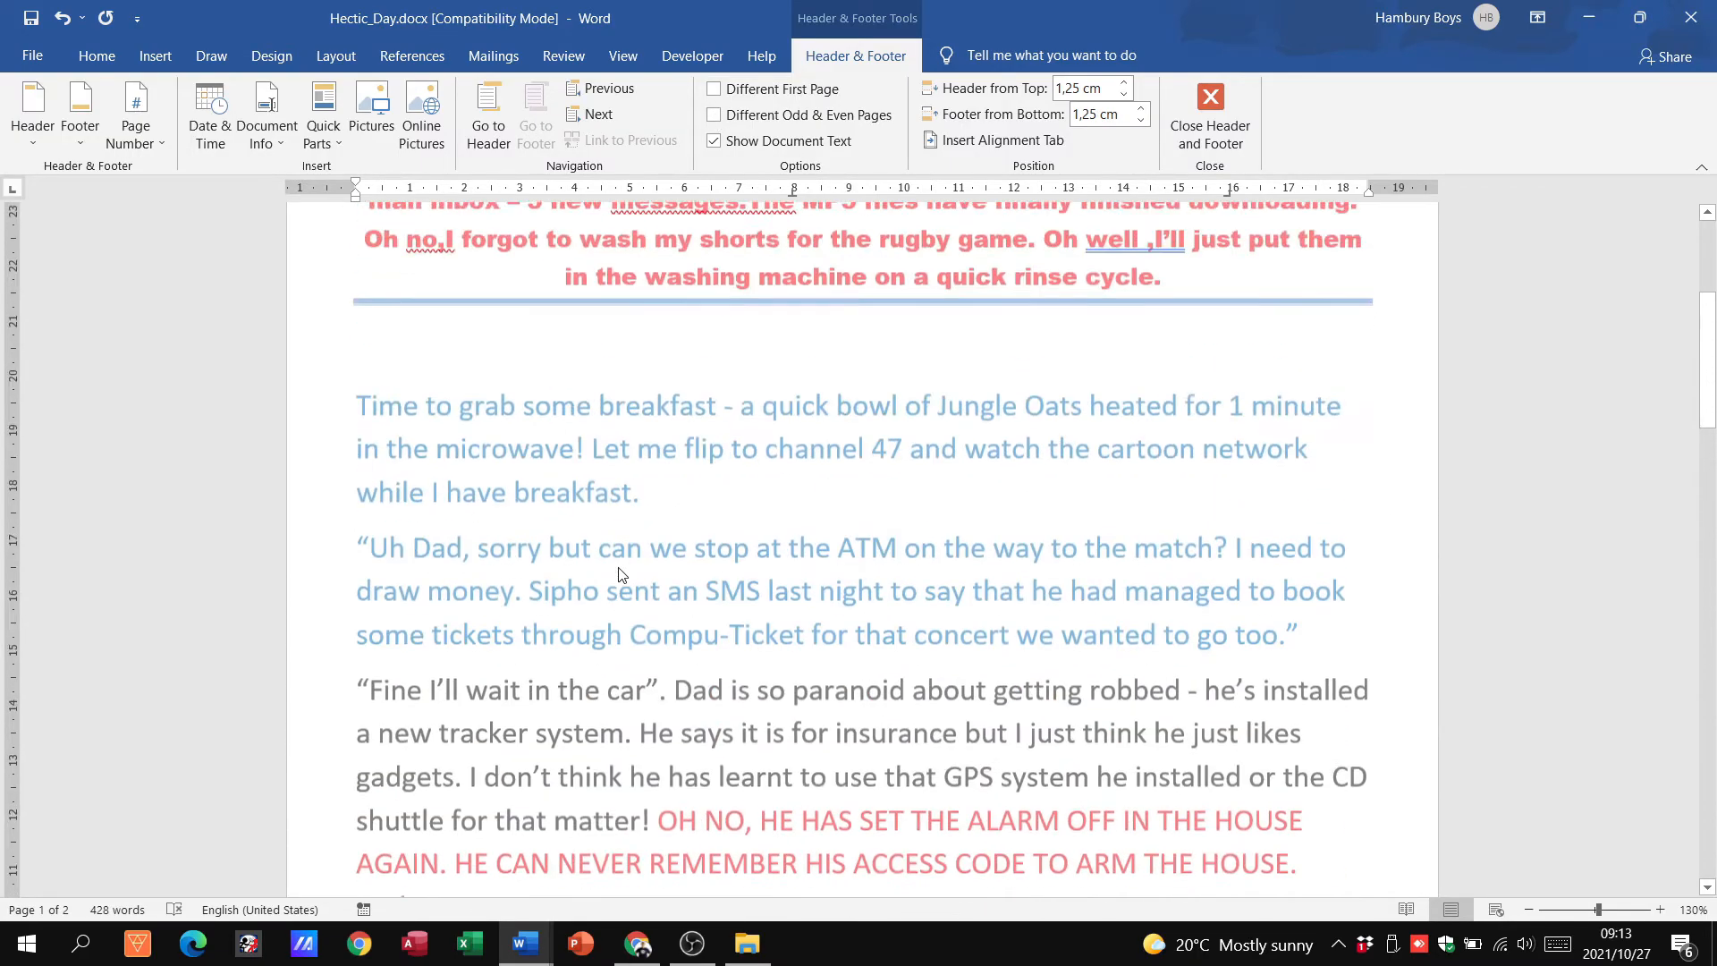
{"action": "left_click", "coordinate": [135, 113]}
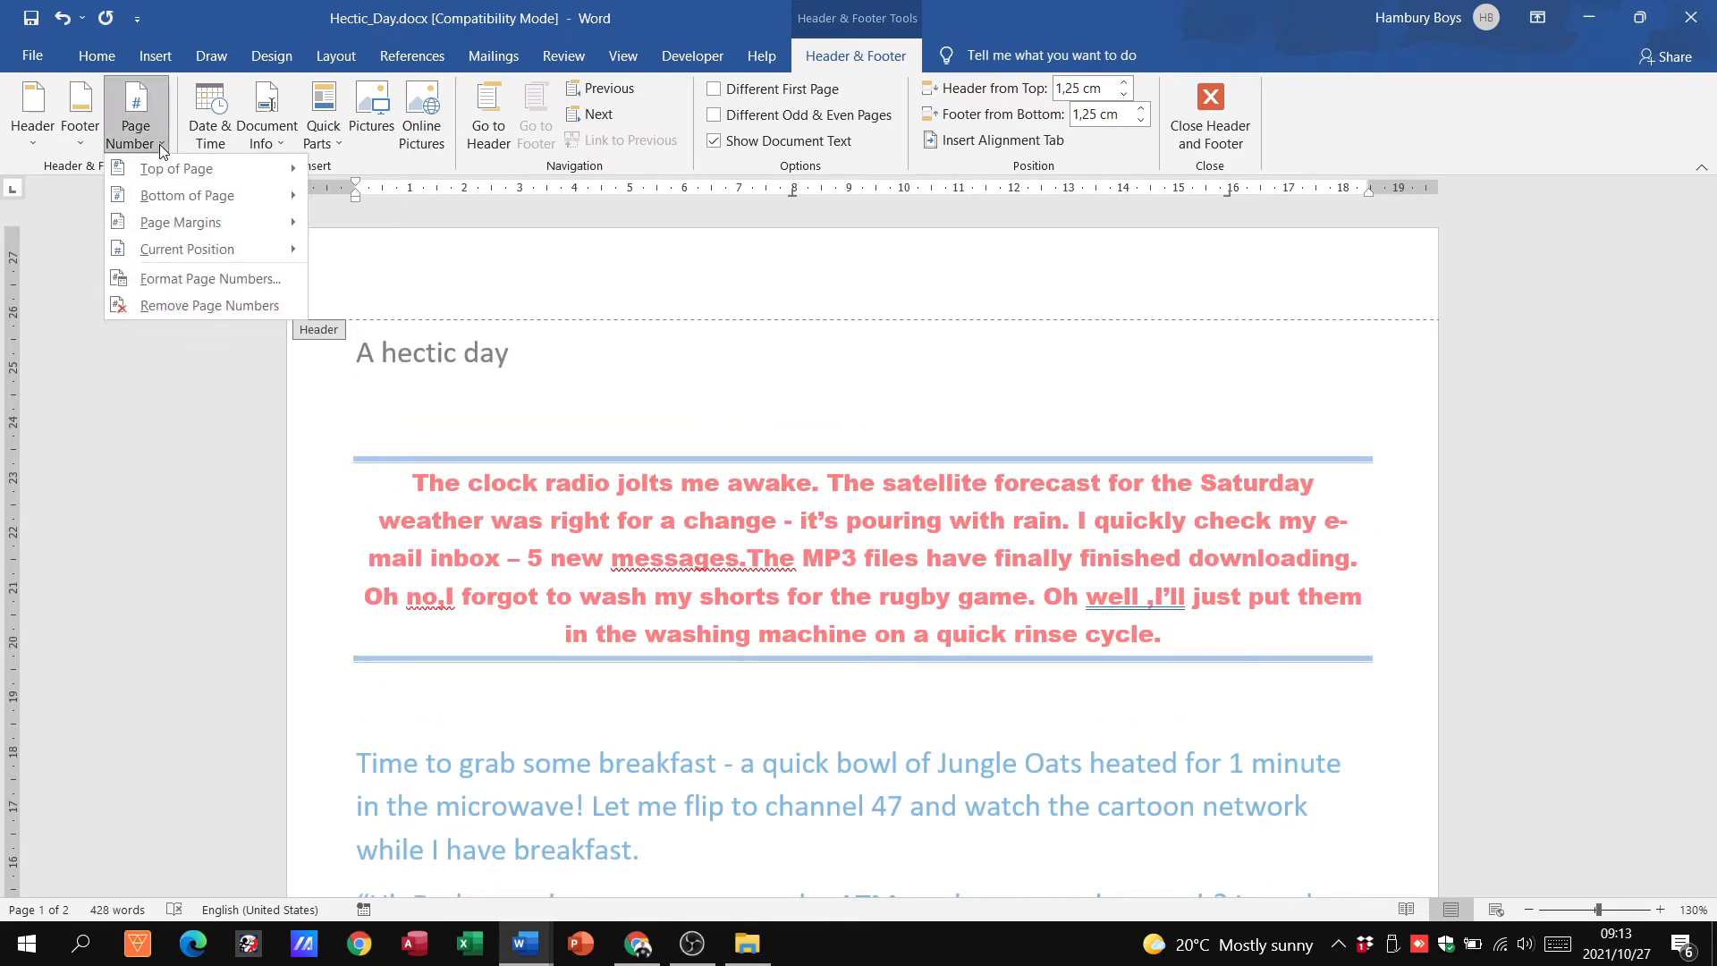
{"action": "left_click", "coordinate": [214, 278]}
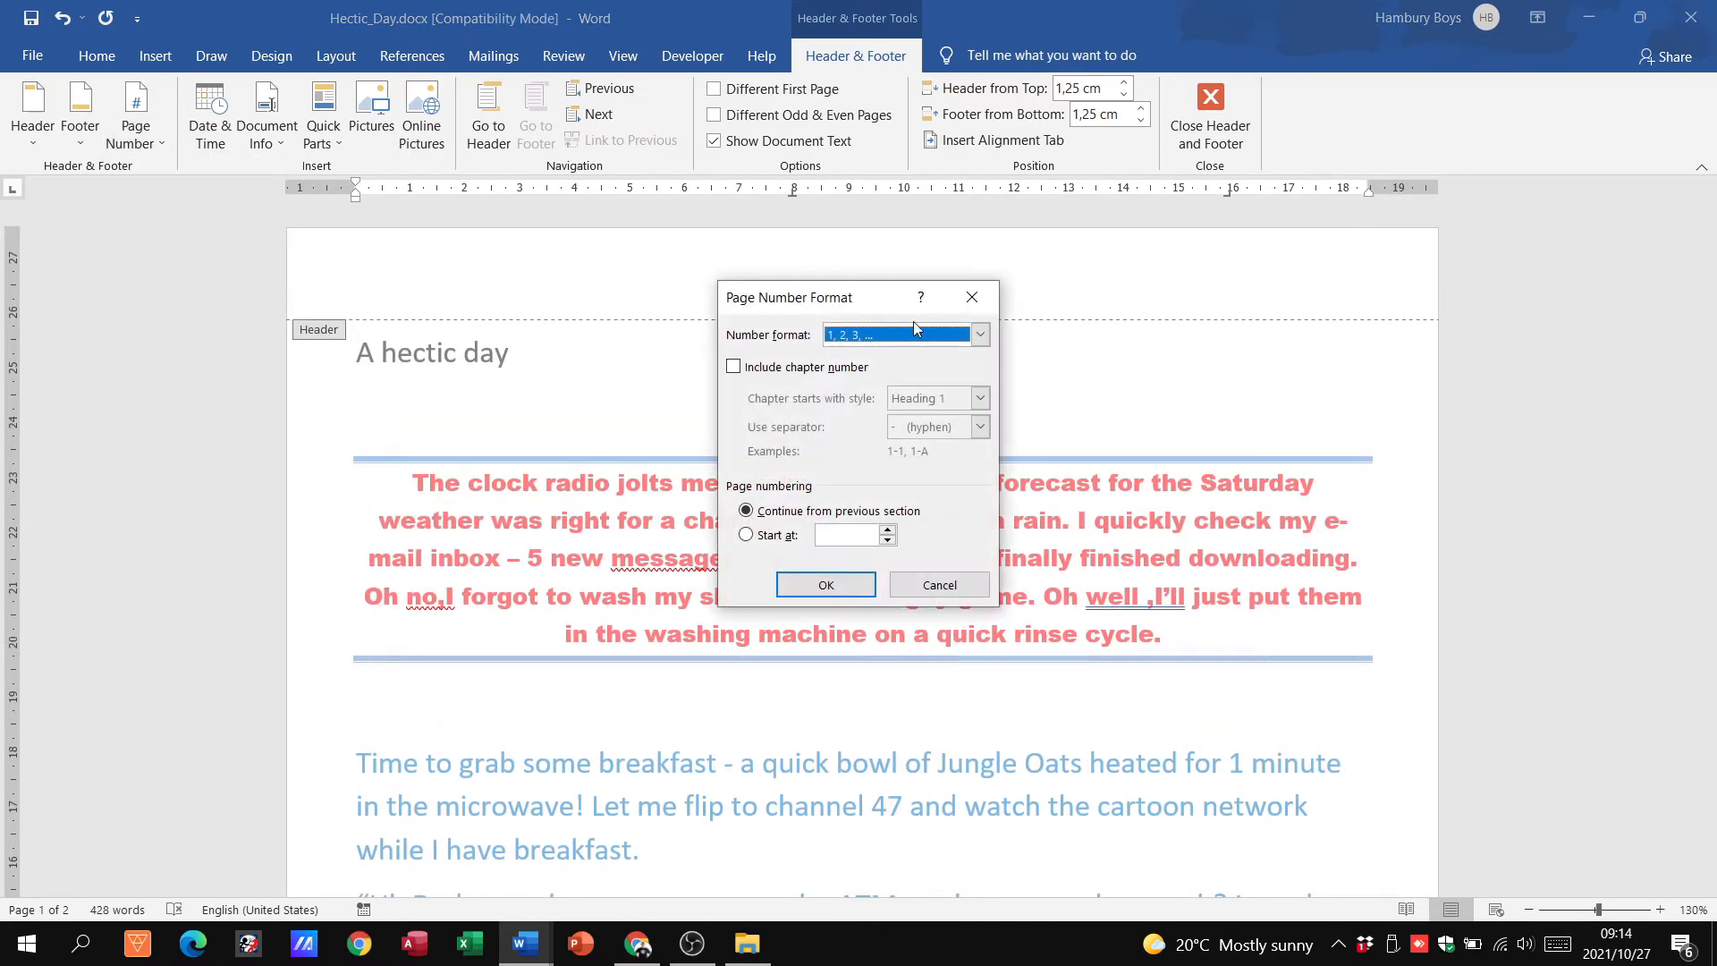
{"action": "mouse_move", "coordinate": [813, 399]}
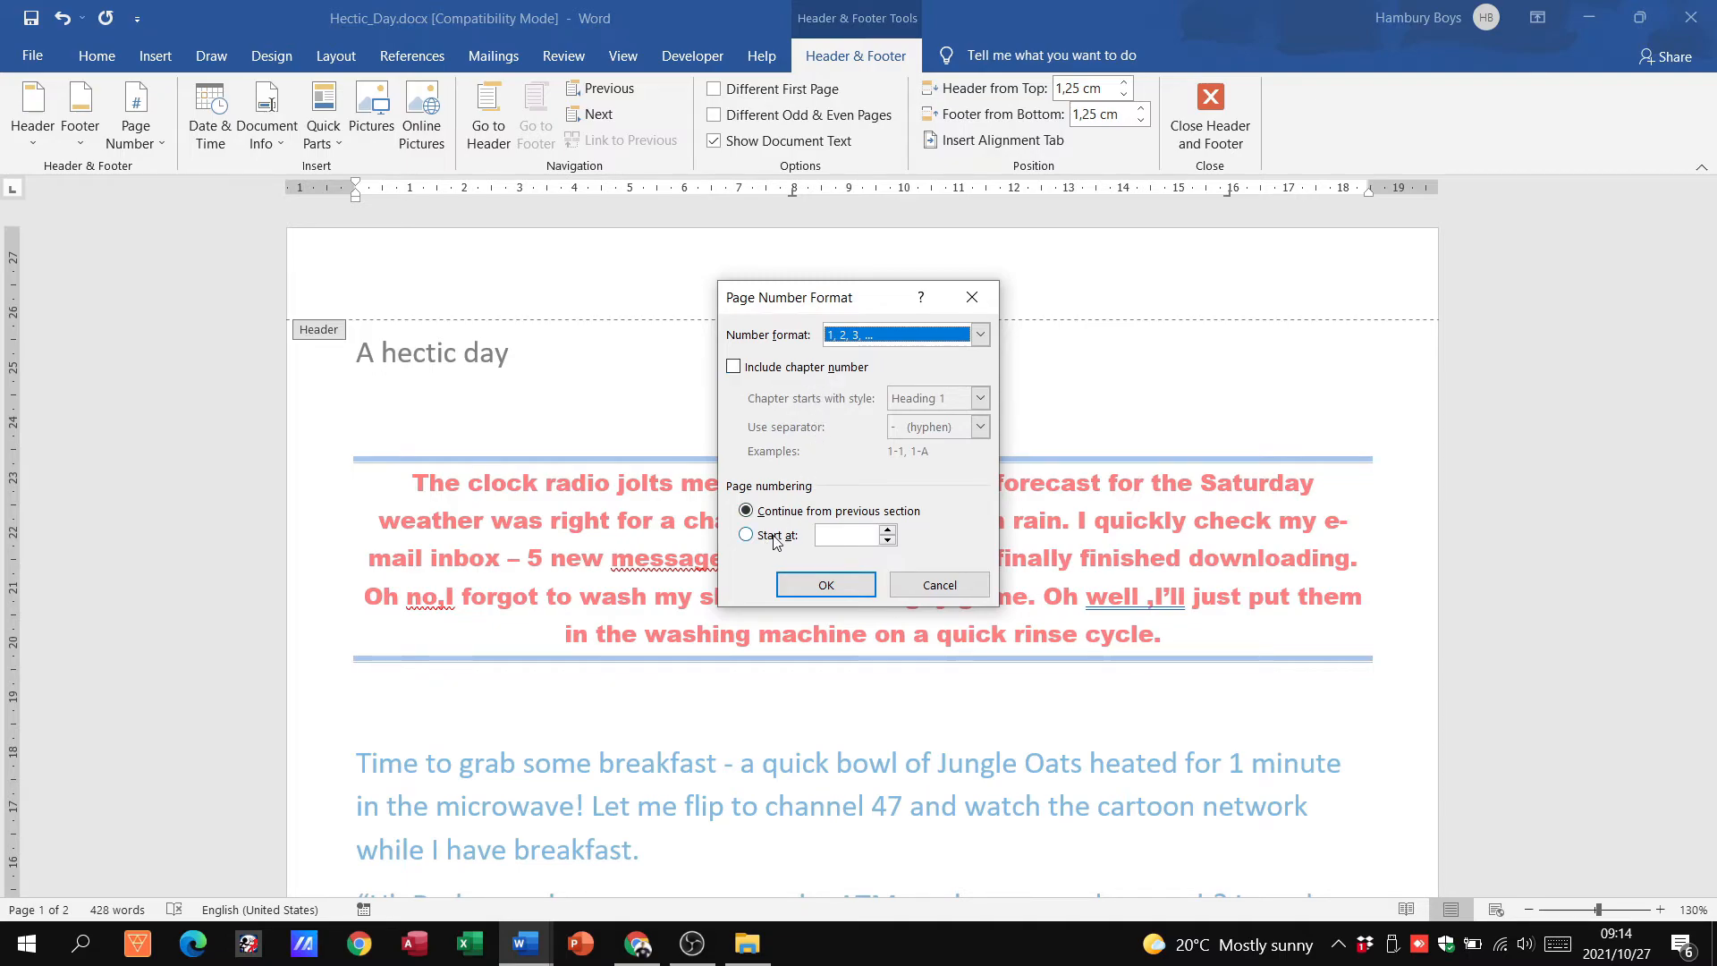
{"action": "mouse_move", "coordinate": [914, 565]}
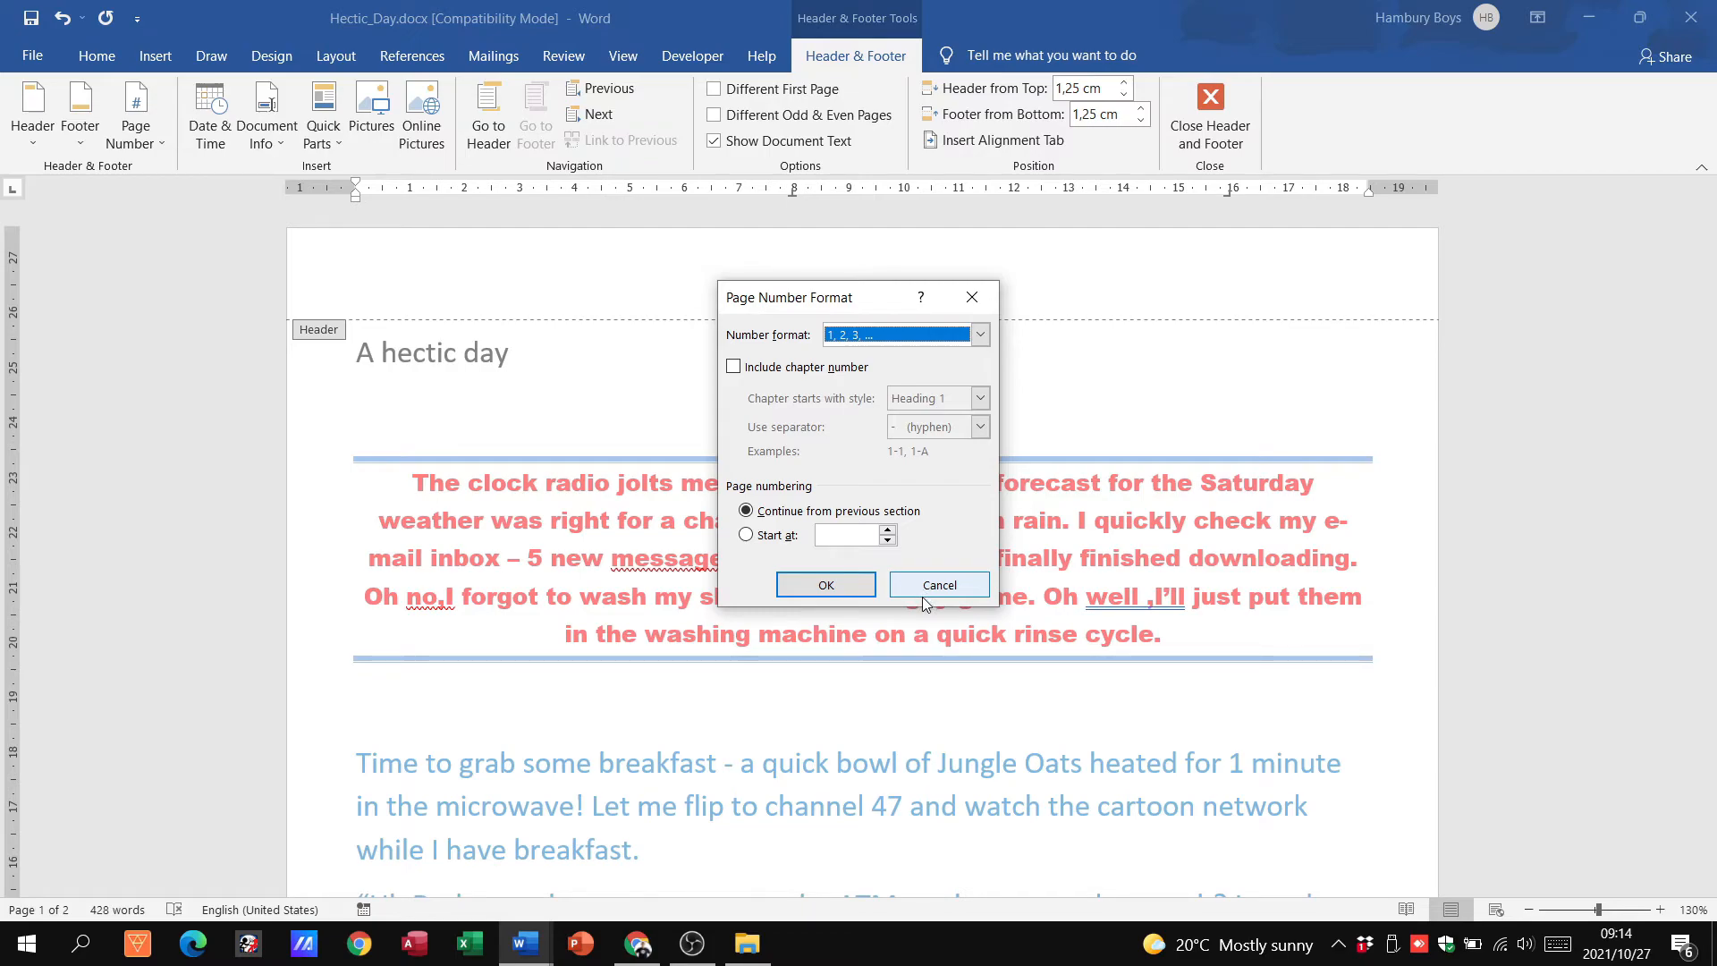
{"action": "left_click", "coordinate": [937, 584]}
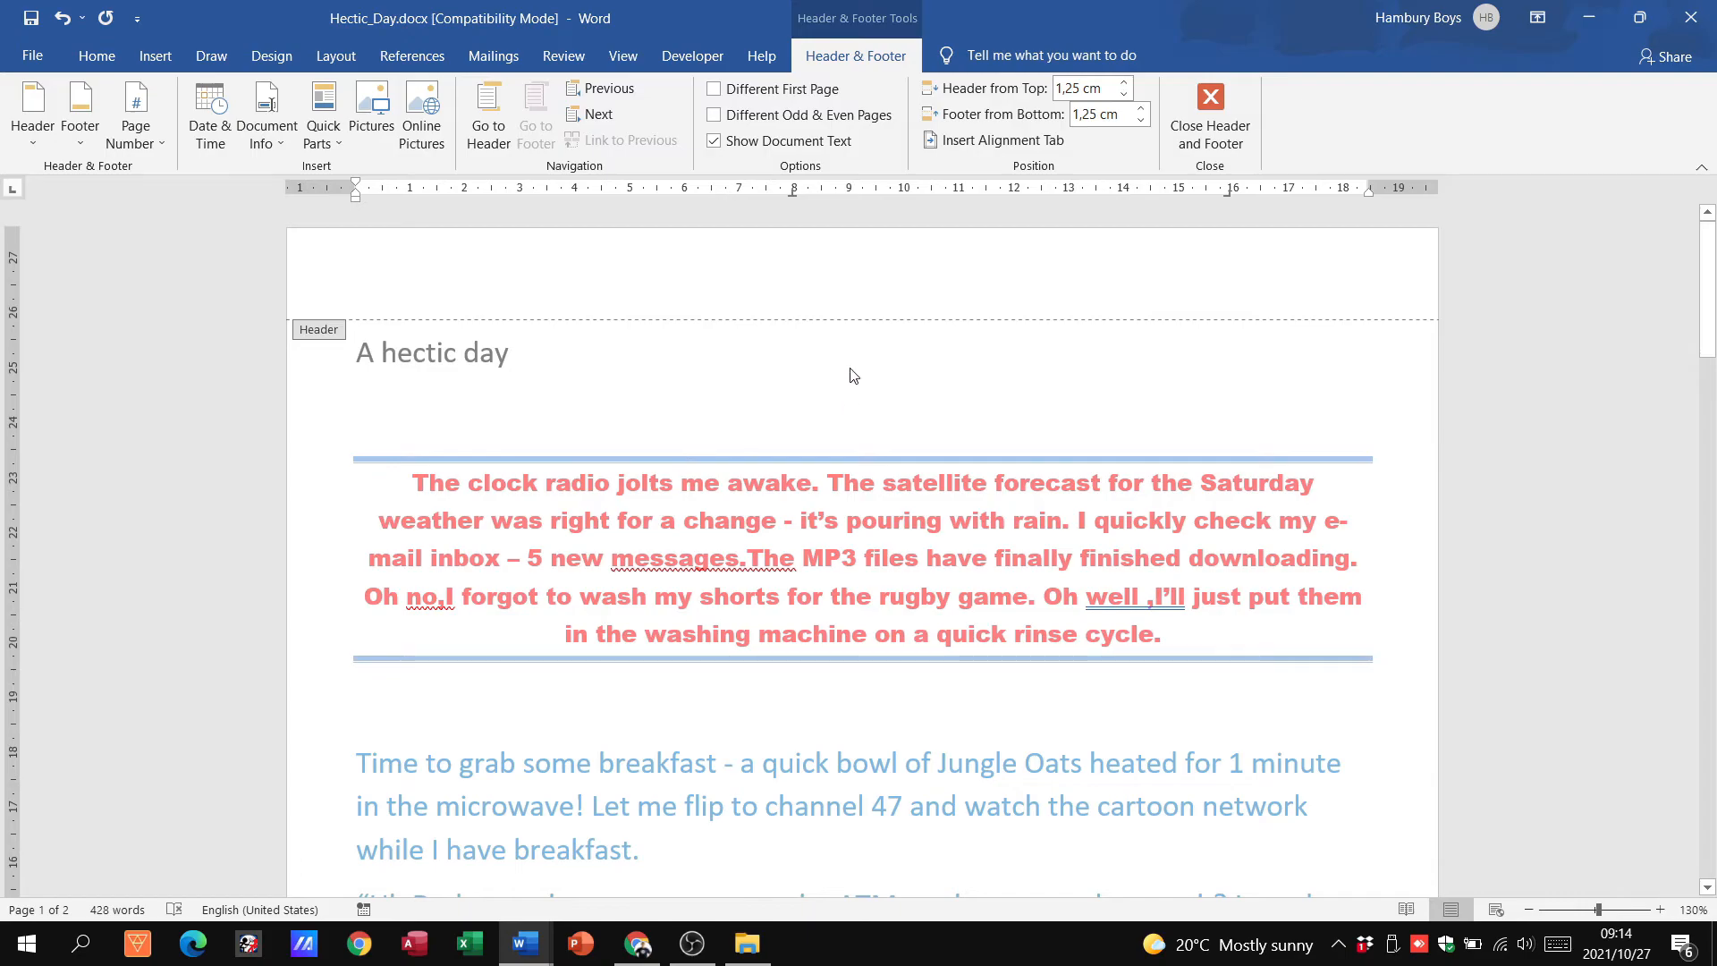
Close Header and Footer and click back into the document body
{"action": "left_click", "coordinate": [1210, 109]}
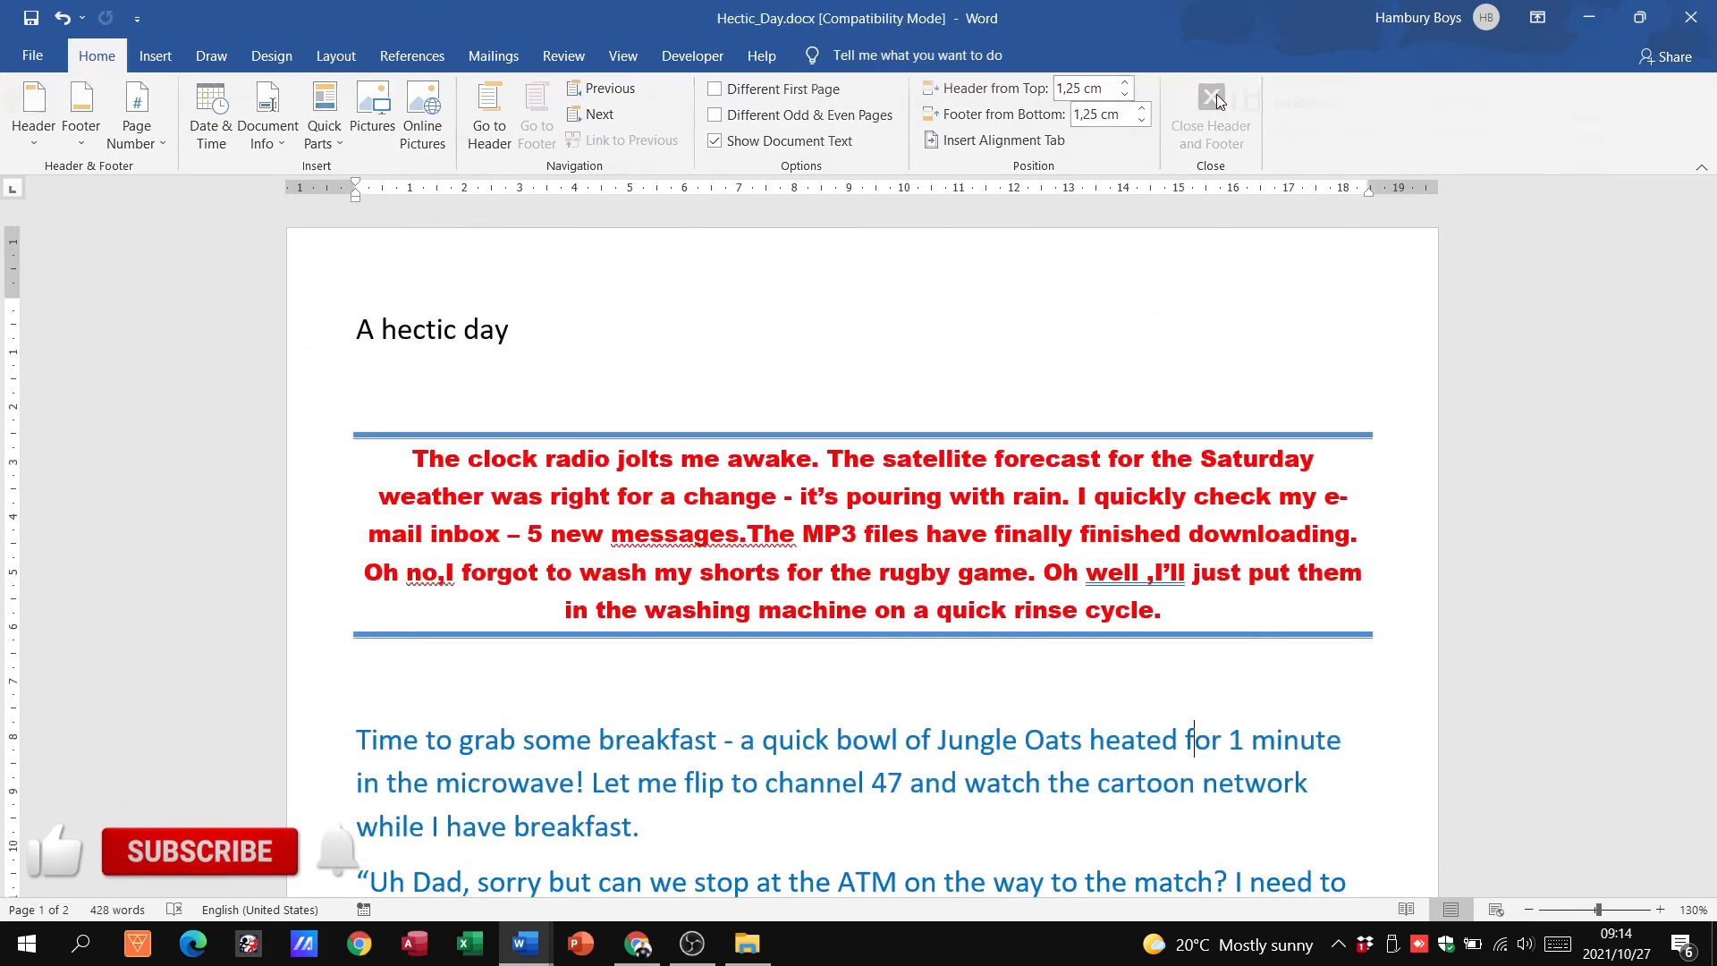
{"action": "left_click", "coordinate": [1209, 116]}
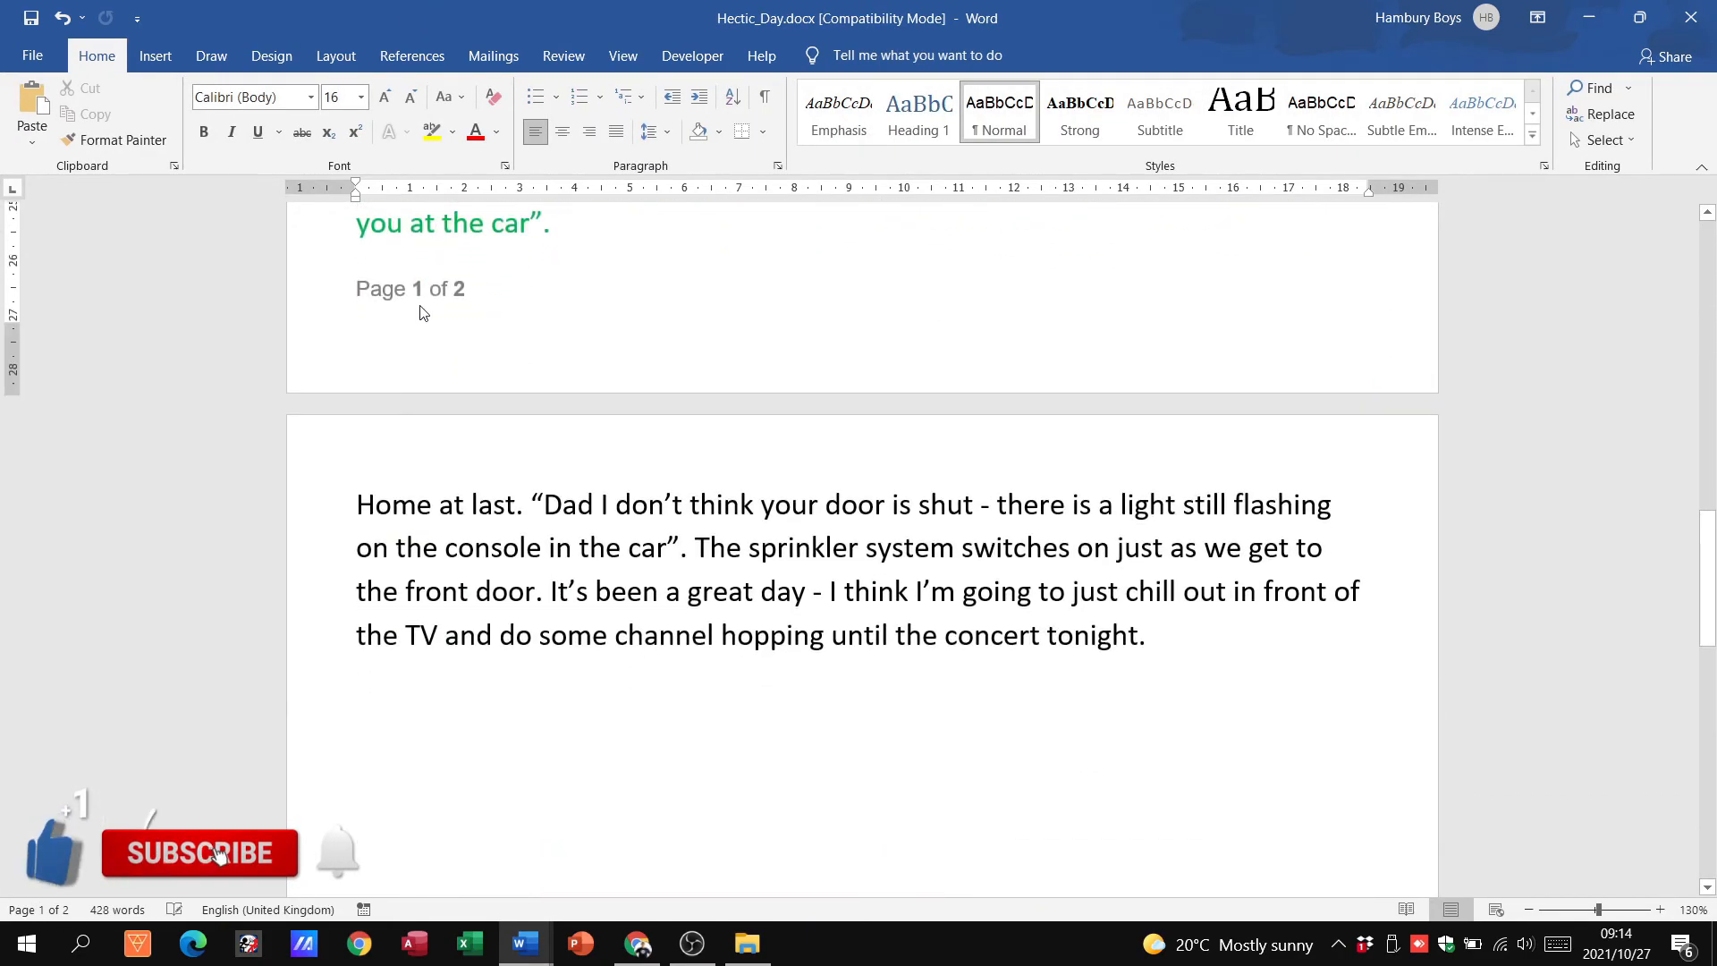